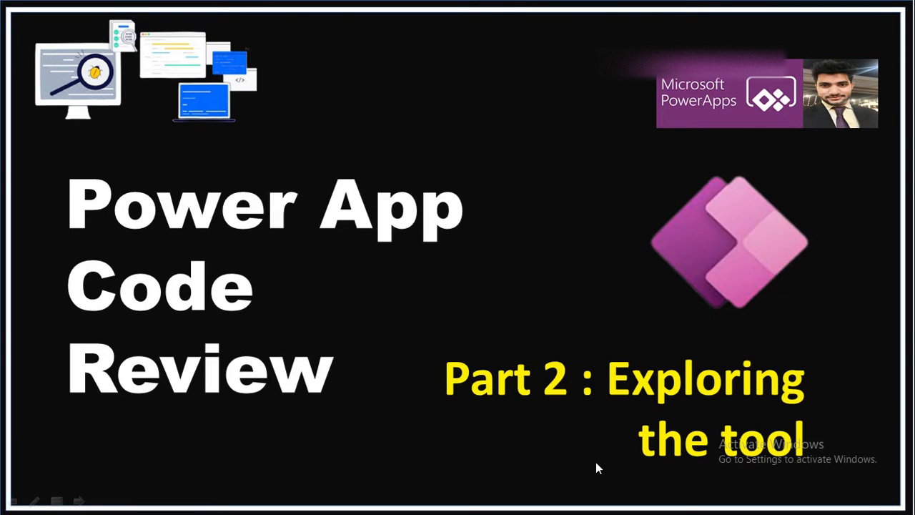
Switch from the title slide to the browser showing the Power Apps Solutions list.
key("alt+tab")
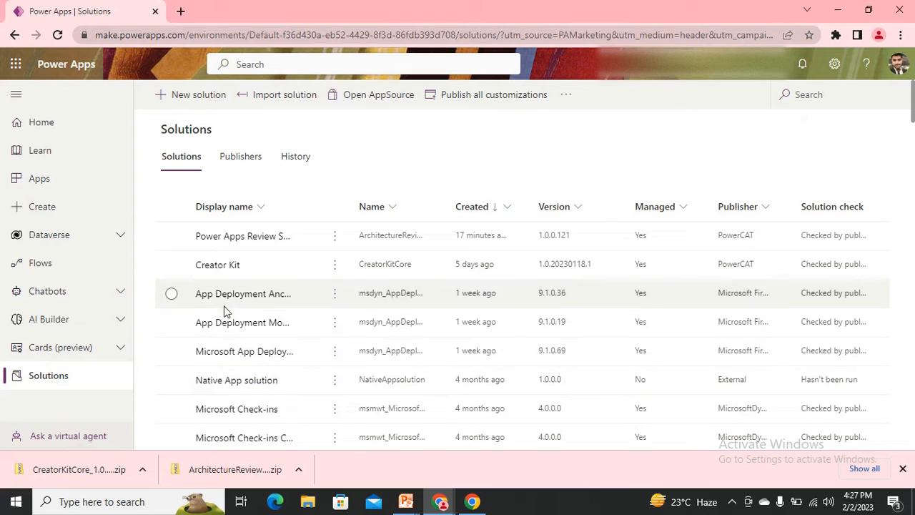
mouse_move(225, 271)
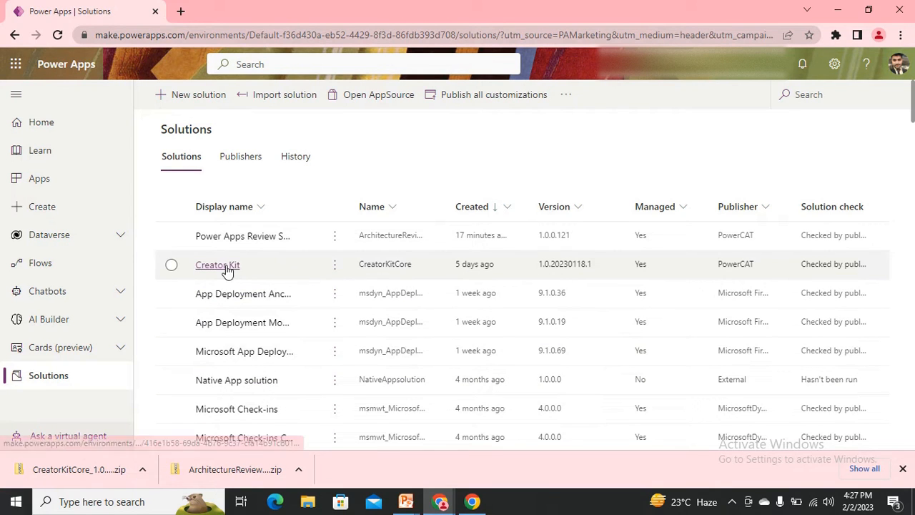
mouse_move(300, 240)
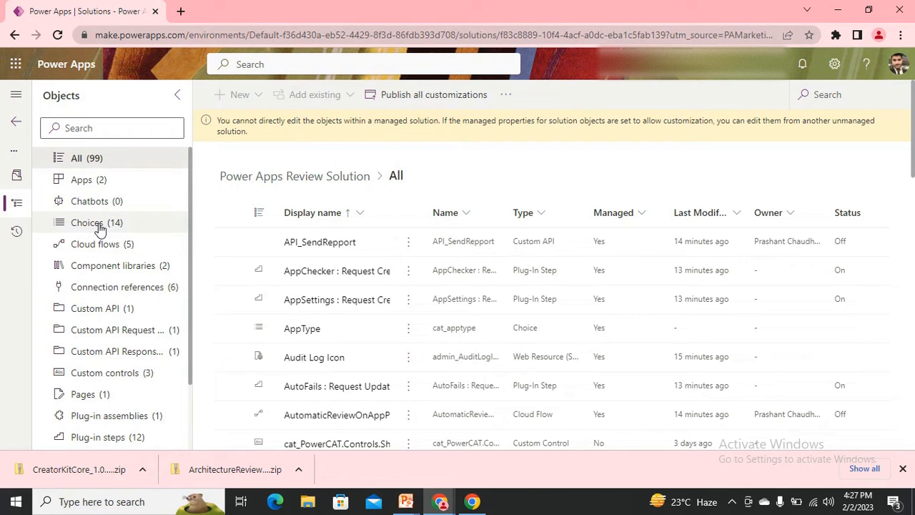
Browse the solution's choices, cloud flows, component libraries, connection references and custom controls.
left_click(87, 223)
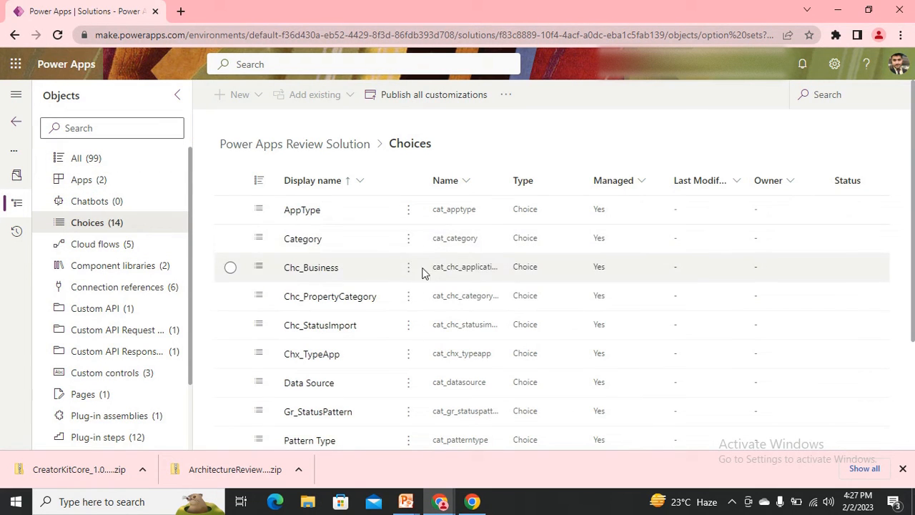
mouse_move(514, 323)
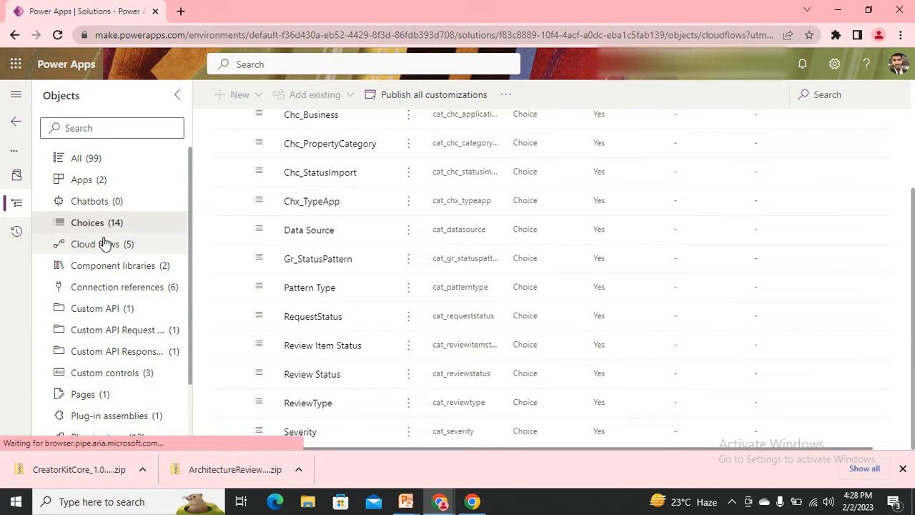
left_click(96, 244)
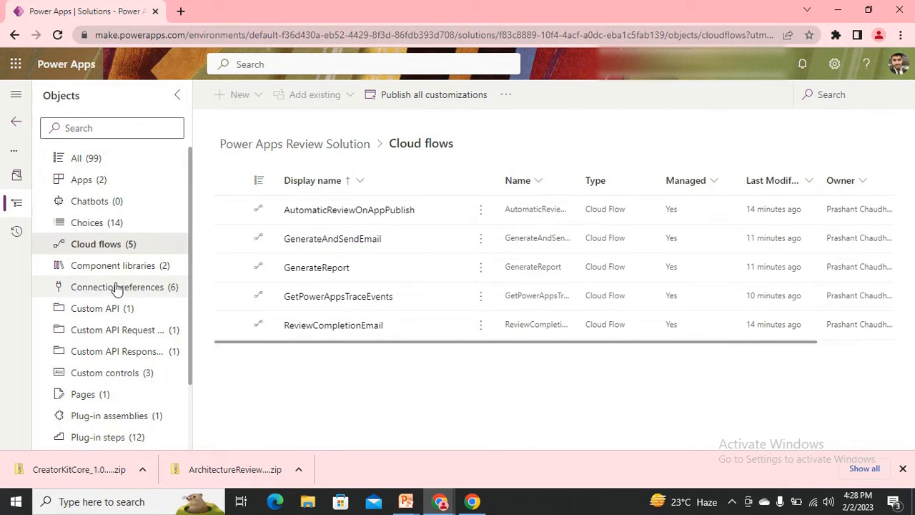
left_click(113, 266)
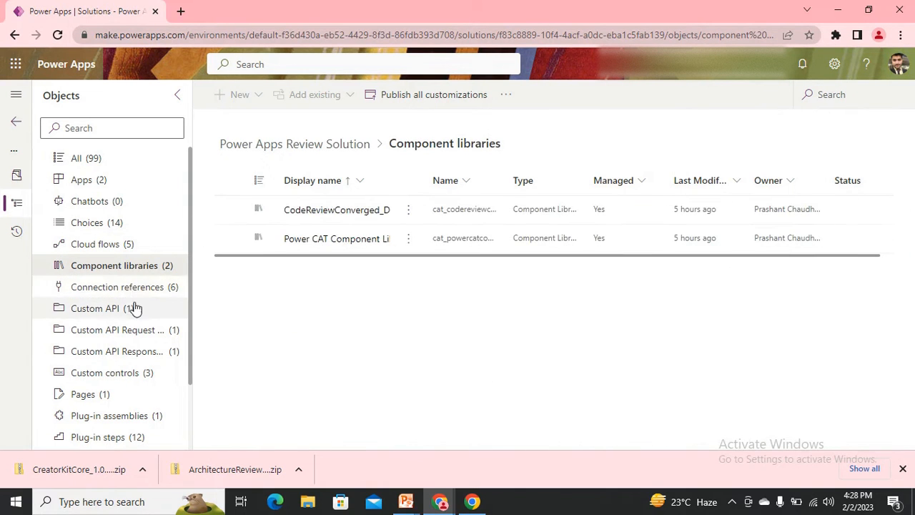
left_click(115, 287)
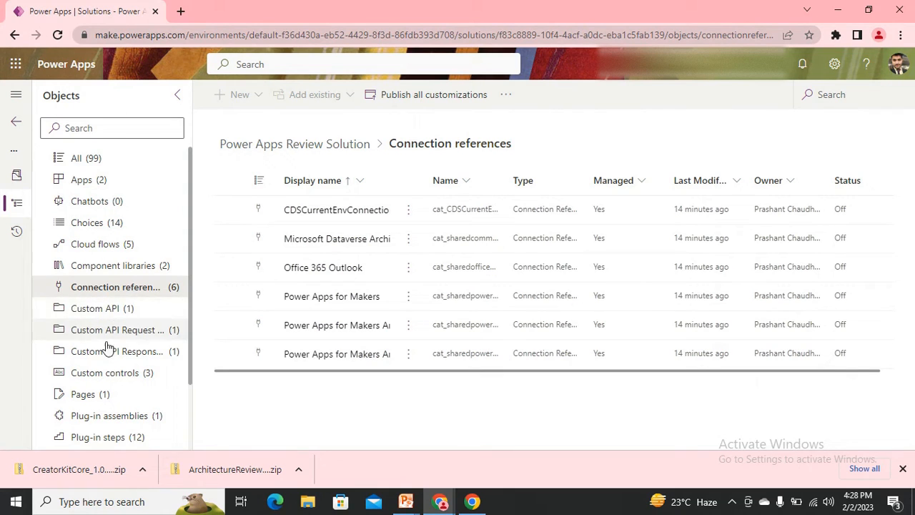
mouse_move(117, 408)
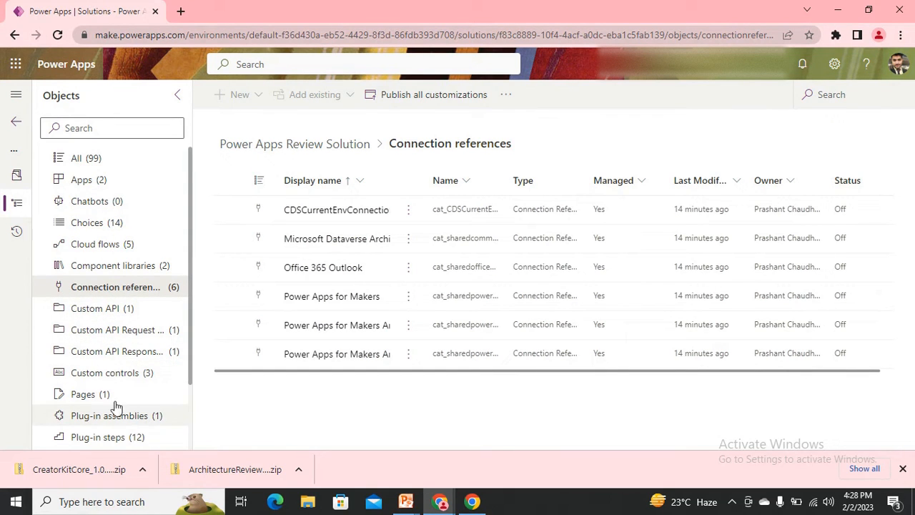
left_click(104, 372)
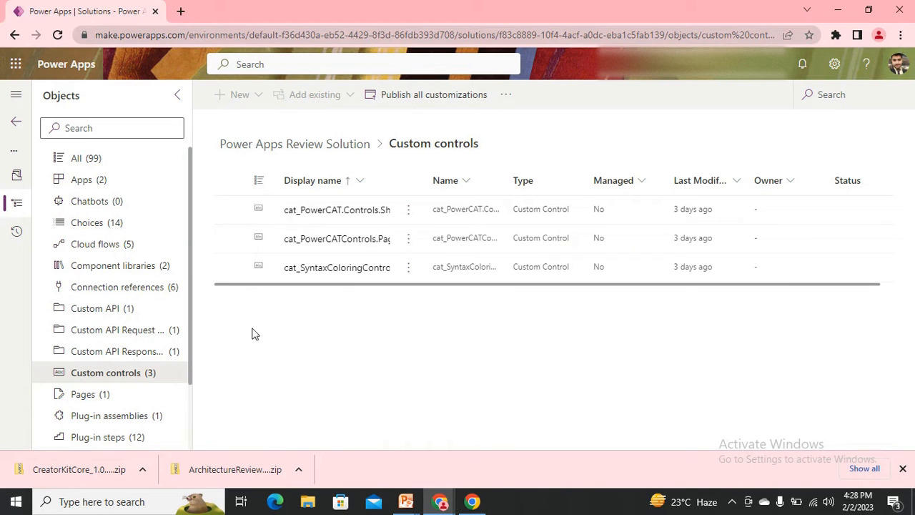
mouse_move(150, 266)
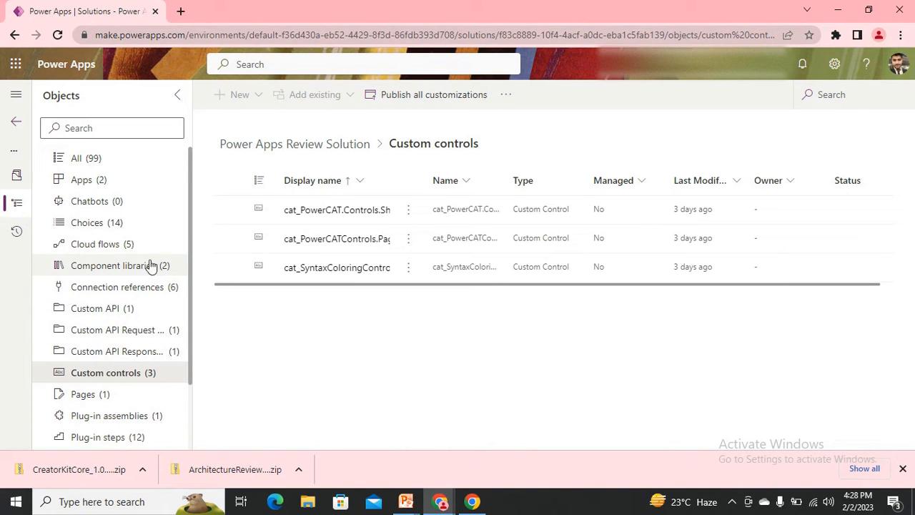
mouse_move(132, 358)
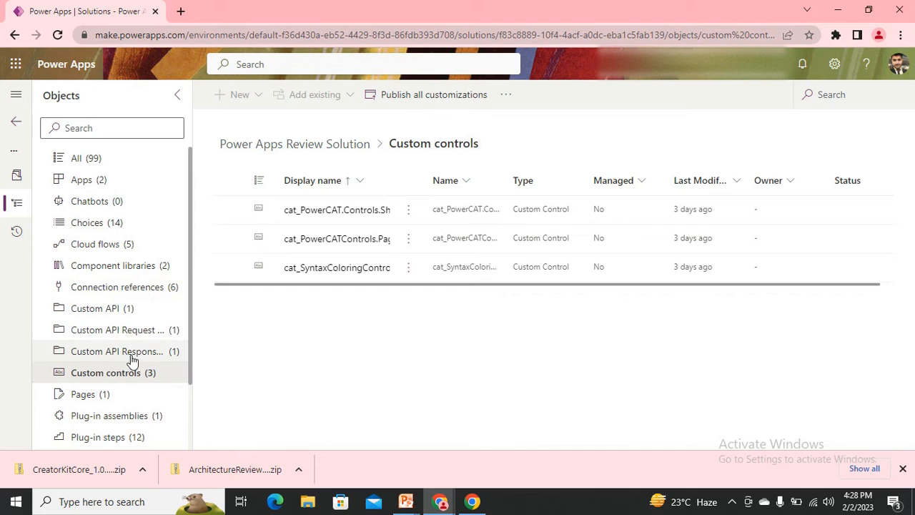
mouse_move(138, 351)
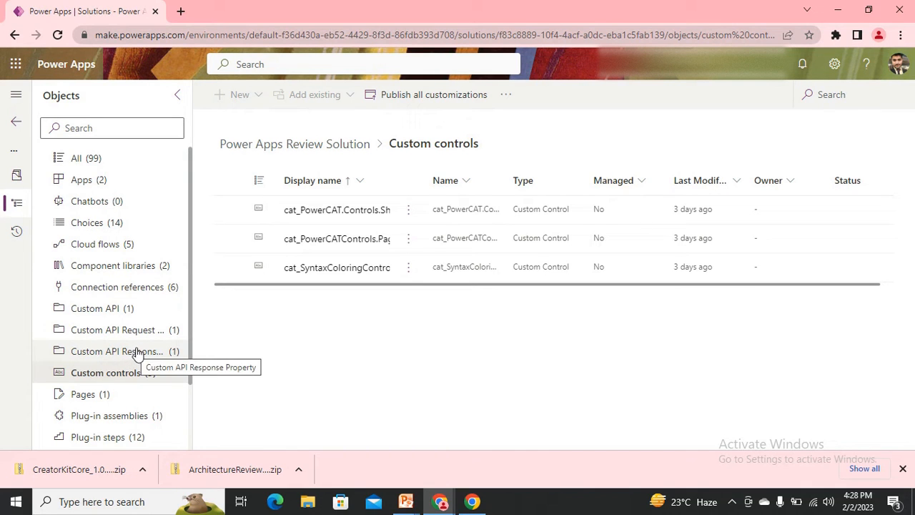
mouse_move(130, 386)
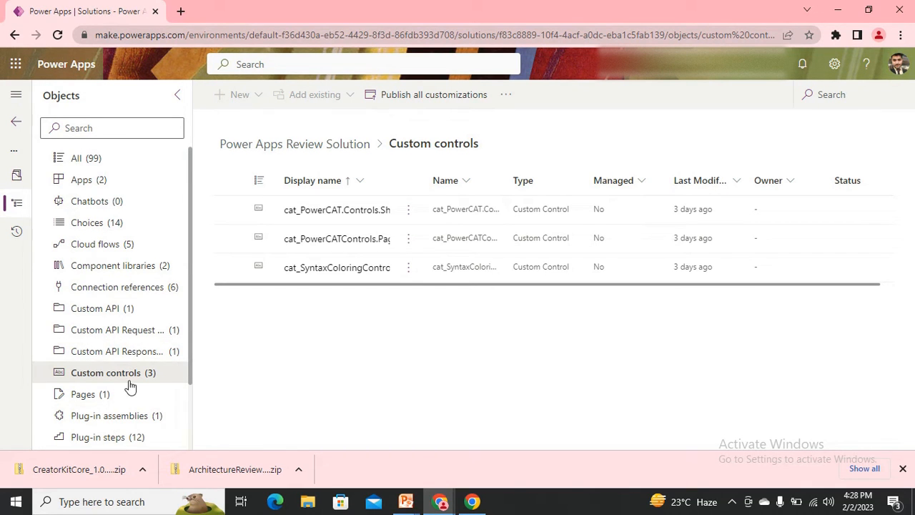
scroll("down", 3)
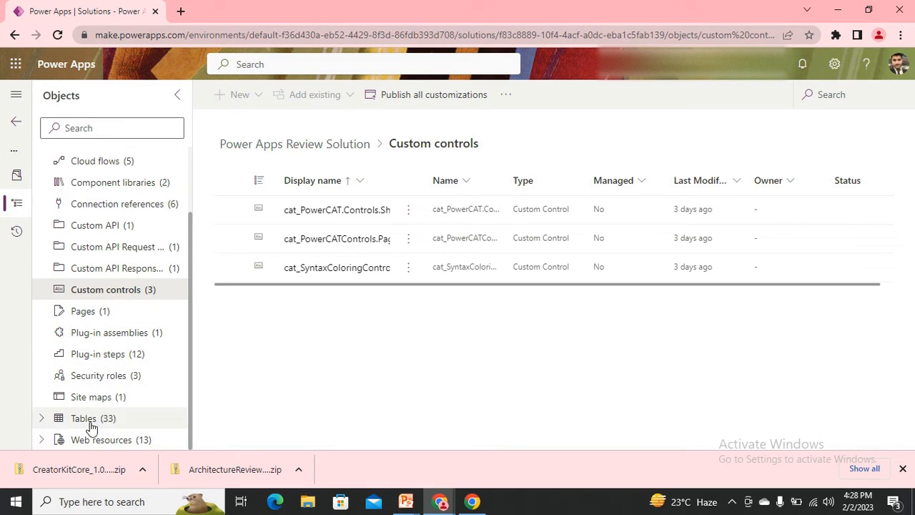
mouse_move(127, 435)
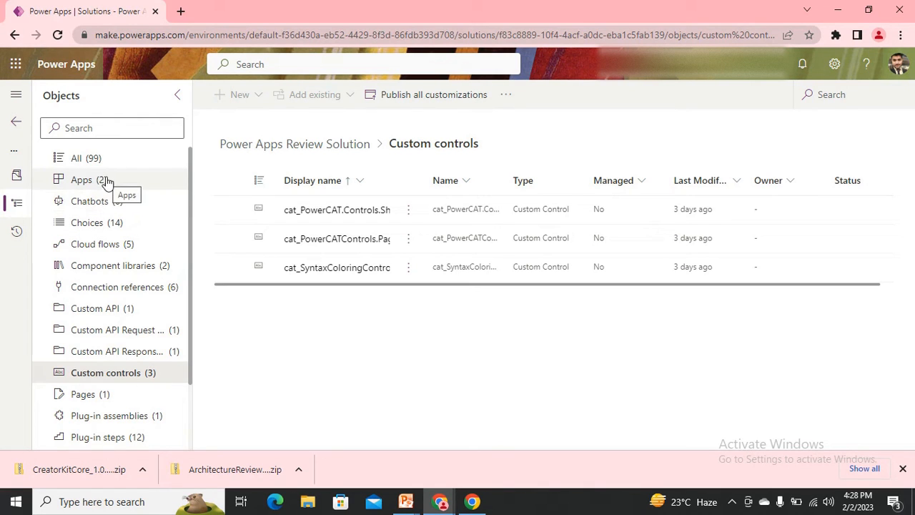
List the solution's apps: Code Review Admin and Power Apps Review Tool.
left_click(81, 180)
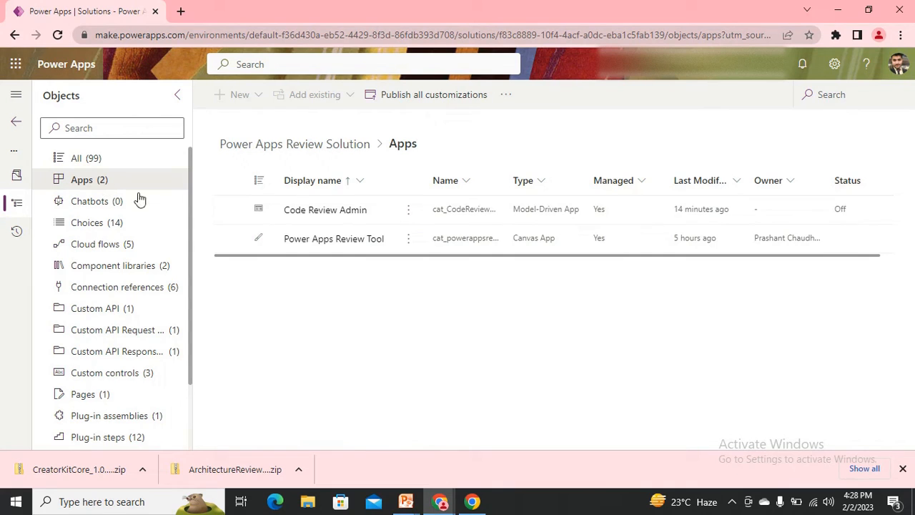
mouse_move(342, 240)
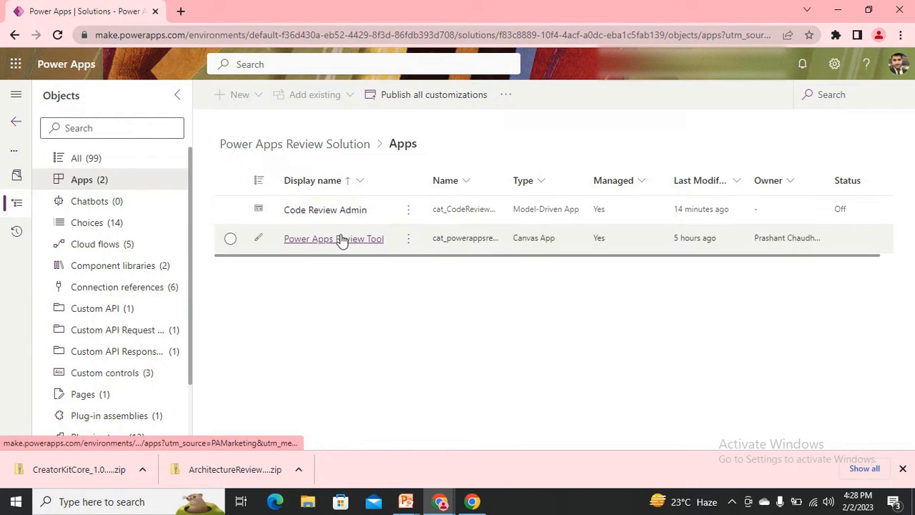
mouse_move(337, 225)
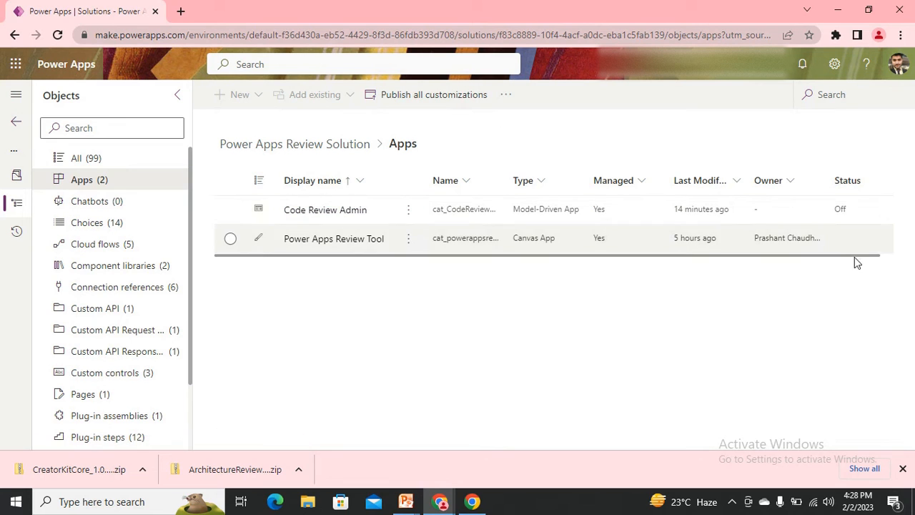
mouse_move(686, 247)
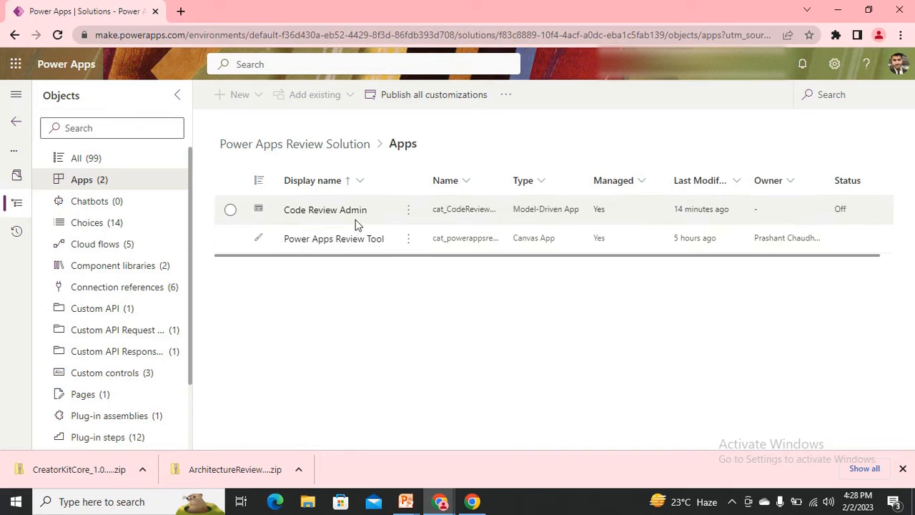
mouse_move(547, 213)
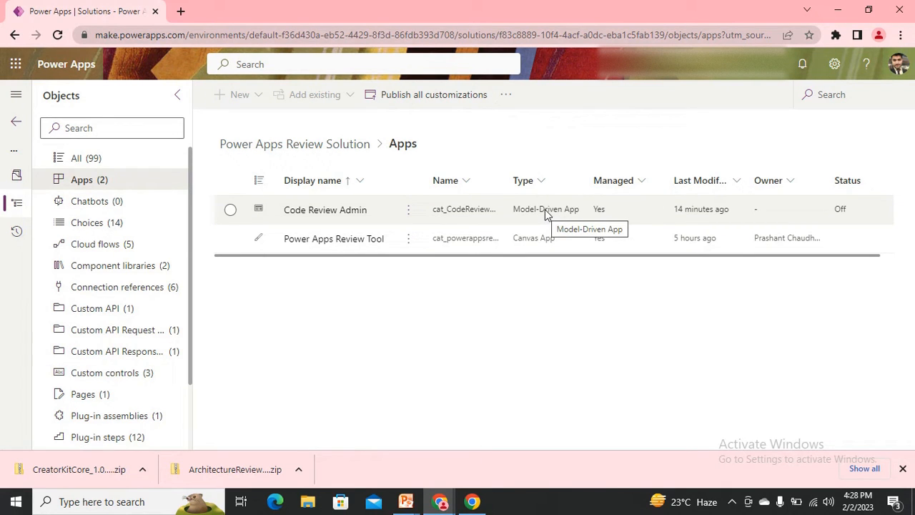
mouse_move(325, 209)
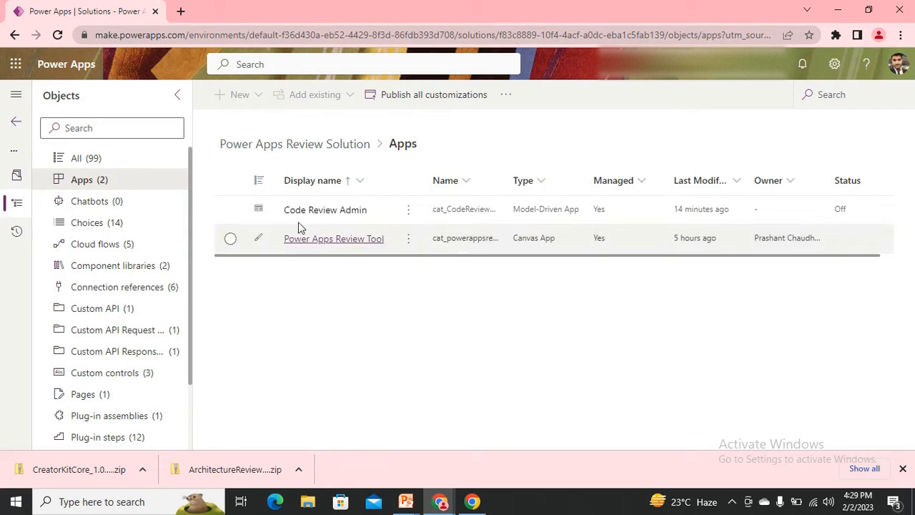
mouse_move(361, 214)
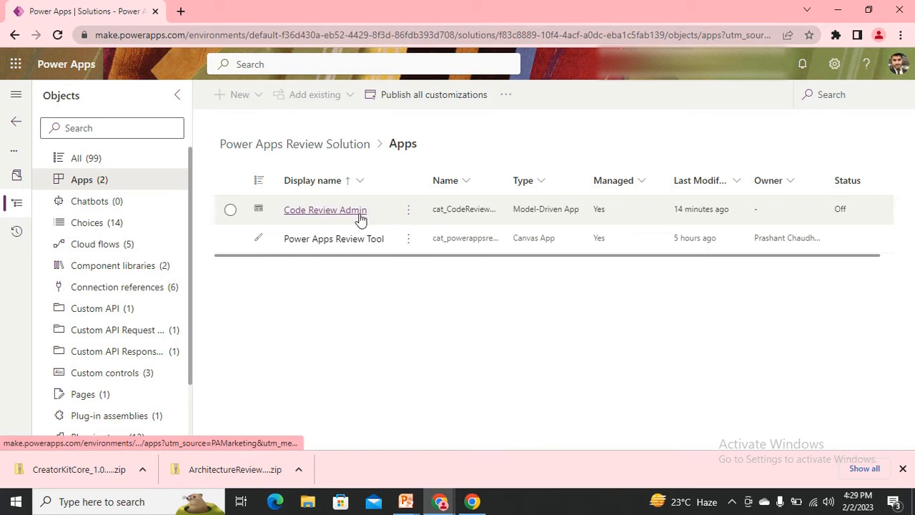
mouse_move(389, 212)
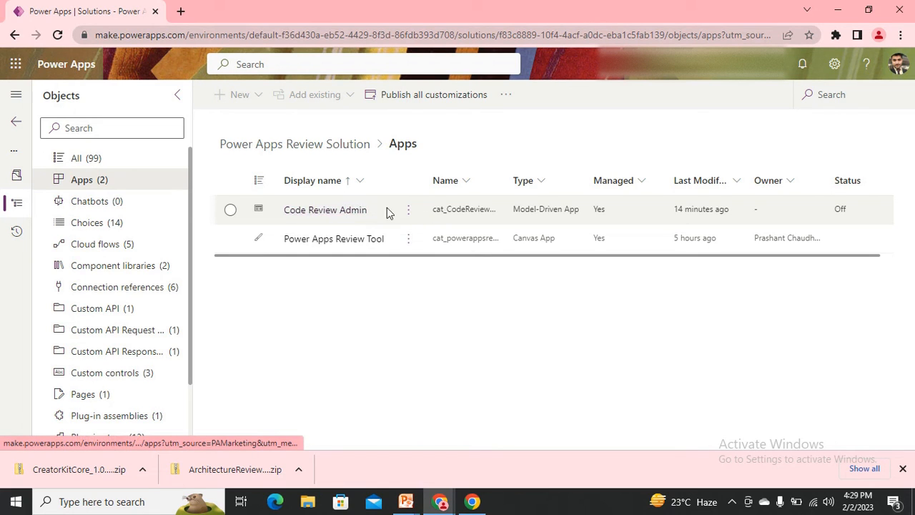
Play the Code Review Admin model-driven app in a new tab.
left_click(230, 210)
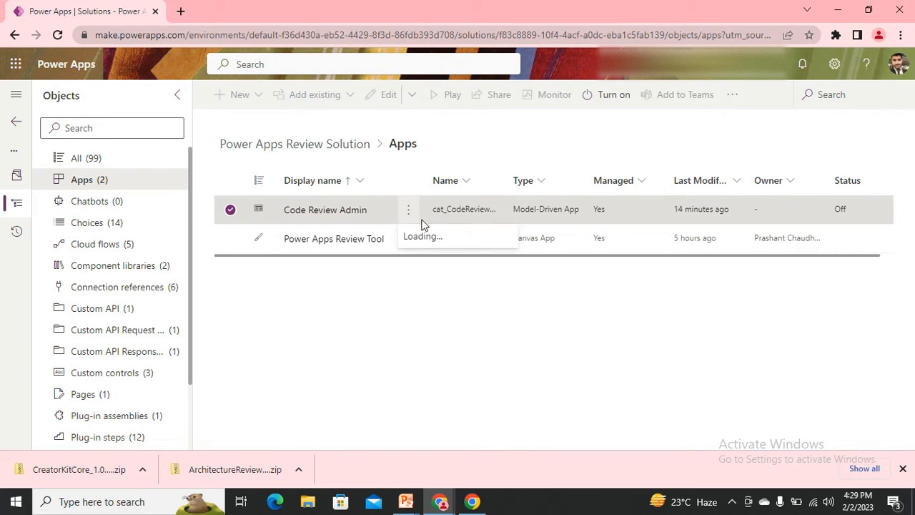
left_click(408, 209)
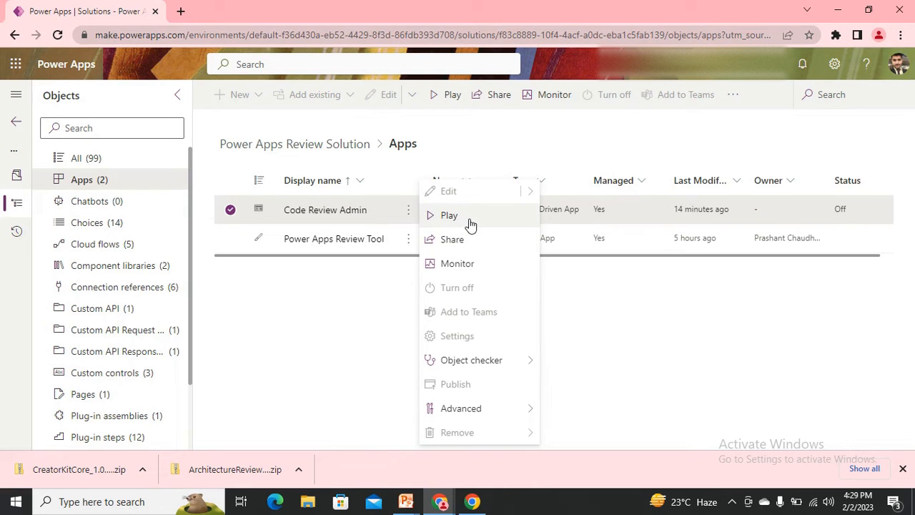
left_click(449, 215)
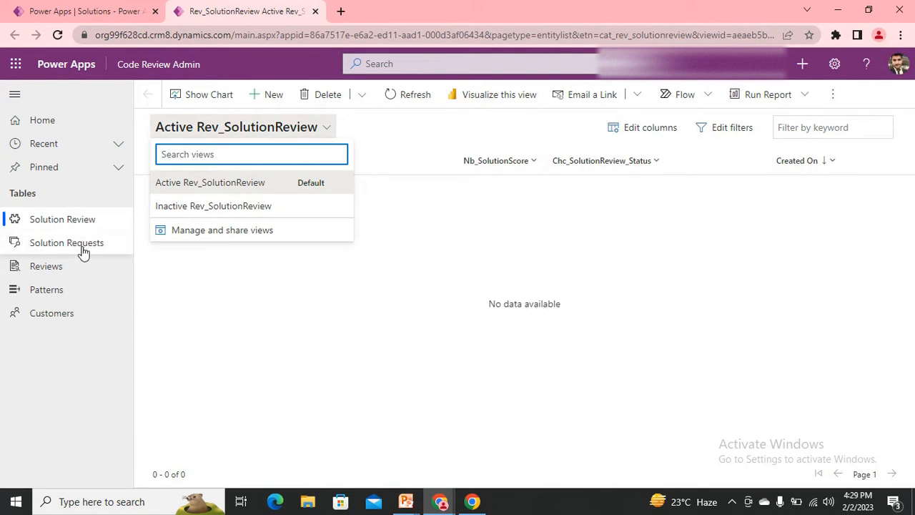
Browse the empty Solution Requests, Reviews, Patterns and Customers tables.
left_click(67, 242)
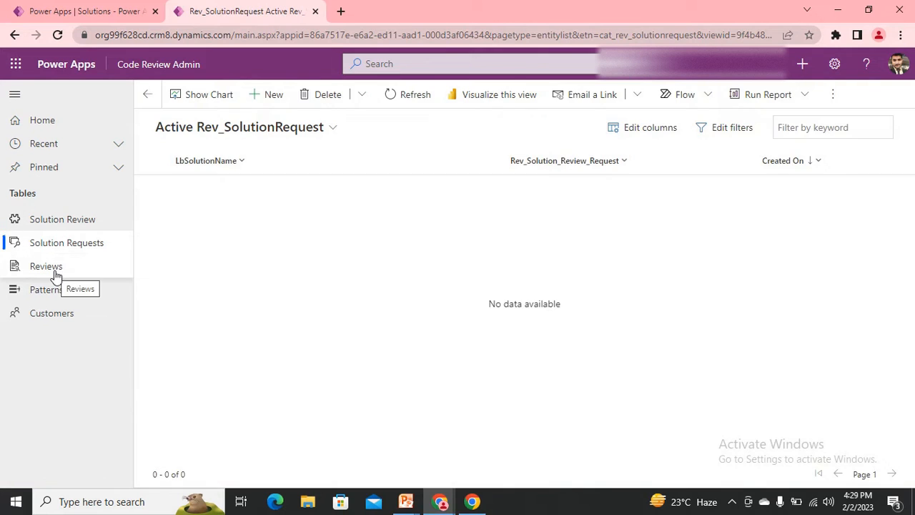
left_click(46, 266)
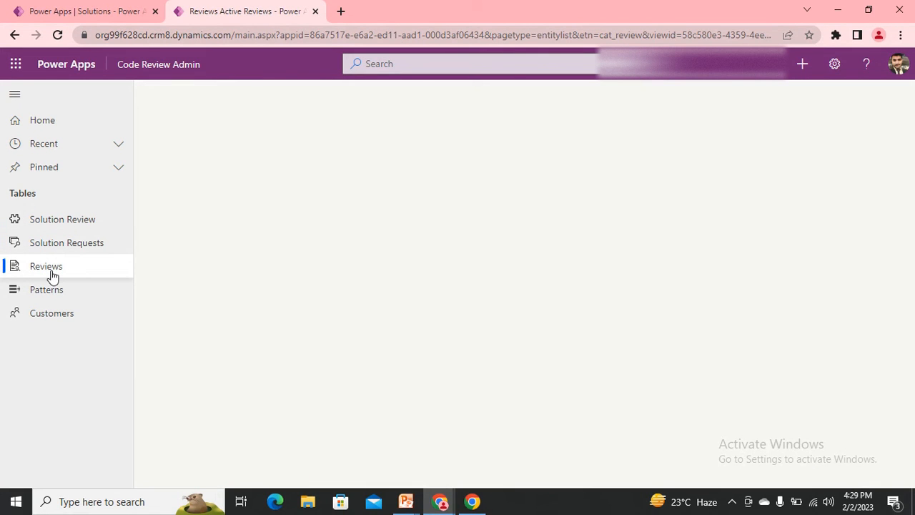
left_click(46, 266)
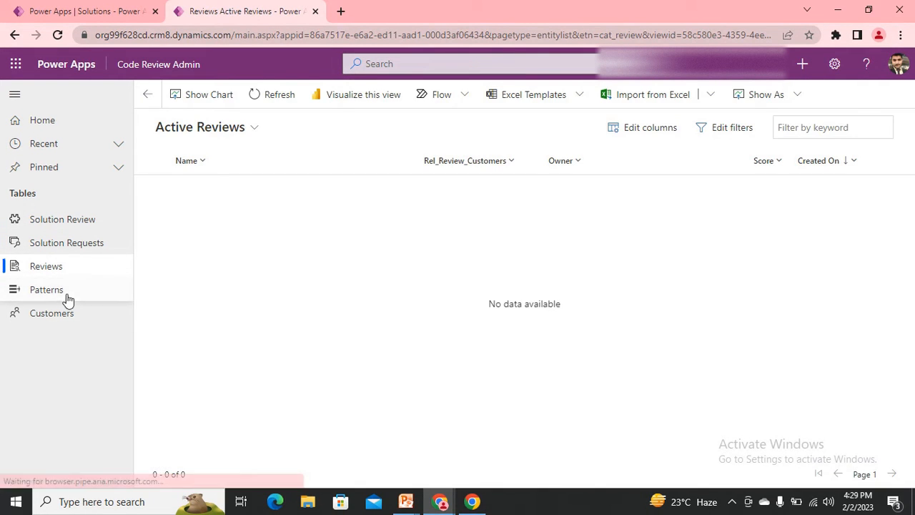
left_click(46, 290)
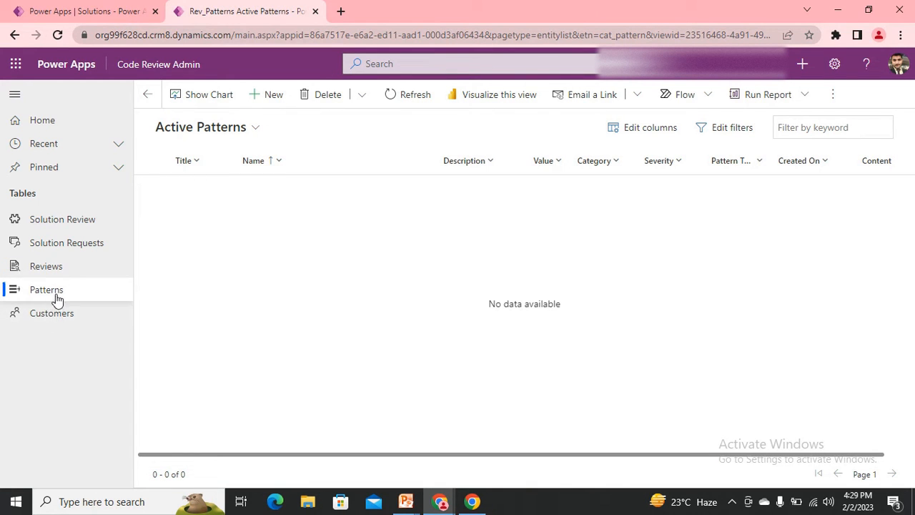
mouse_move(55, 322)
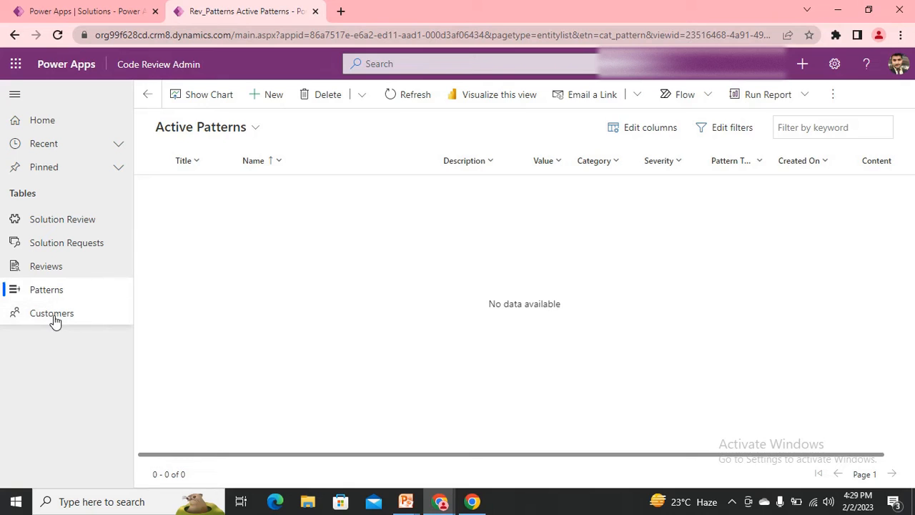
left_click(51, 312)
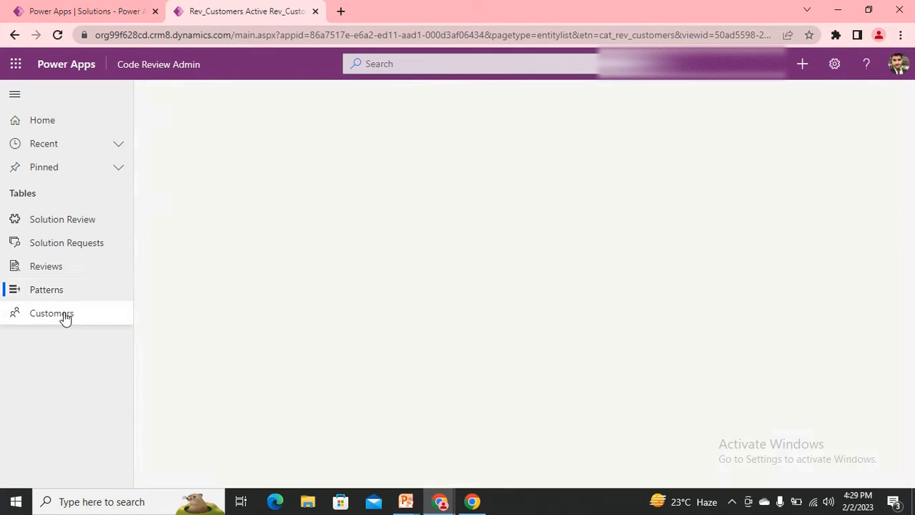
left_click(51, 314)
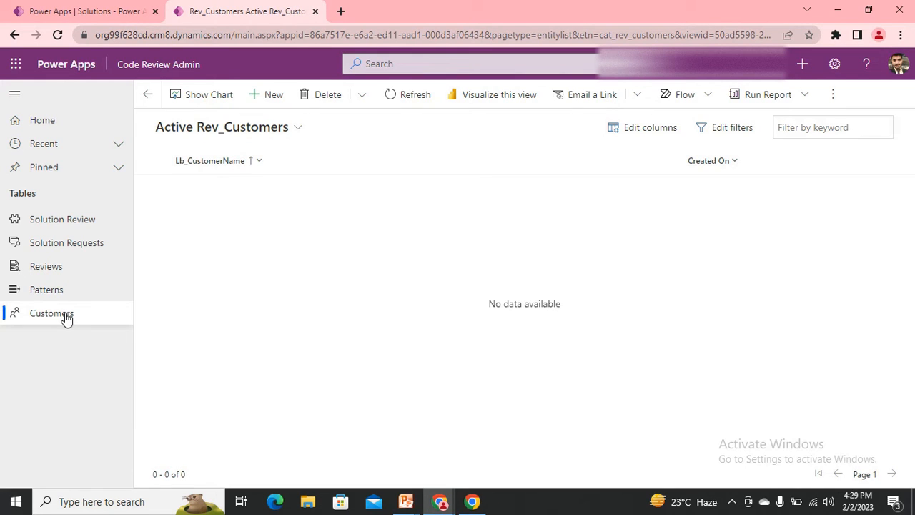
mouse_move(53, 315)
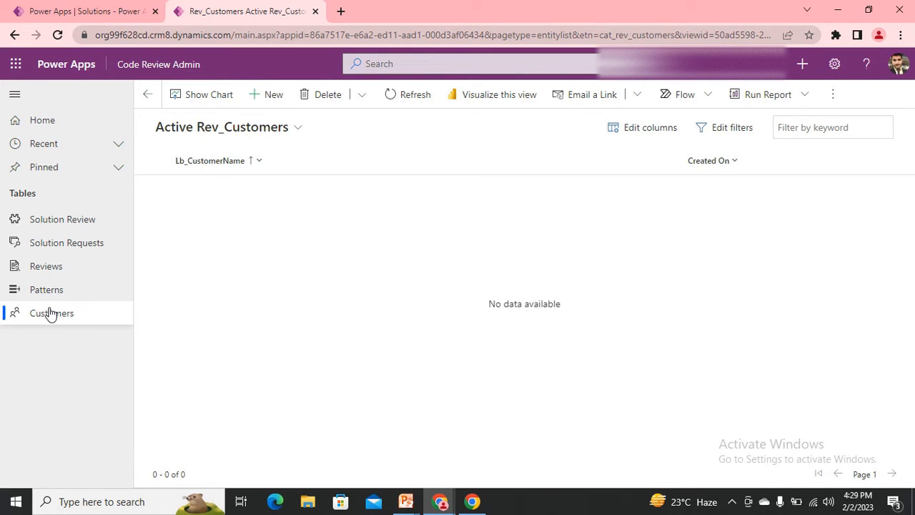
mouse_move(54, 304)
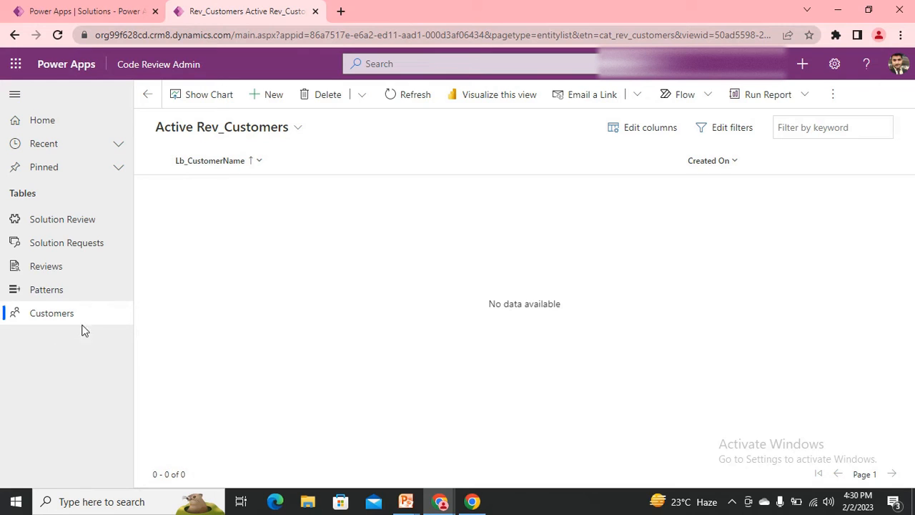
mouse_move(53, 298)
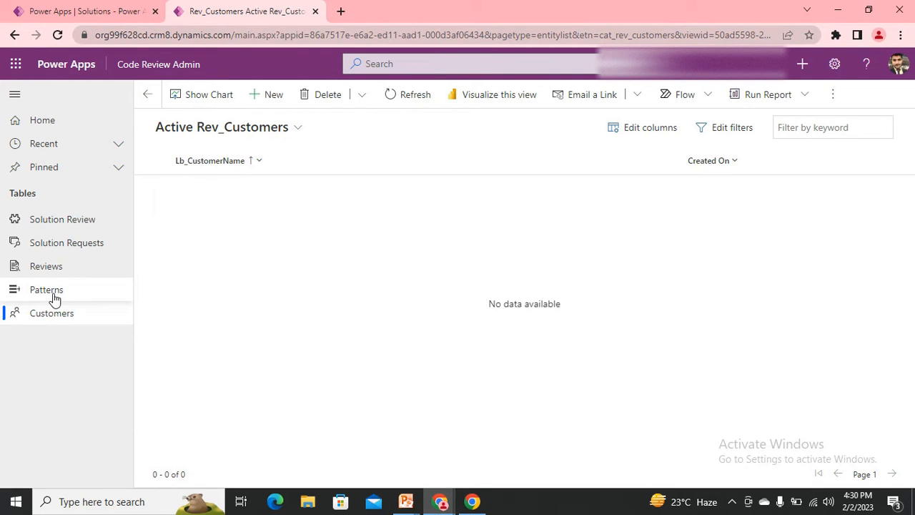
Return from Customers to the empty Active Patterns view.
left_click(45, 289)
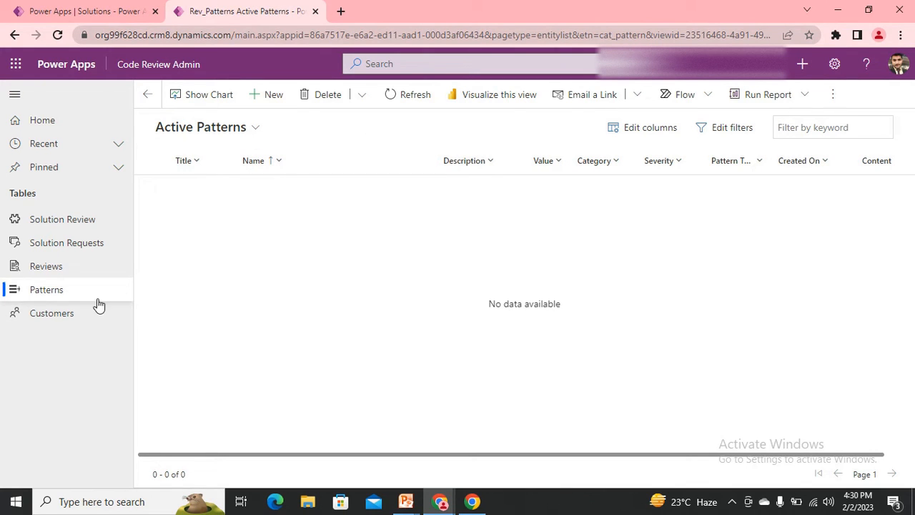
mouse_move(243, 284)
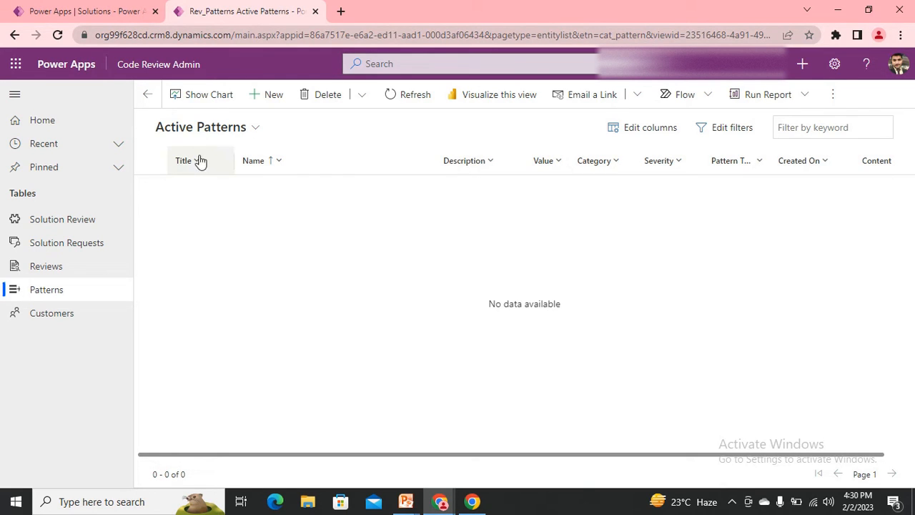
mouse_move(229, 154)
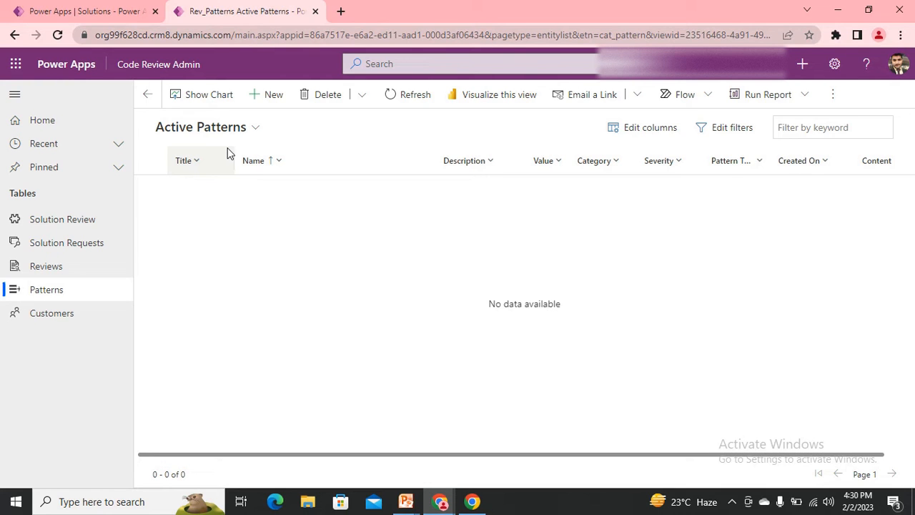
mouse_move(204, 180)
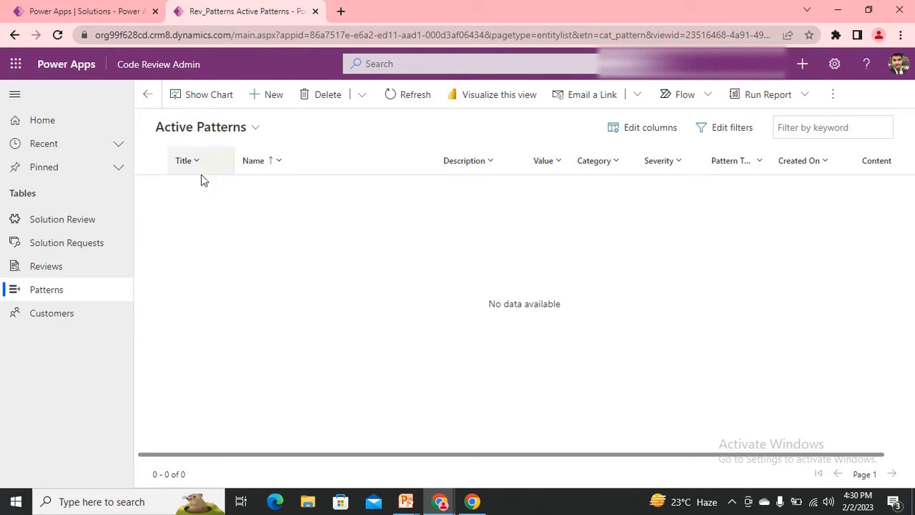
mouse_move(282, 93)
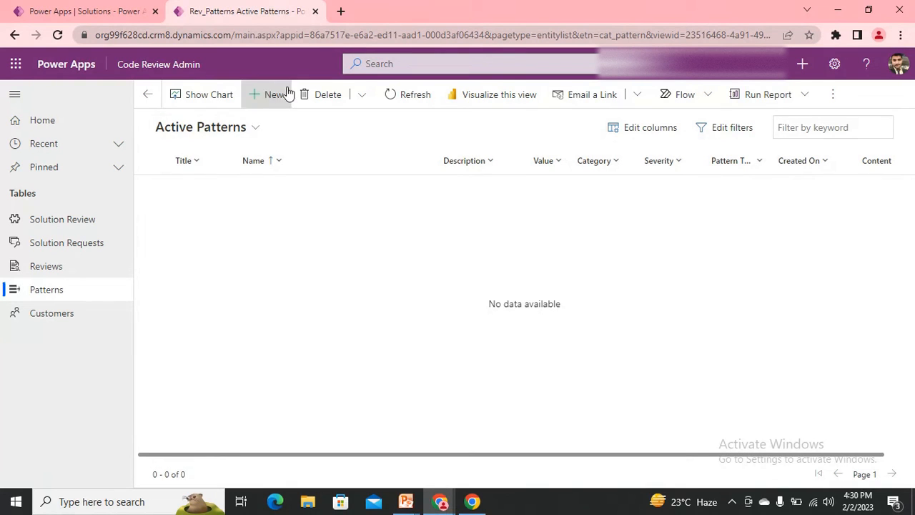
Start a new Rev_Pattern record and view its category choices.
left_click(270, 93)
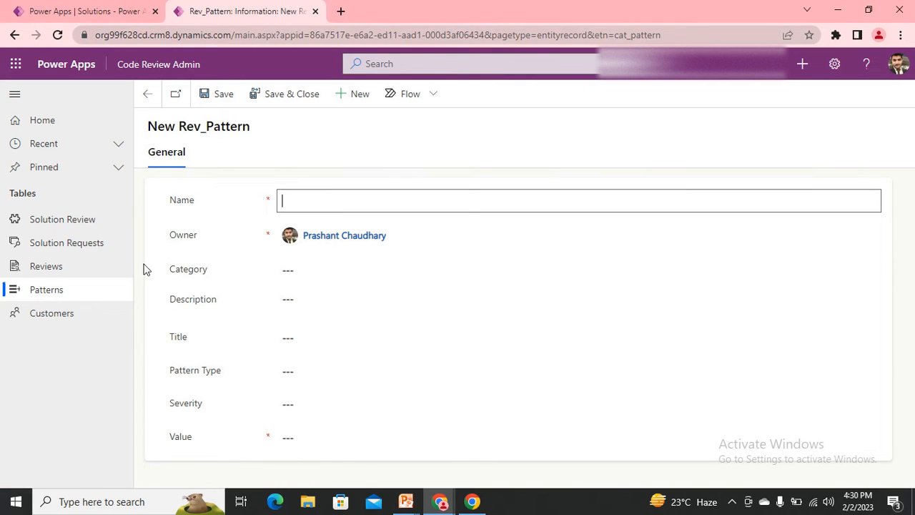
left_click(222, 93)
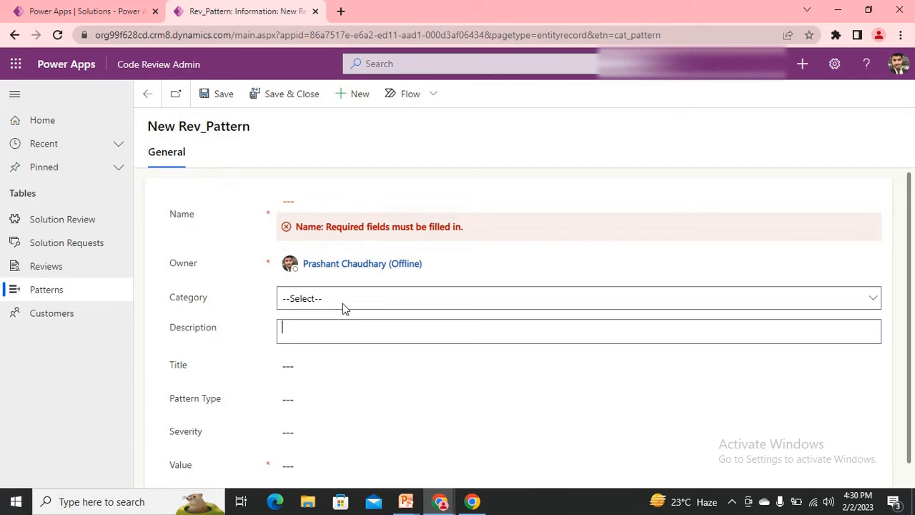
left_click(571, 308)
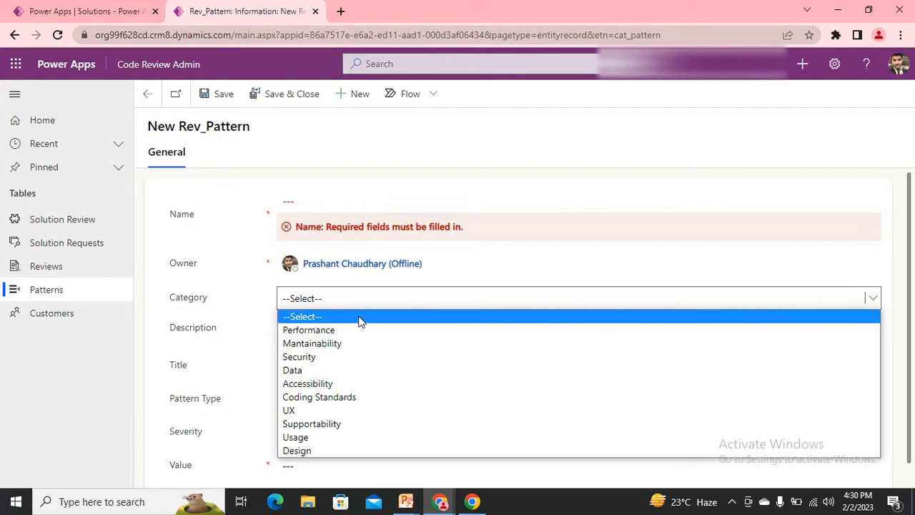
mouse_move(363, 334)
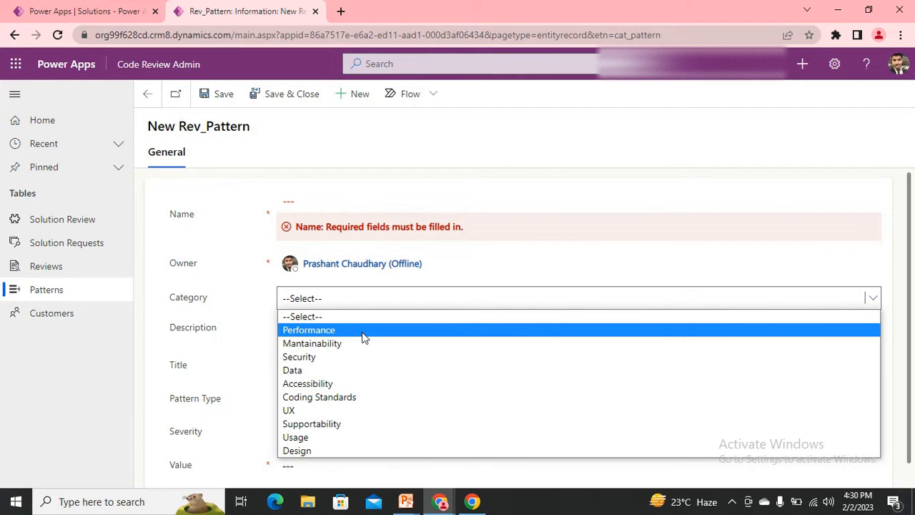
mouse_move(353, 376)
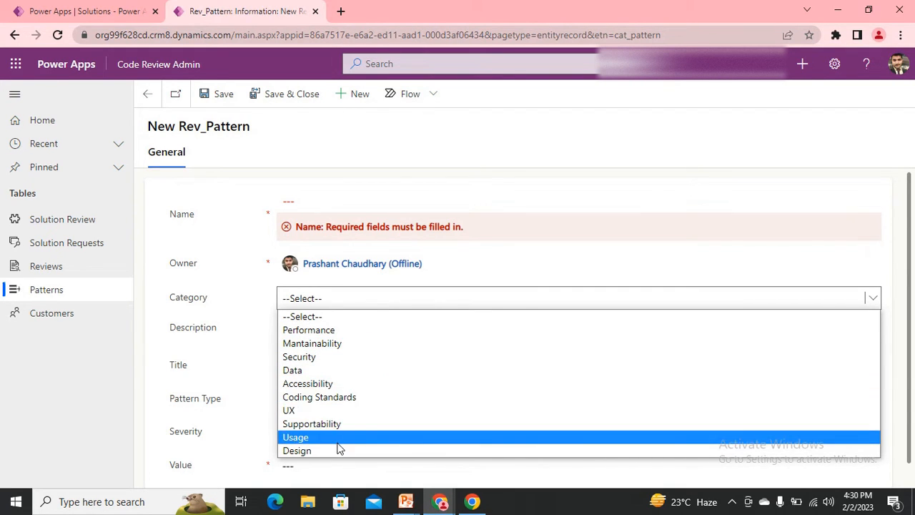
mouse_move(360, 396)
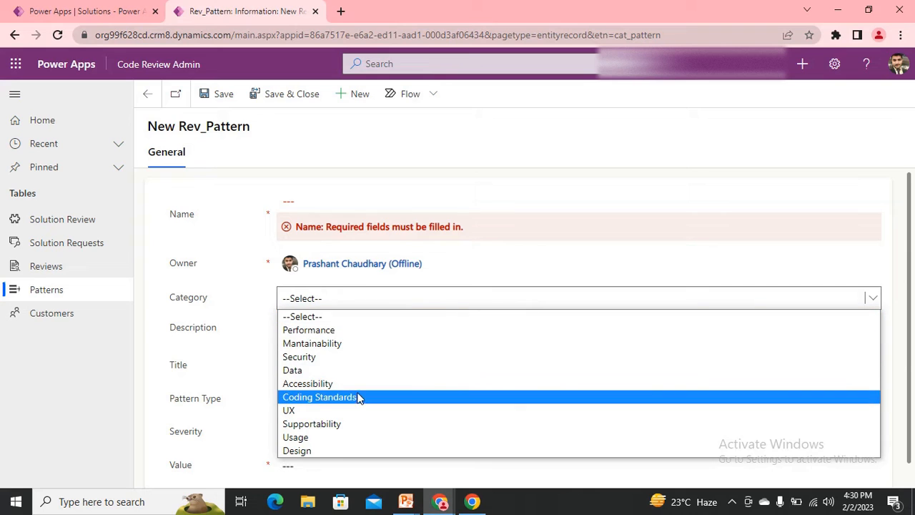
mouse_move(385, 371)
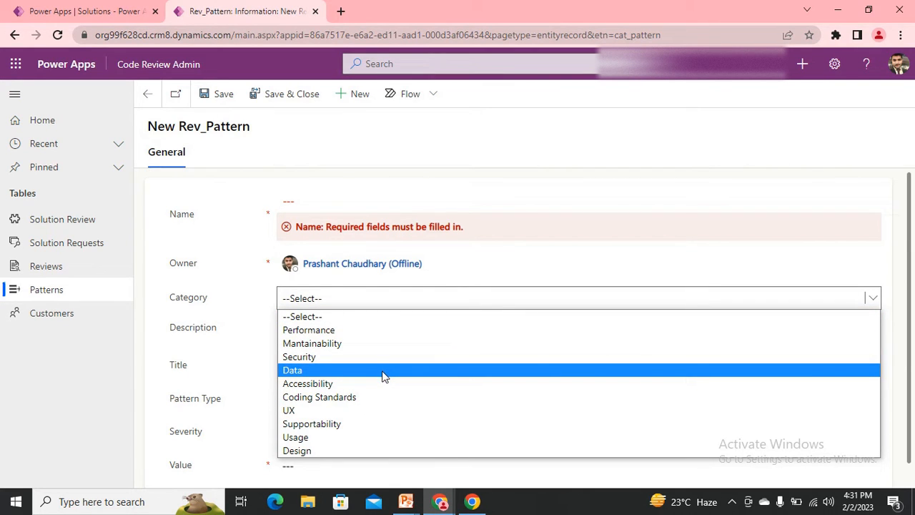
mouse_move(377, 410)
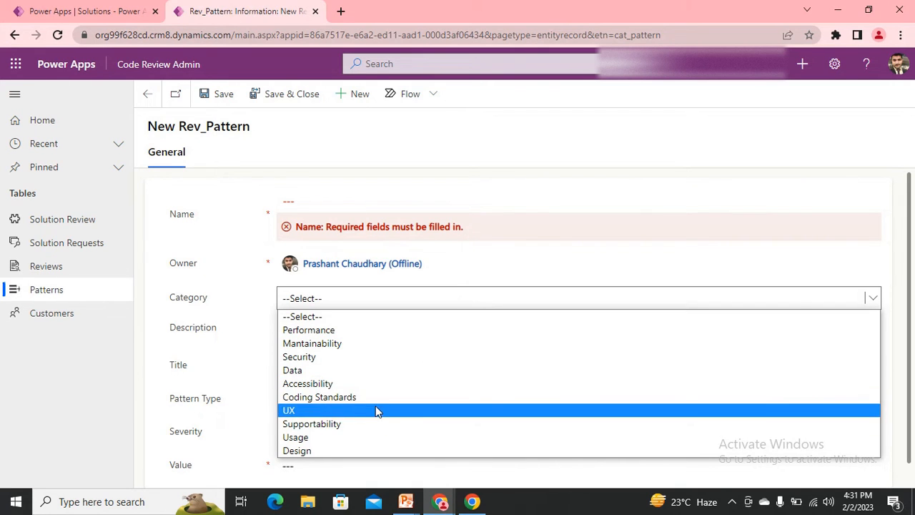
mouse_move(378, 399)
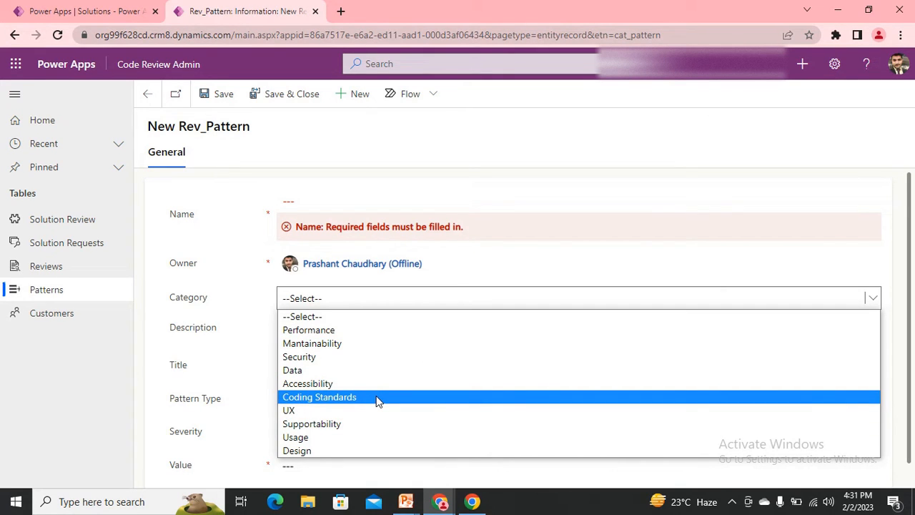
mouse_move(366, 401)
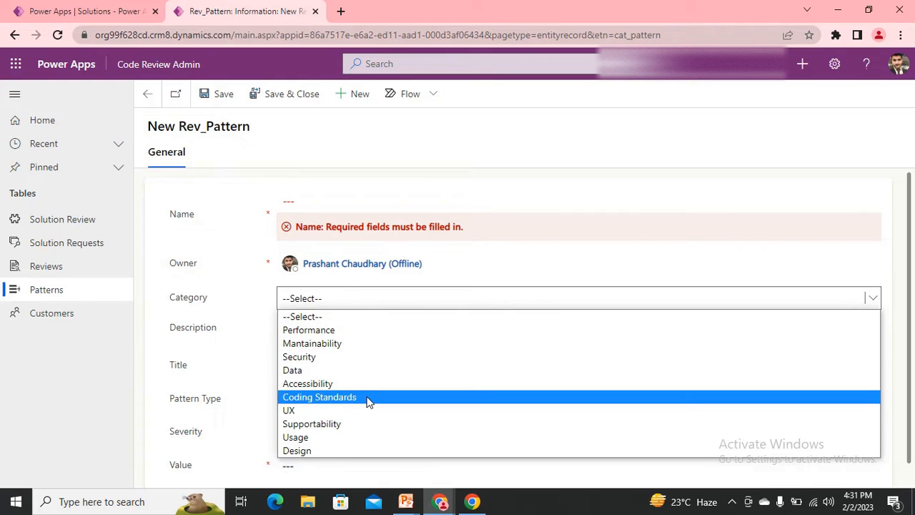
mouse_move(296, 437)
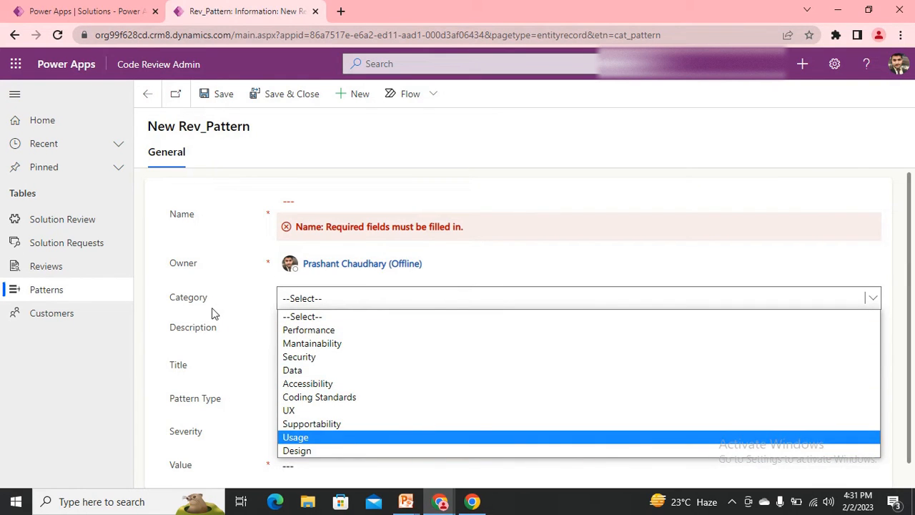
mouse_move(341, 397)
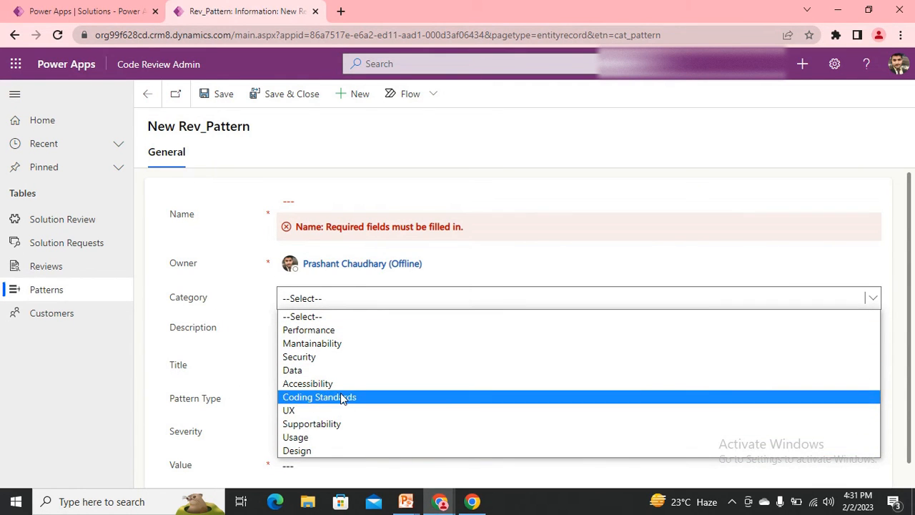
Set the pattern's category to Coding Standards and fill in its name.
left_click(319, 397)
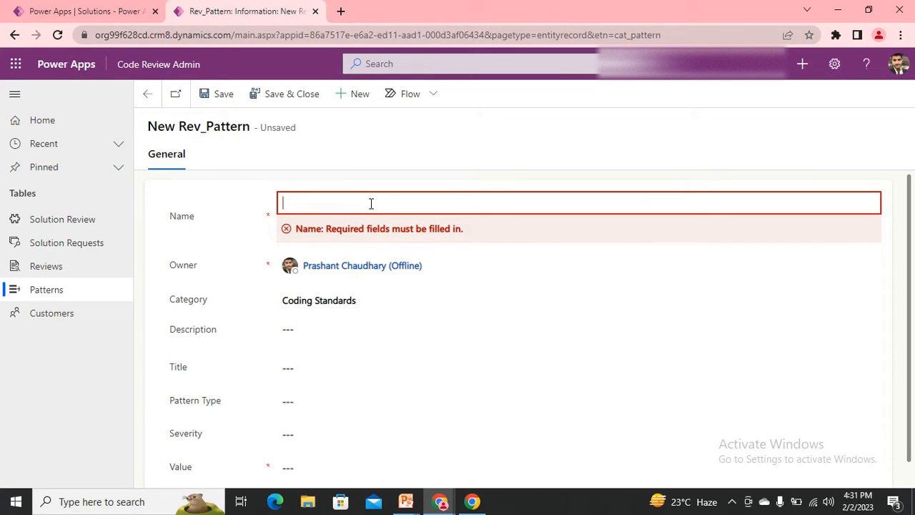
type("Del")
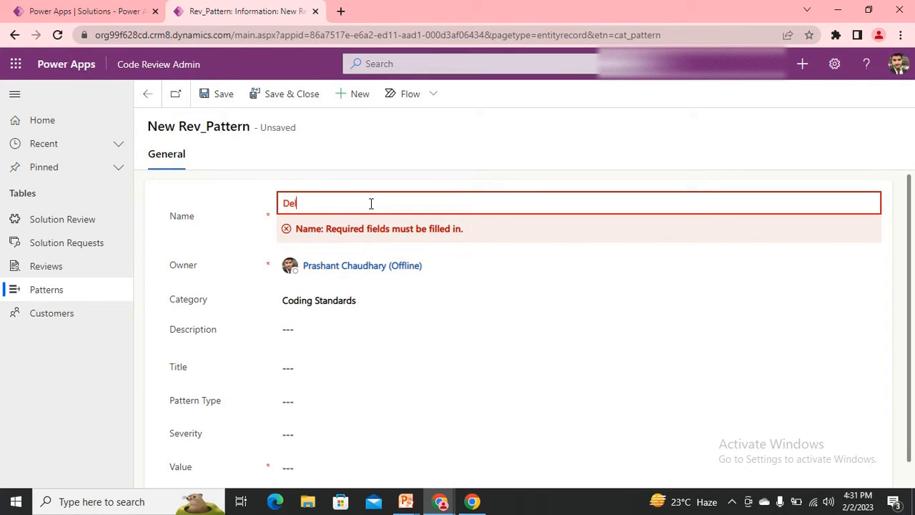
type("lg")
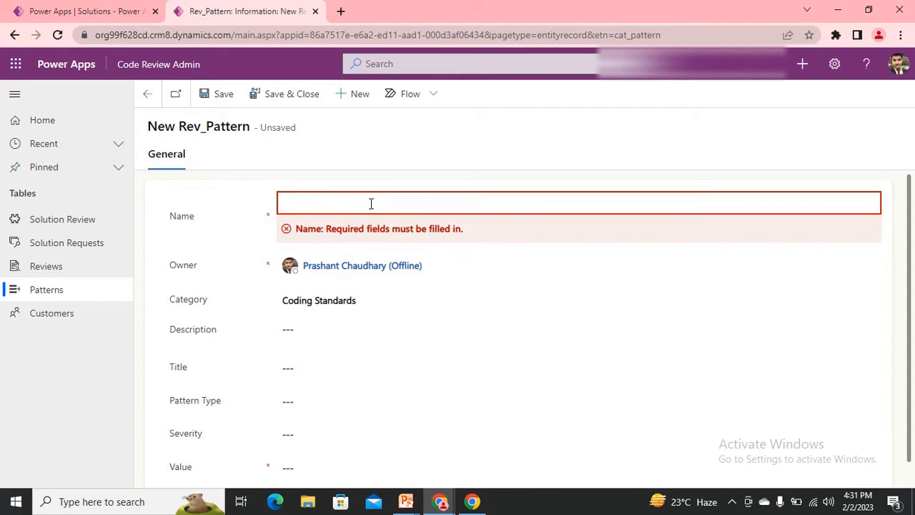
type("Code standards")
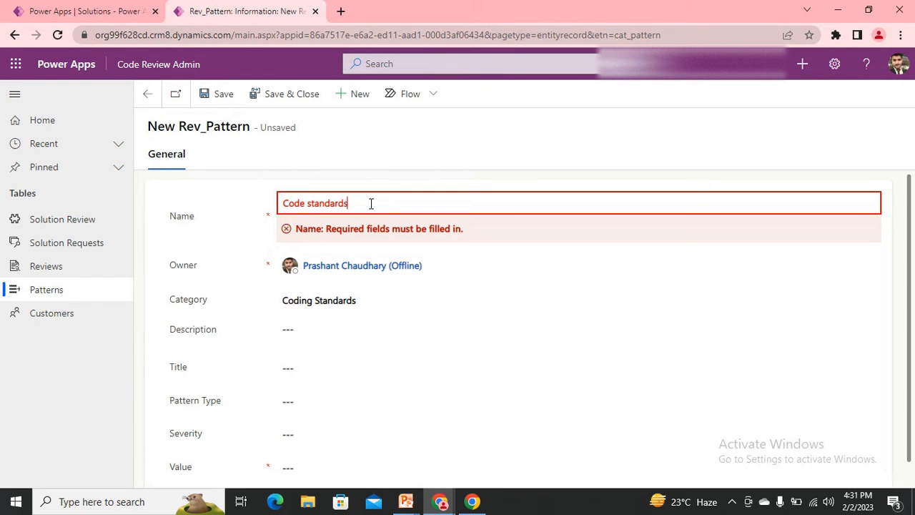
Write the description 'Please check the coding standards', correcting typos.
left_click(324, 334)
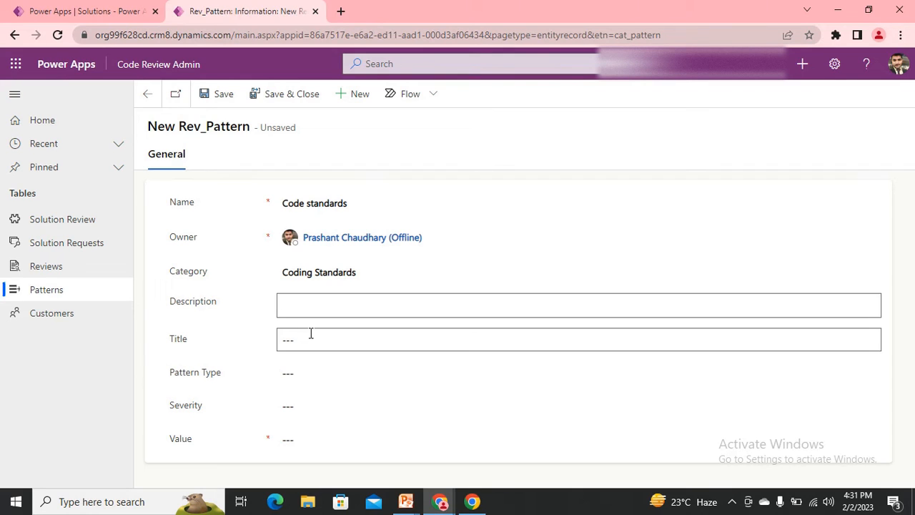
type("Please c")
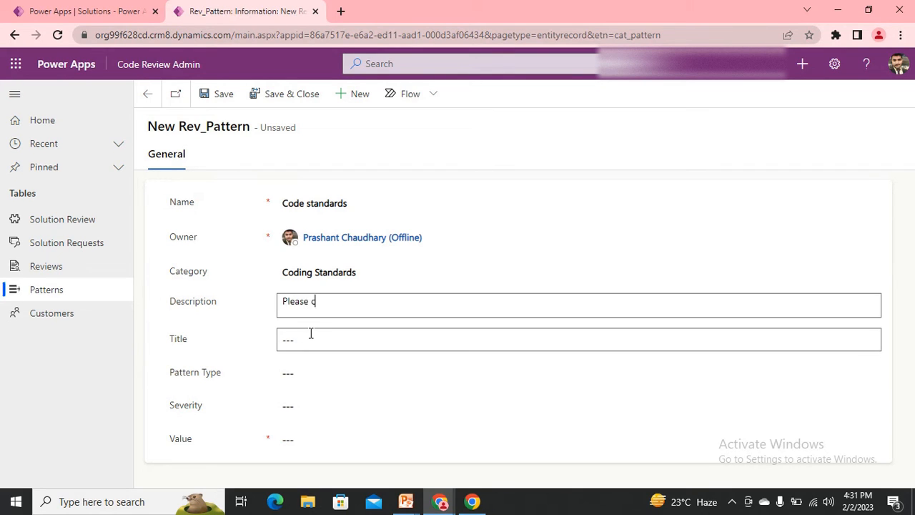
type("heck the codeing sta")
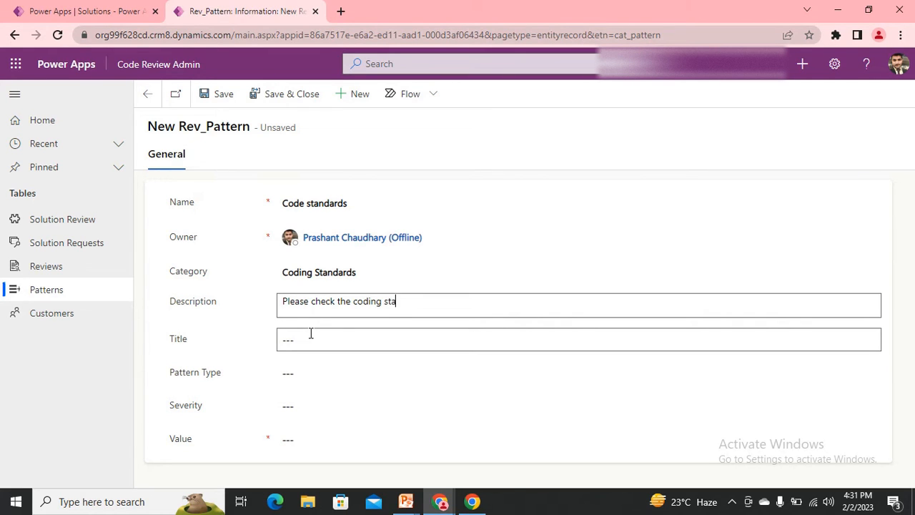
type("nad3")
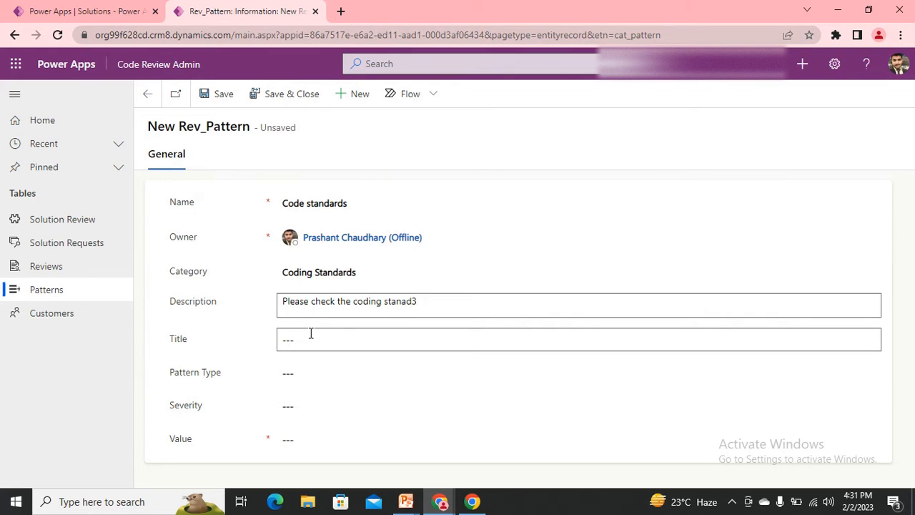
key("Backspace")
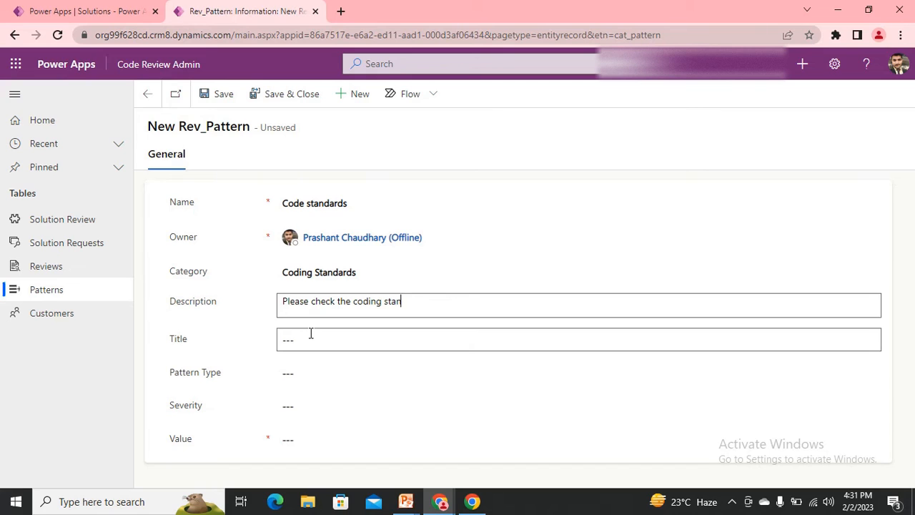
type("dards")
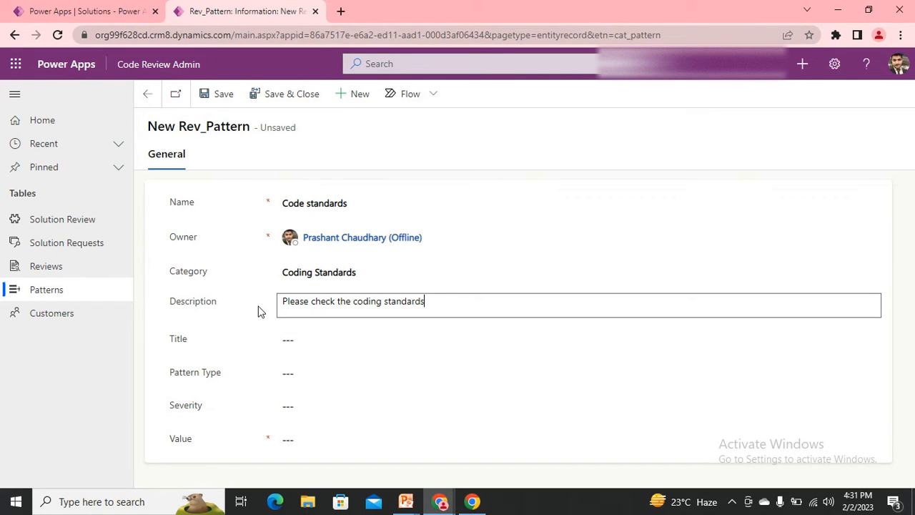
Enter 'Code standards' as the pattern's title.
type("c")
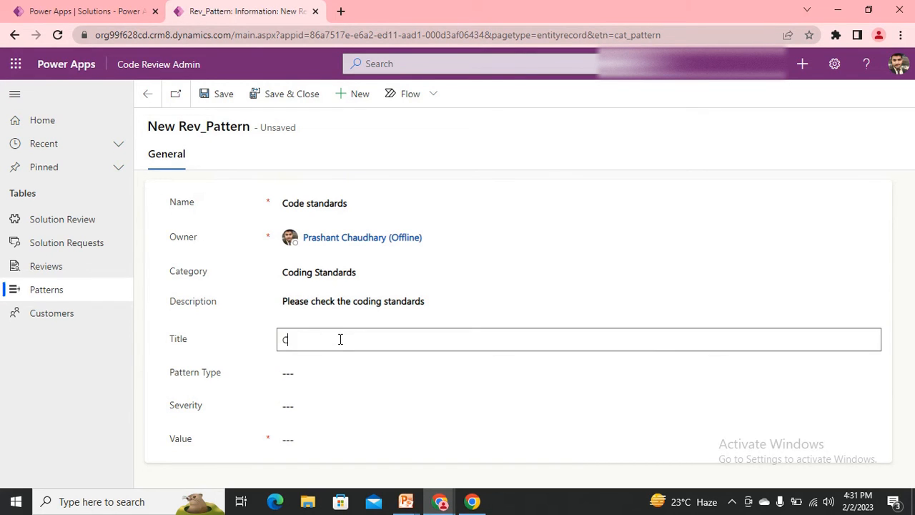
type("Code st")
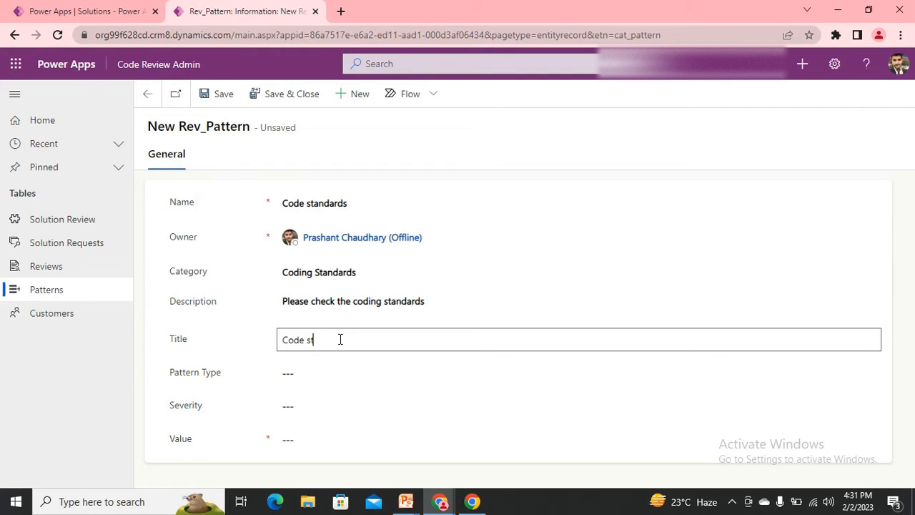
type("an")
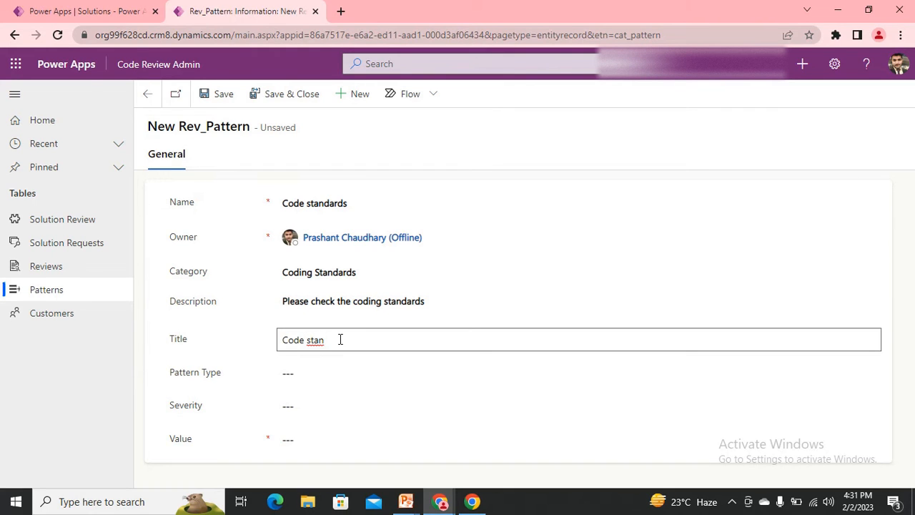
type("dards")
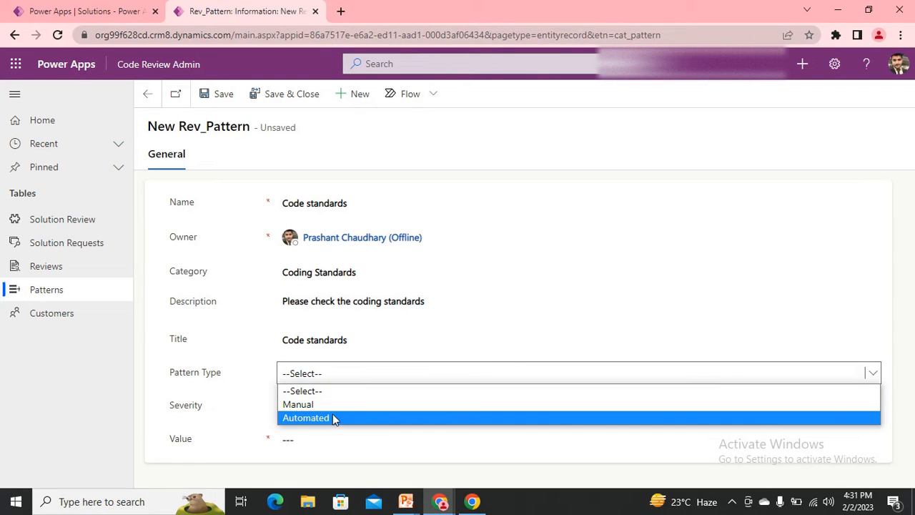
mouse_move(333, 419)
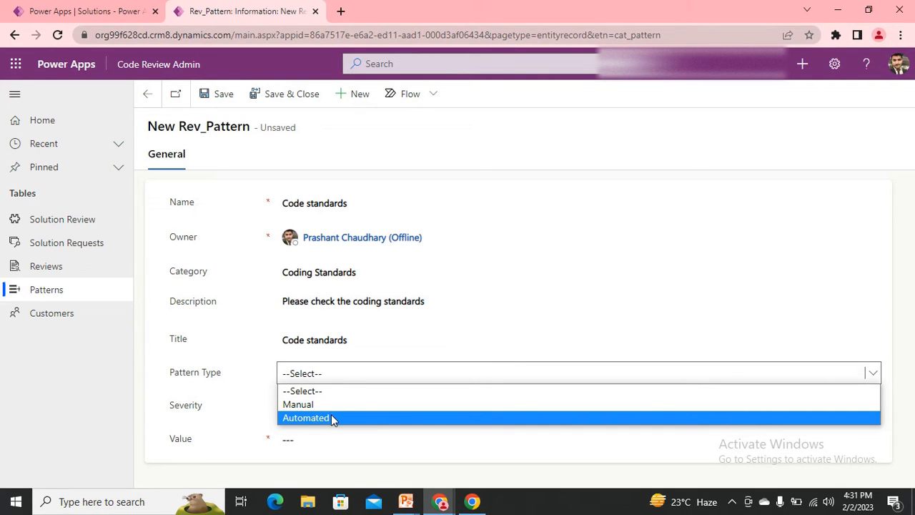
Set Pattern Type to Automated, Severity to High and Value to 5.
left_click(306, 417)
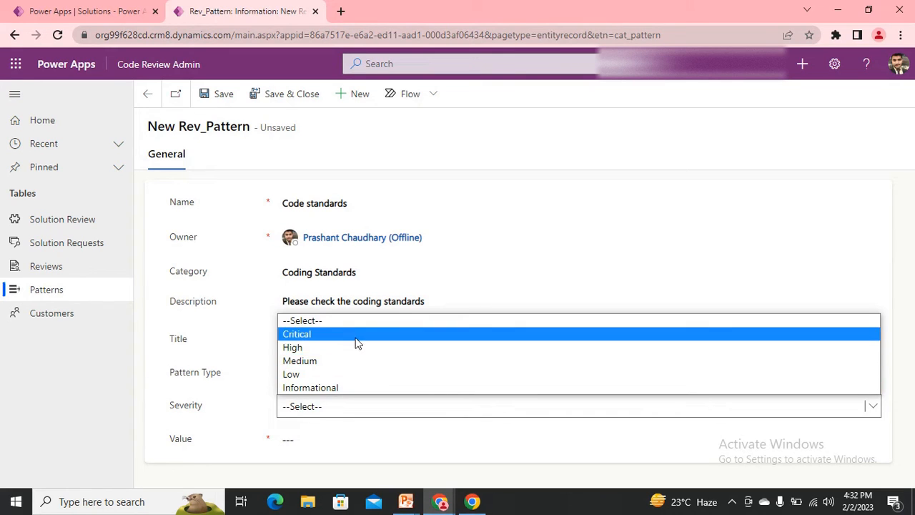
left_click(292, 347)
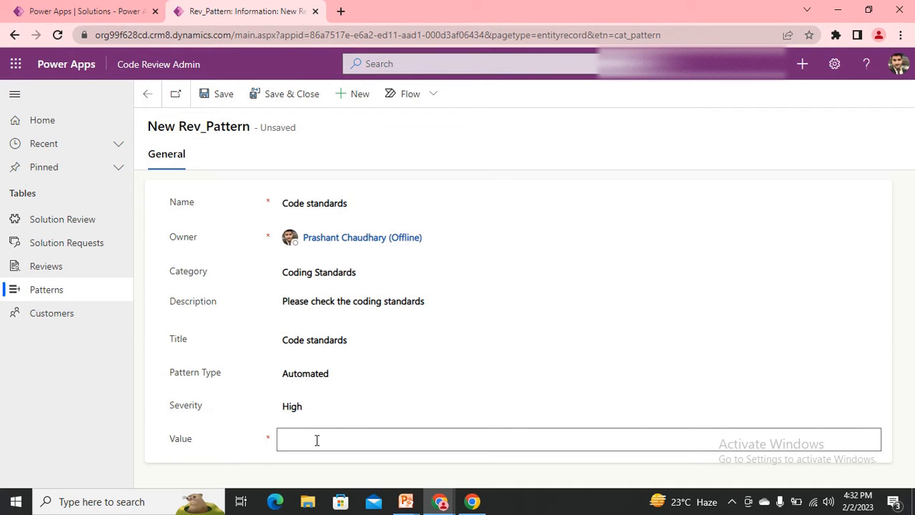
left_click(317, 441)
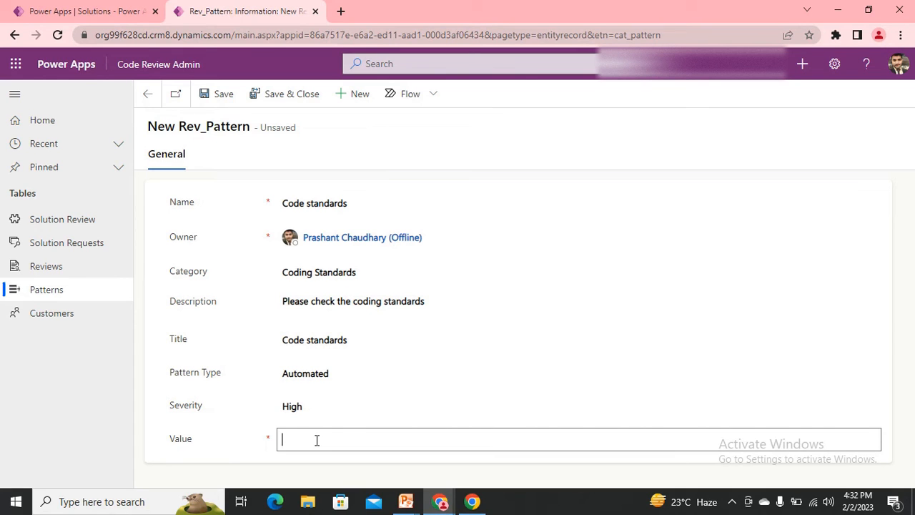
mouse_move(233, 427)
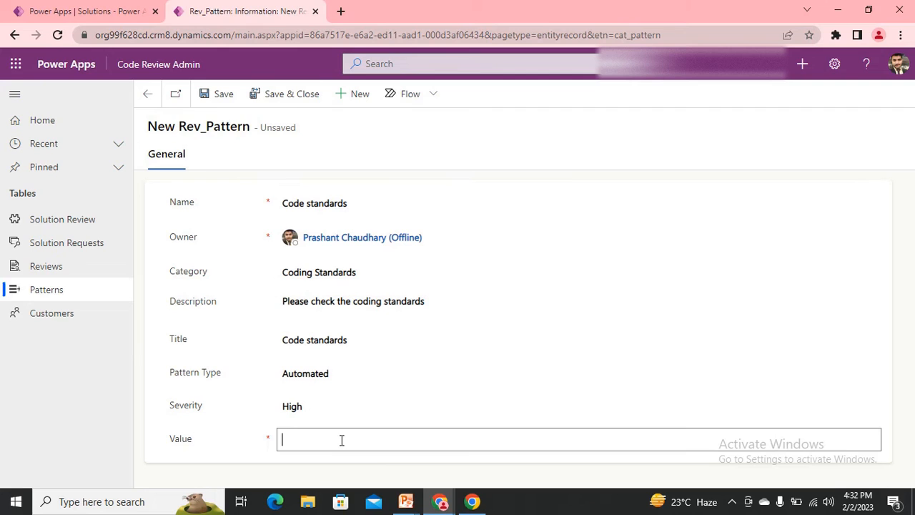
type("5")
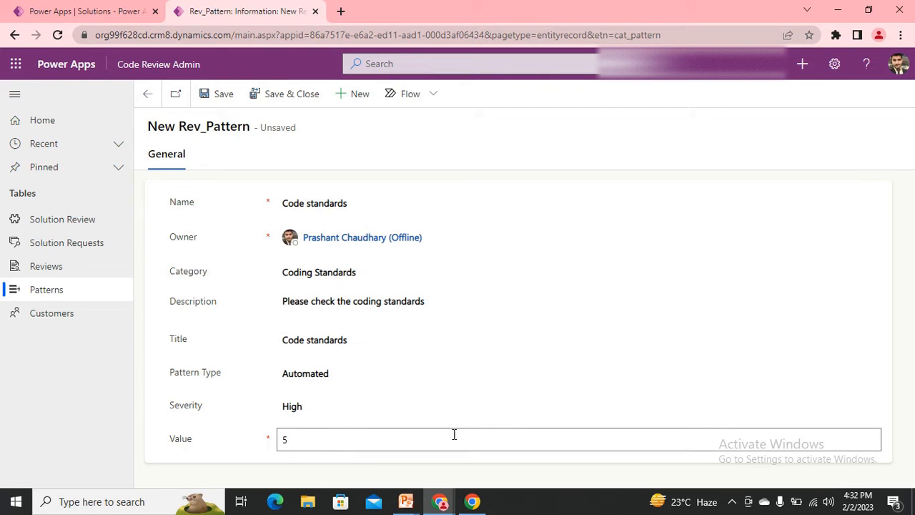
Save the Code standards pattern and show its related record types.
left_click(224, 94)
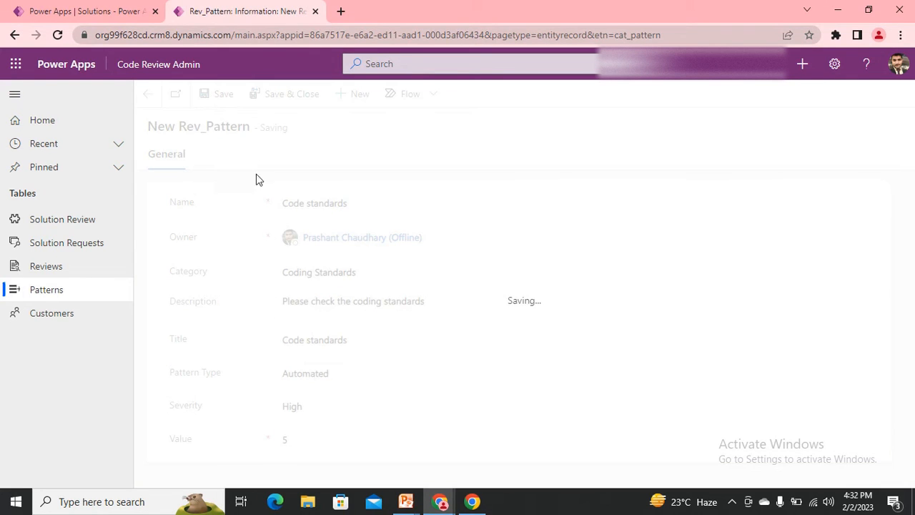
left_click(223, 94)
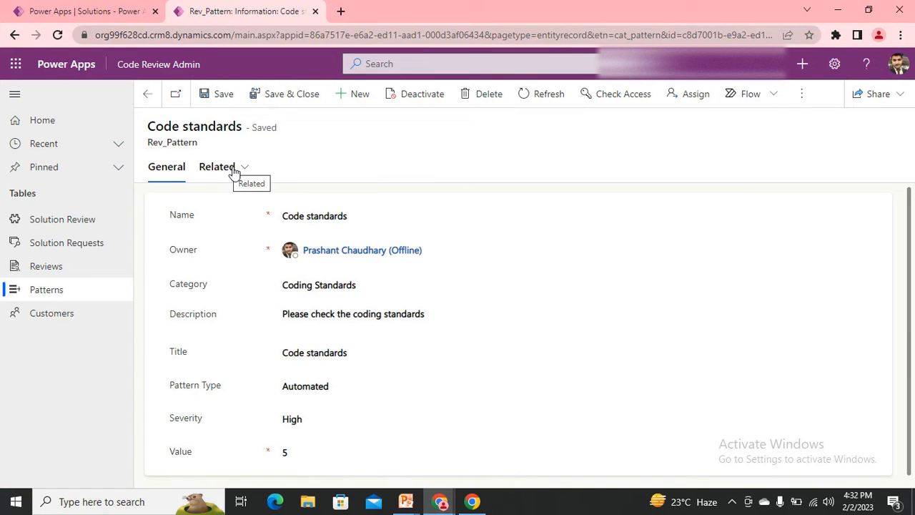
left_click(221, 167)
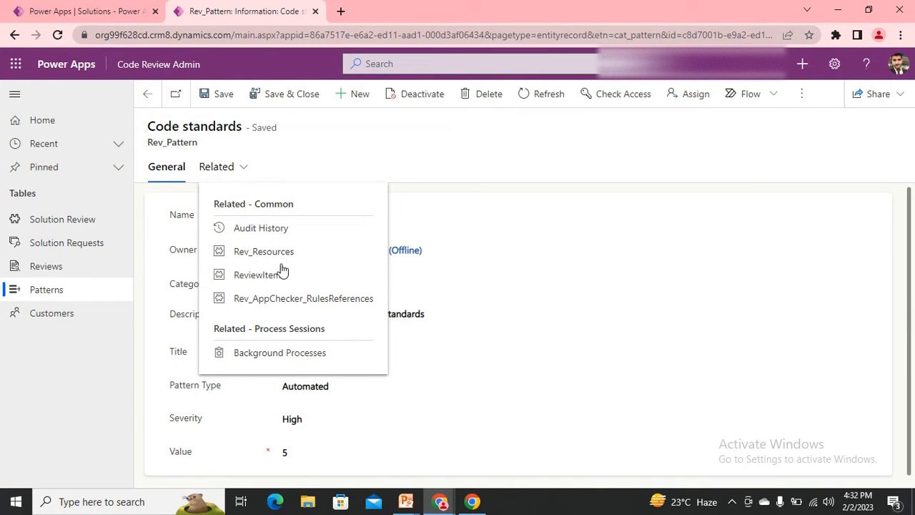
mouse_move(327, 311)
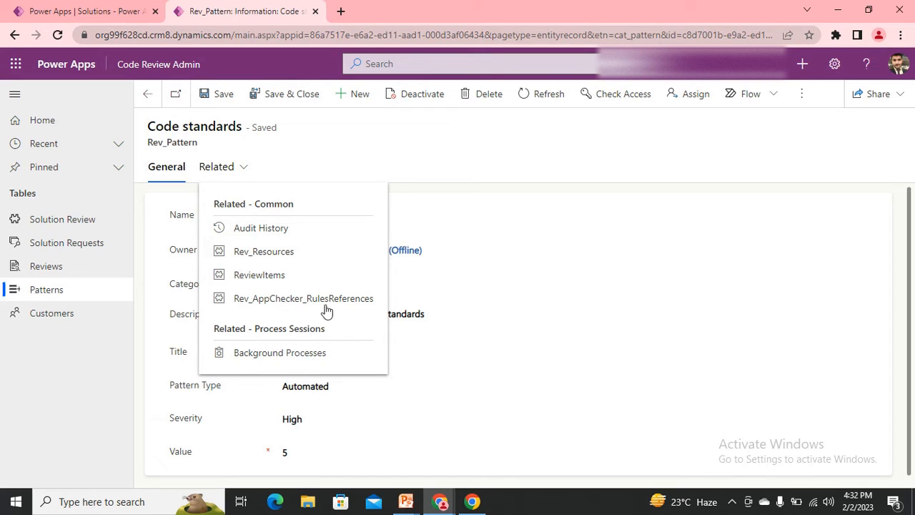
mouse_move(268, 218)
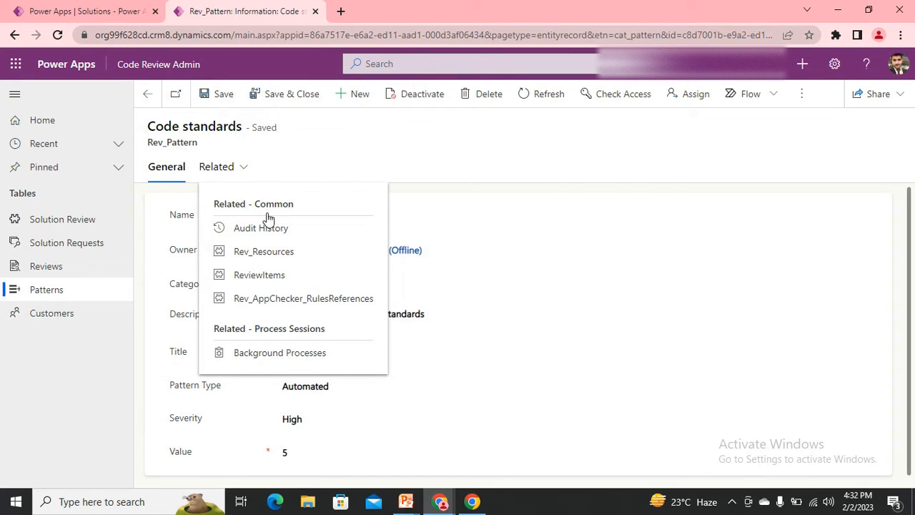
Return to the Patterns list and start a new pattern record.
left_click(45, 290)
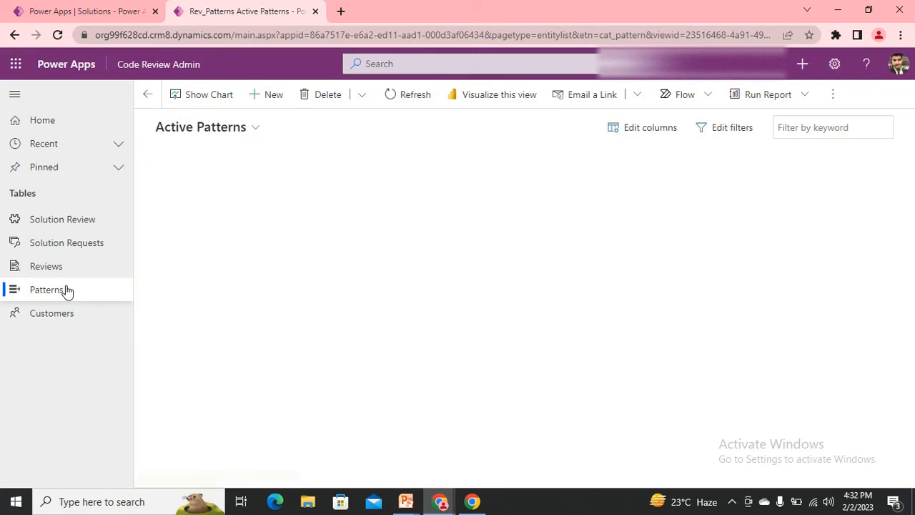
left_click(46, 289)
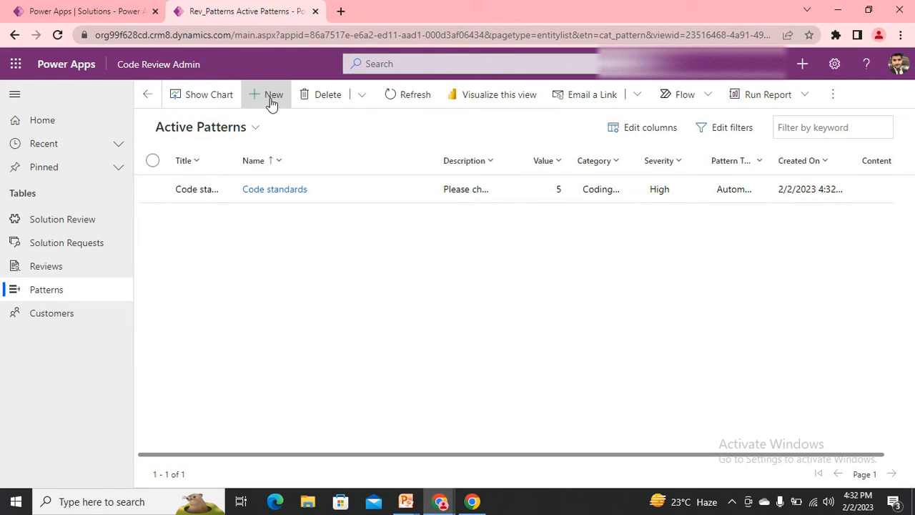
left_click(273, 94)
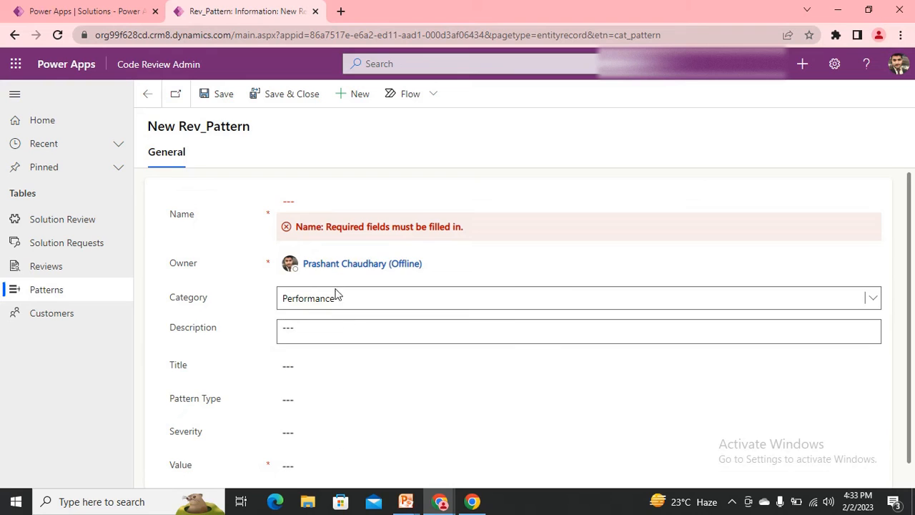
Enter the pattern's descriptive text about application performance.
type("er")
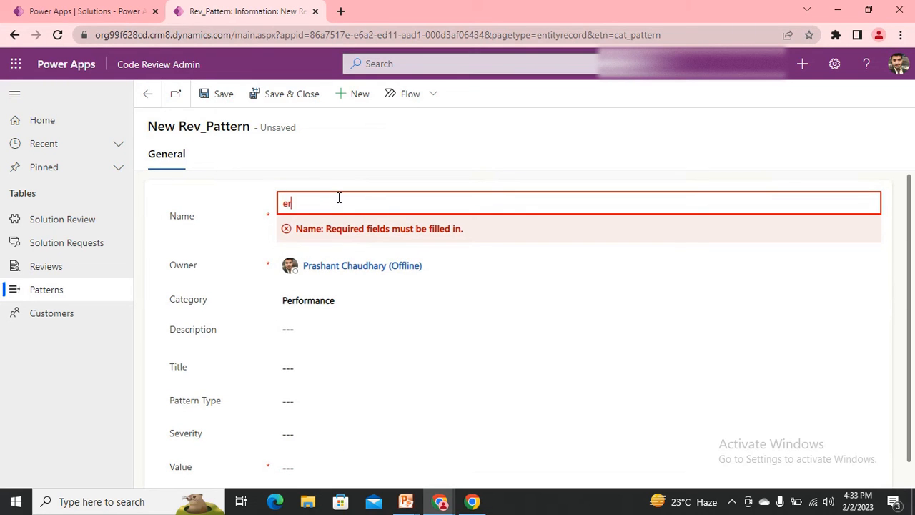
type("Performance")
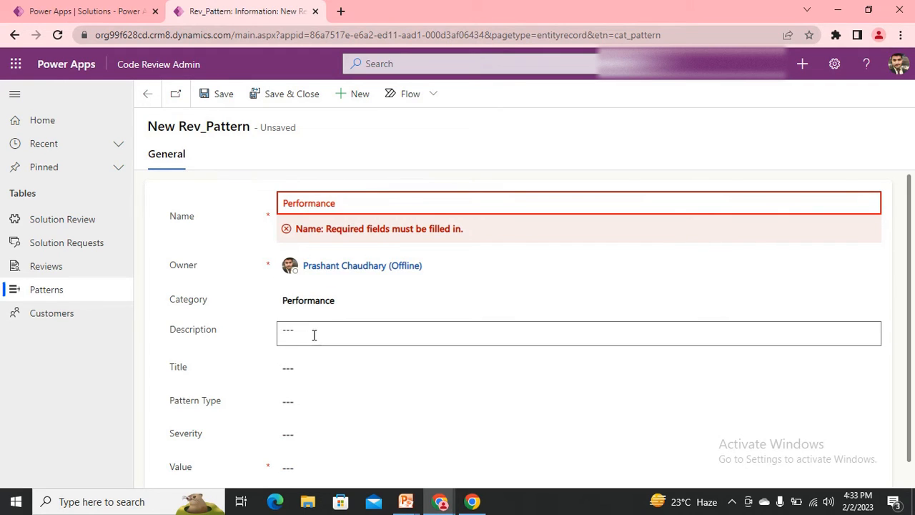
type("ck the performance of")
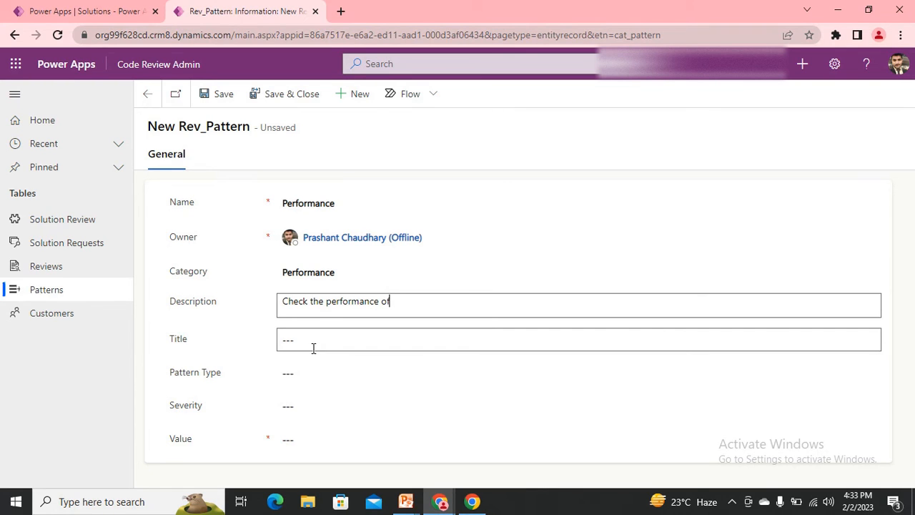
type("the app")
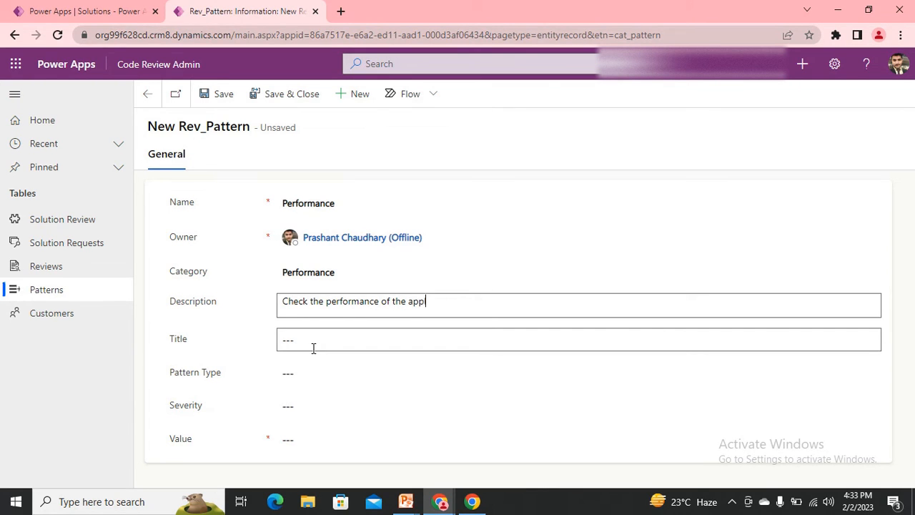
type("licaiton")
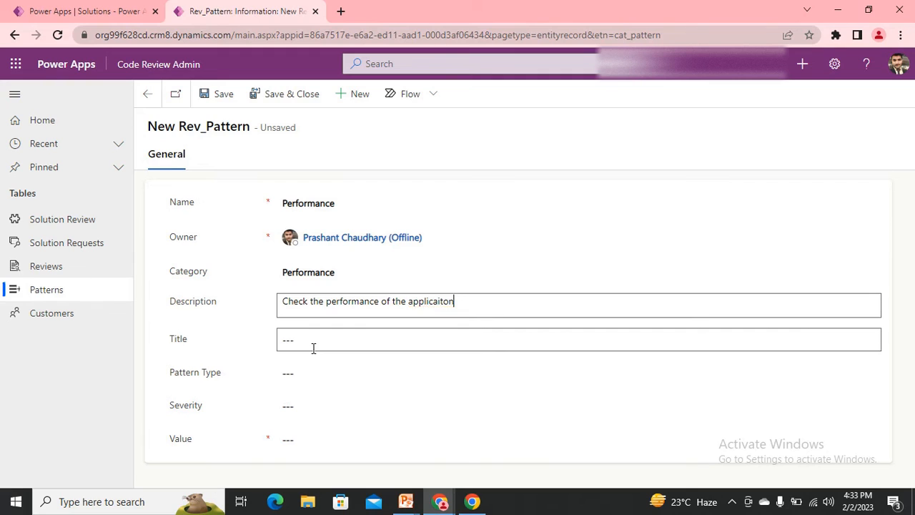
type("application")
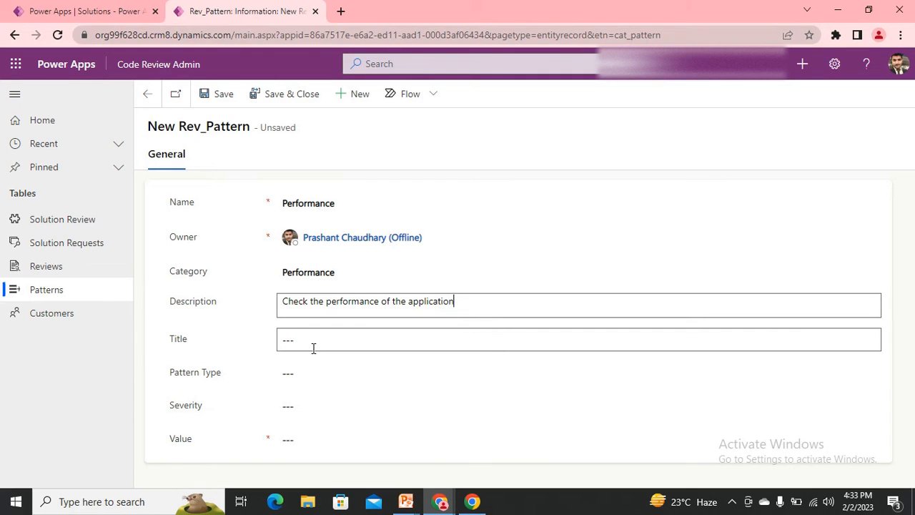
Title the pattern Performance, set severity Critical and value 5, and save it.
left_click(313, 347)
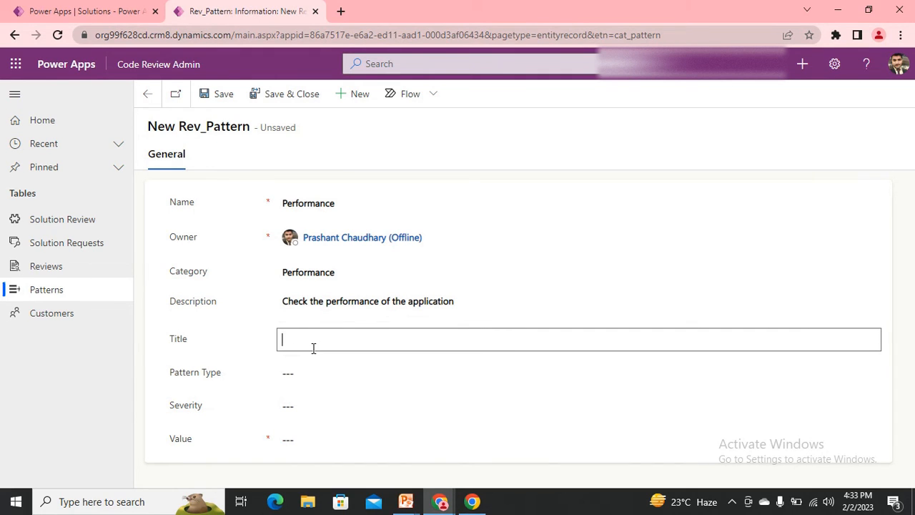
type("Performa")
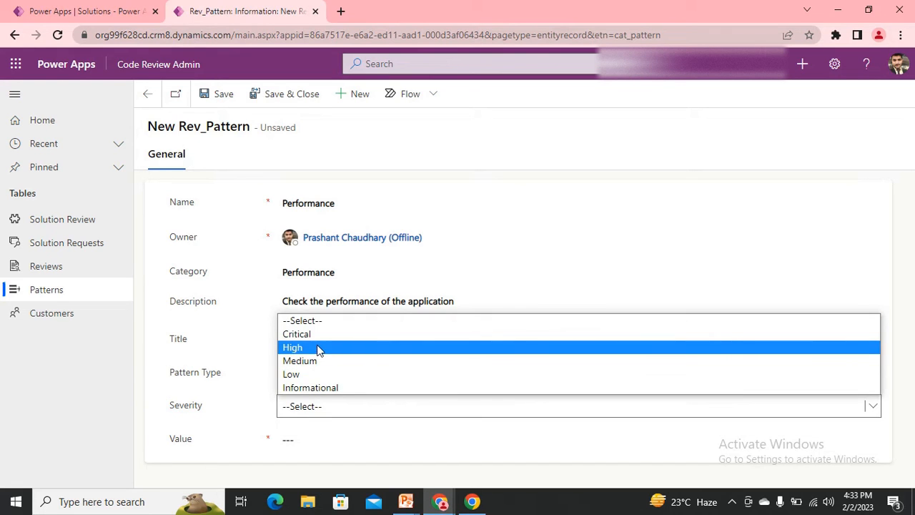
left_click(297, 334)
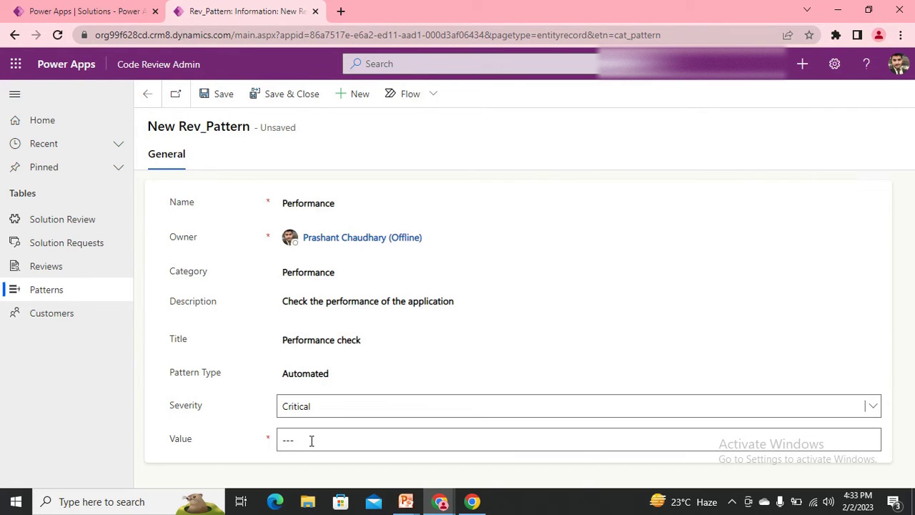
left_click(307, 441)
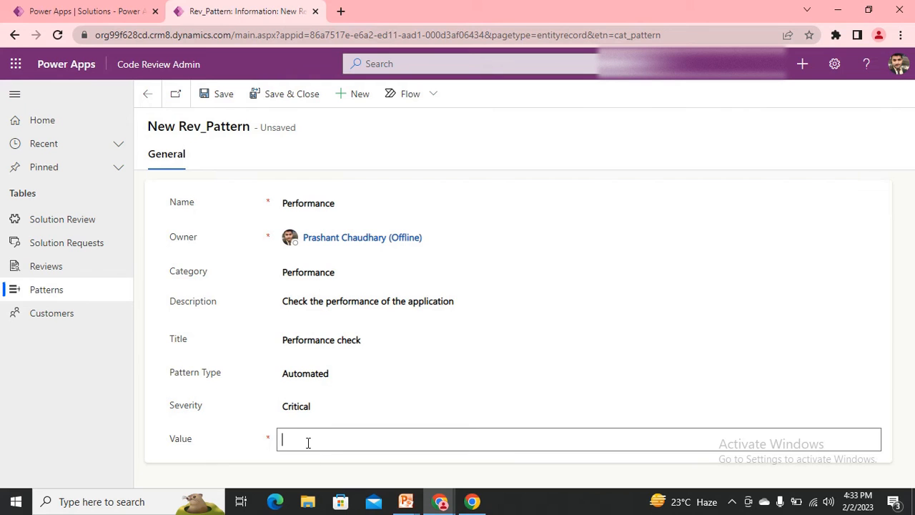
type("5")
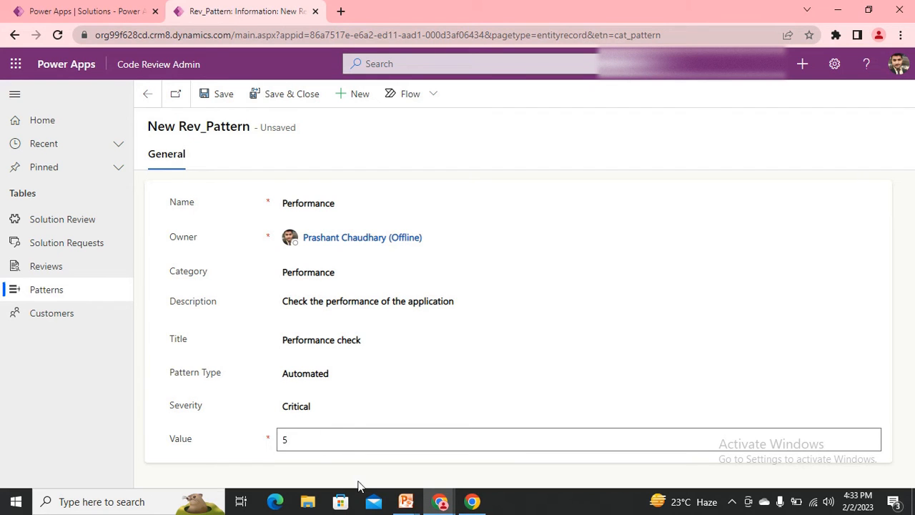
left_click(223, 94)
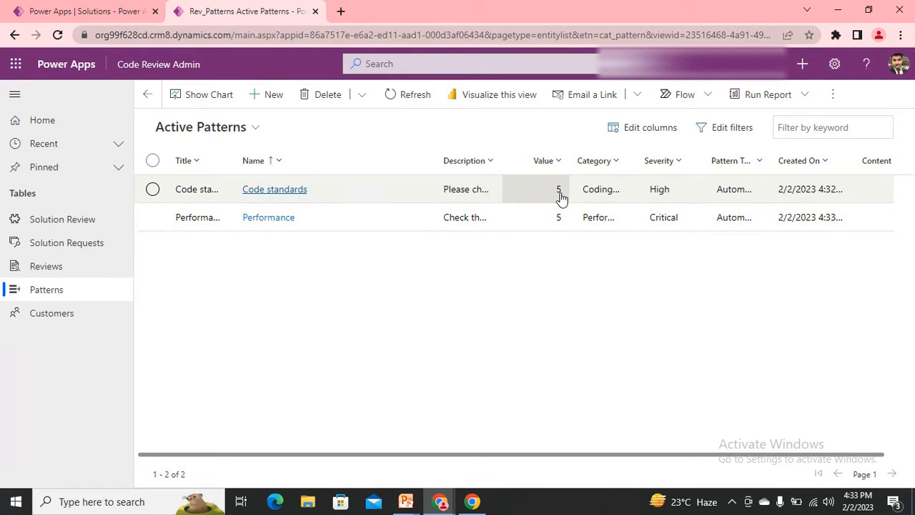
mouse_move(538, 226)
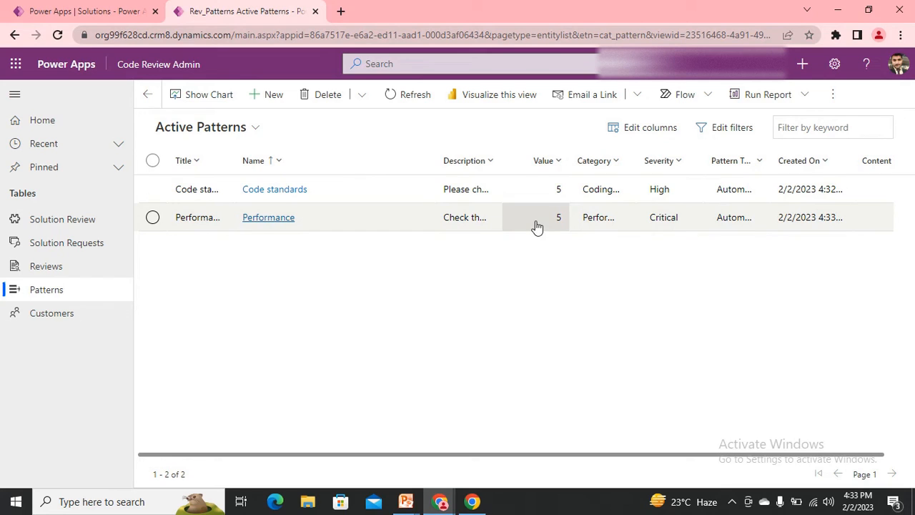
mouse_move(540, 217)
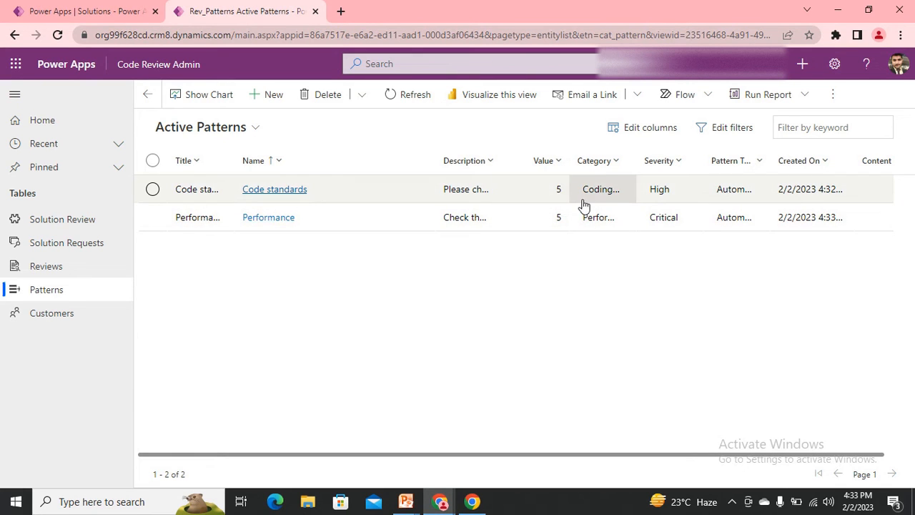
mouse_move(567, 217)
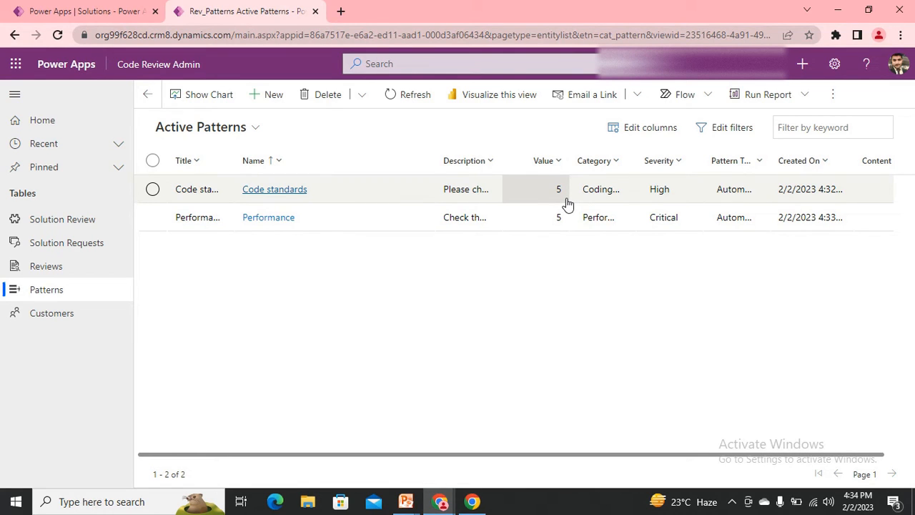
mouse_move(555, 200)
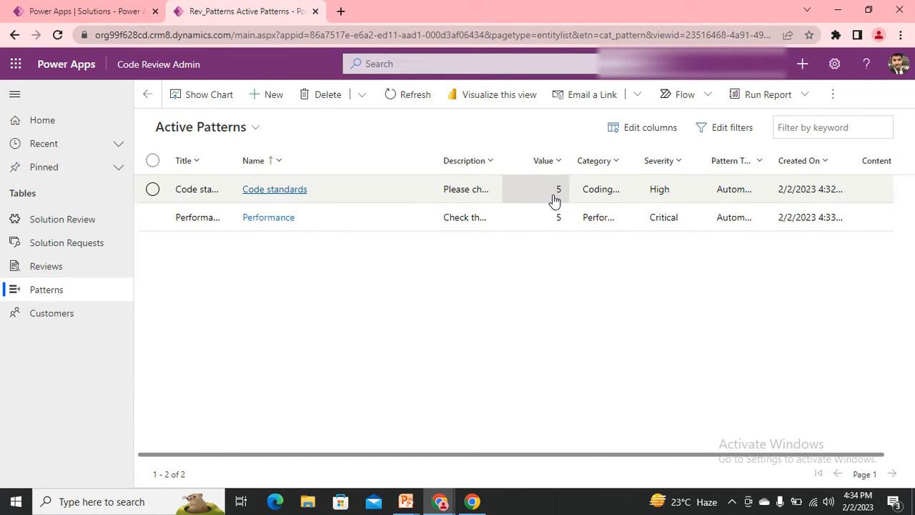
mouse_move(498, 242)
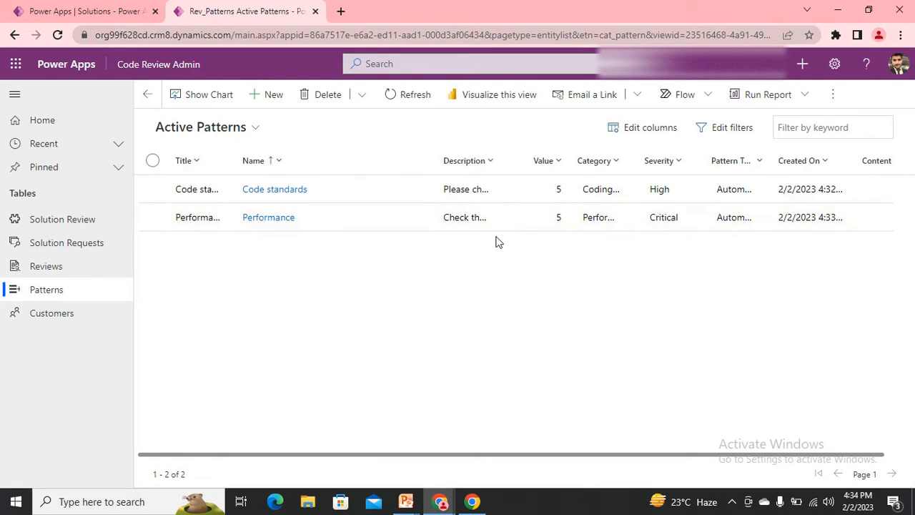
mouse_move(406, 258)
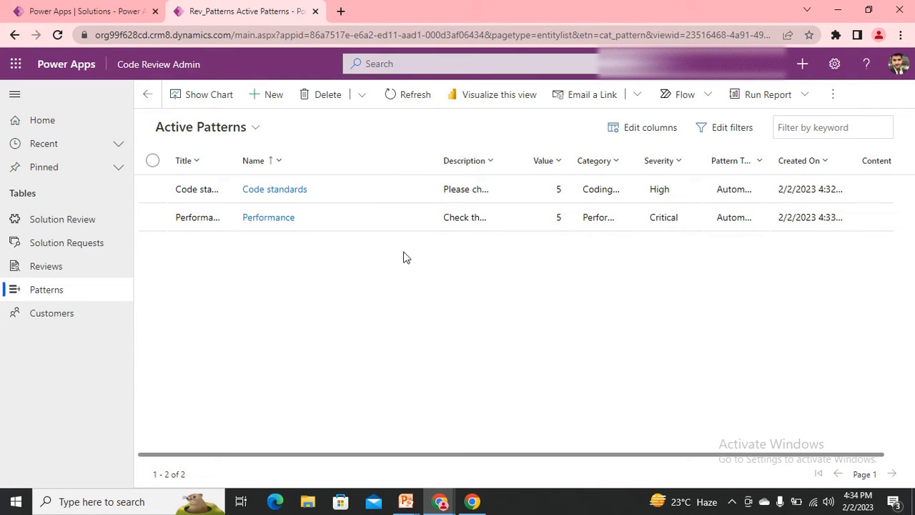
mouse_move(179, 329)
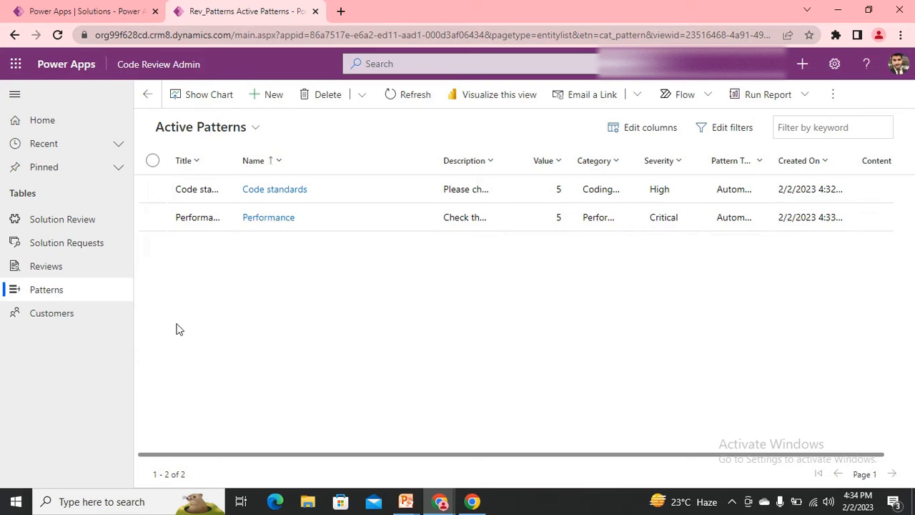
mouse_move(48, 309)
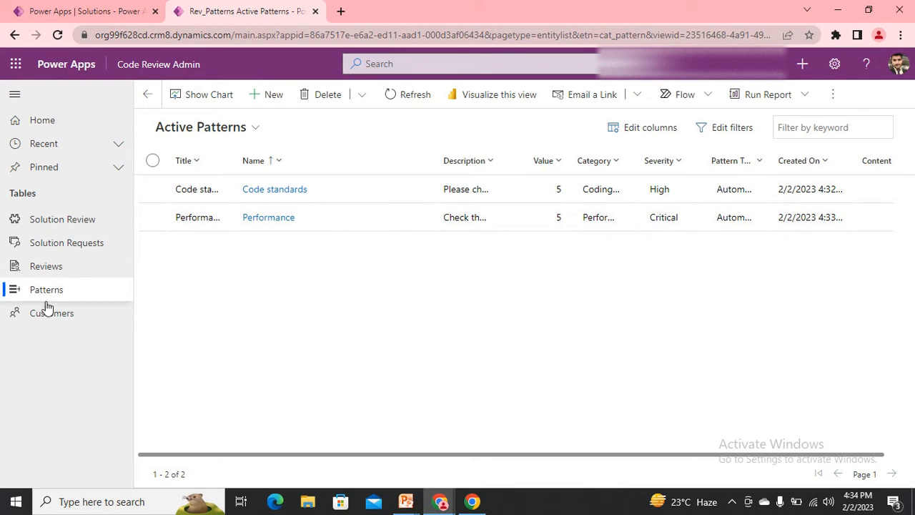
Add a customer record named Classy instead of 'Internal', save it, and return to Patterns.
left_click(51, 312)
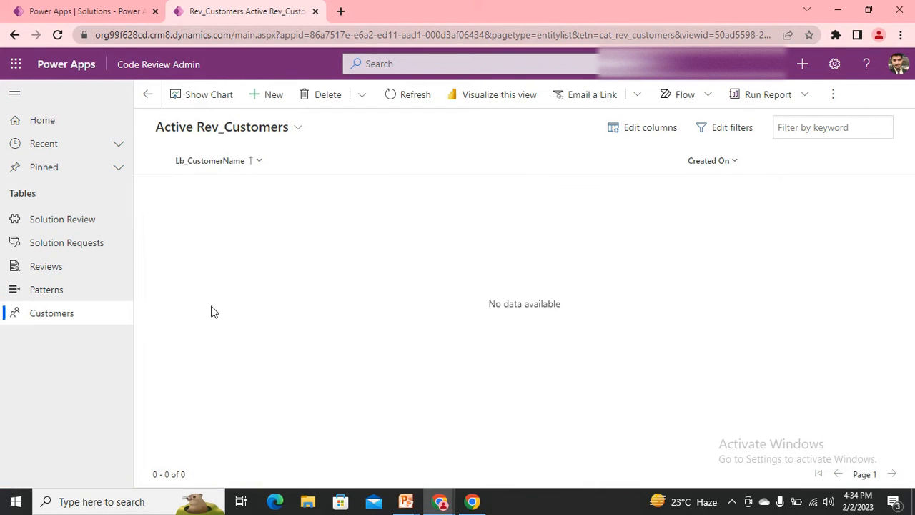
left_click(273, 94)
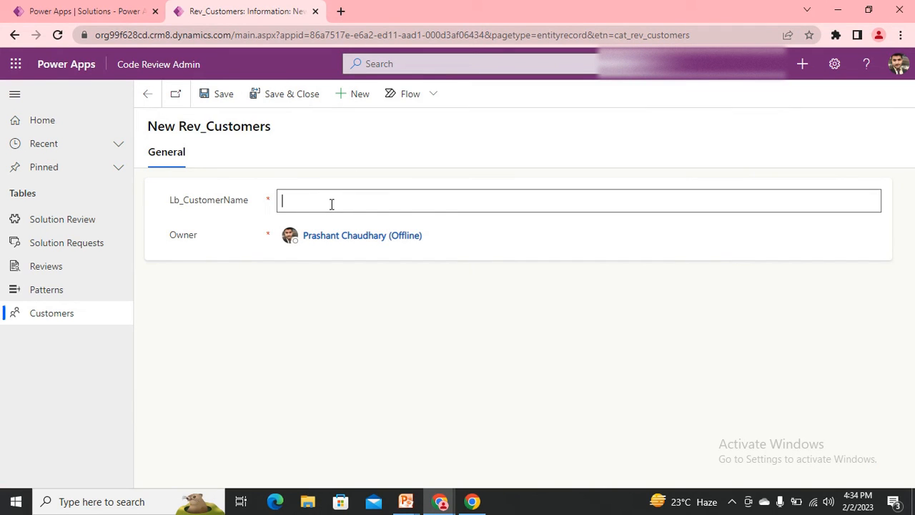
type("Internal")
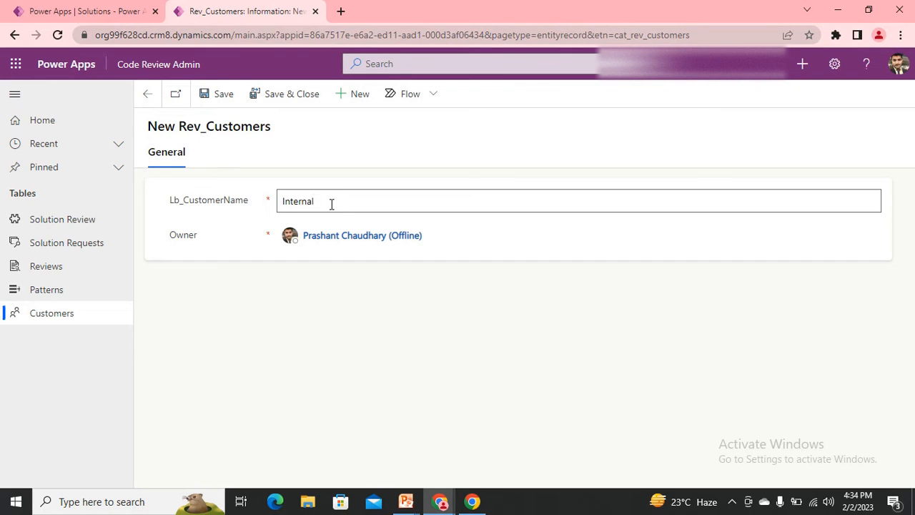
double_click(298, 201)
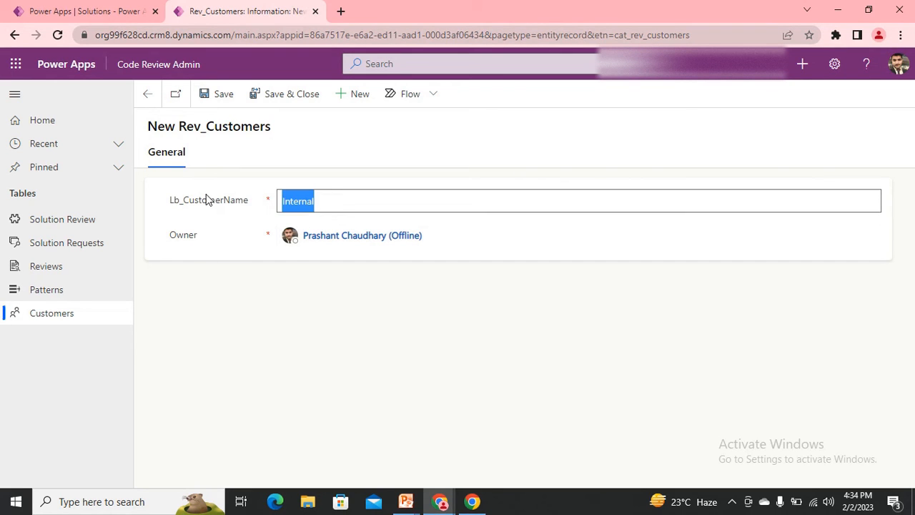
key("Delete")
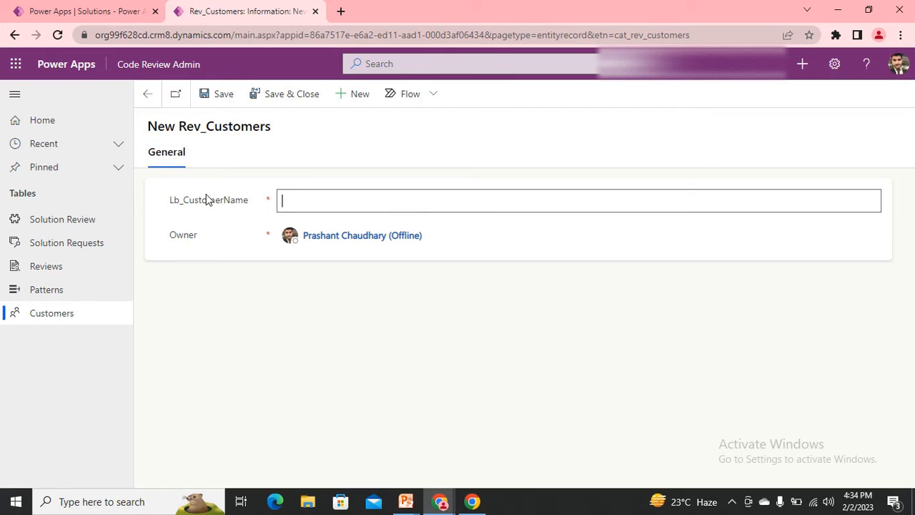
type("Classy")
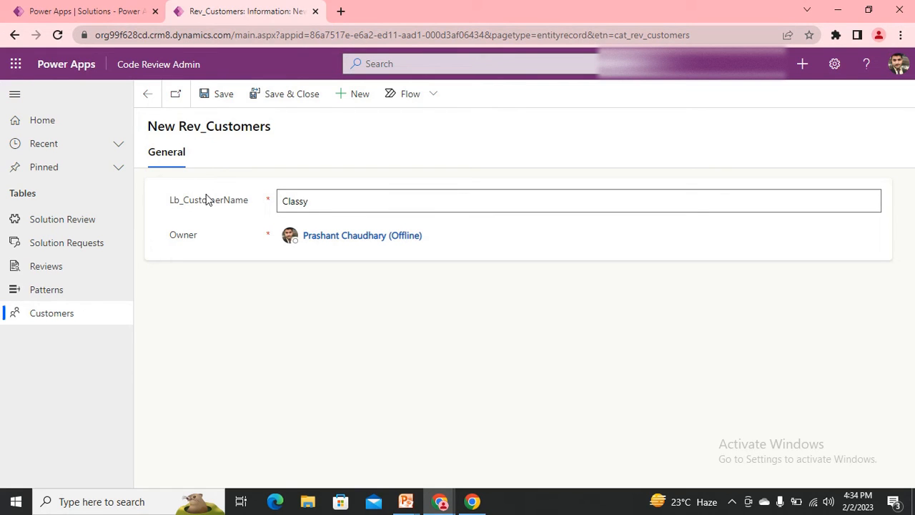
left_click(223, 94)
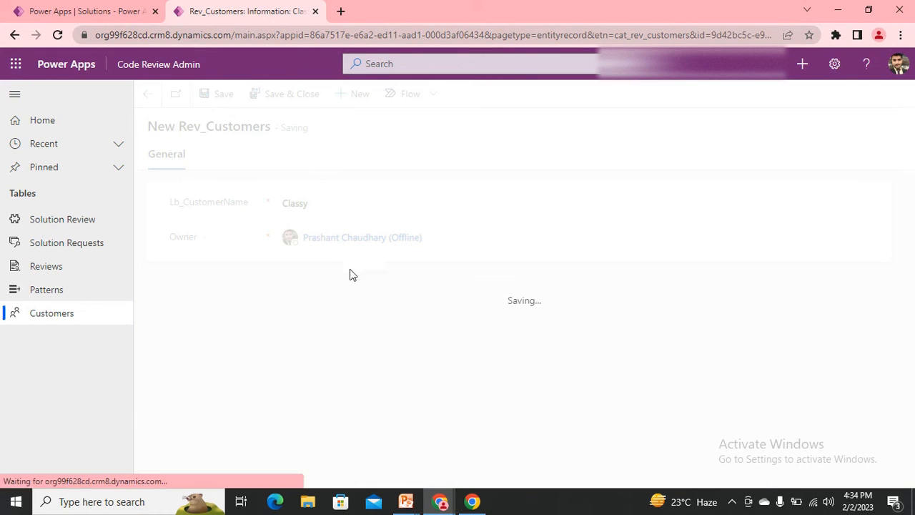
left_click(216, 166)
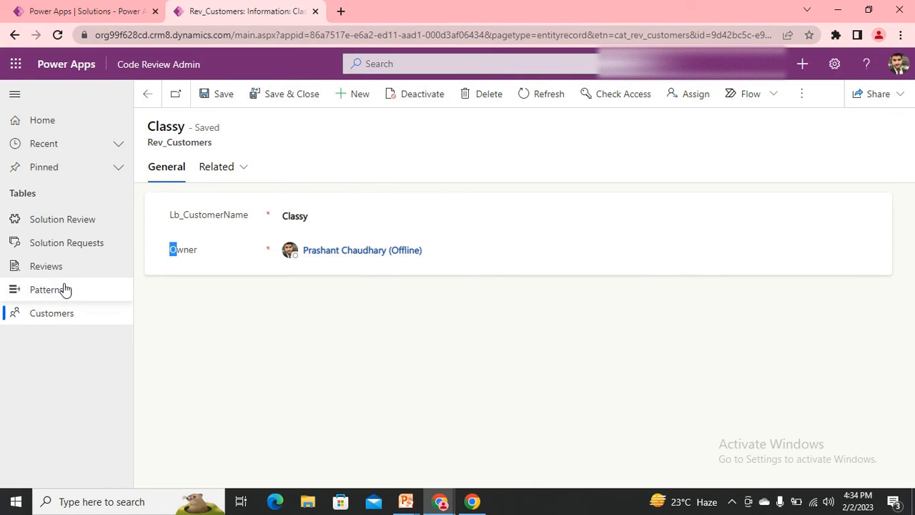
left_click(45, 290)
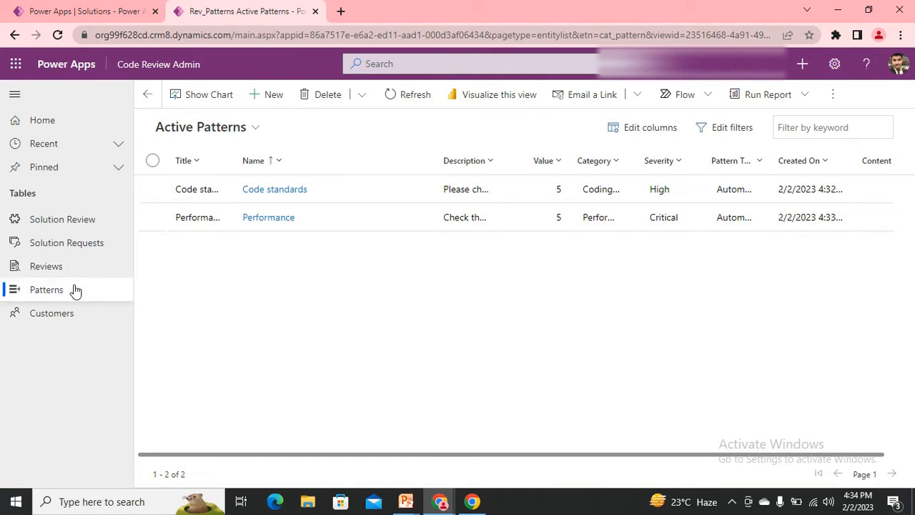
mouse_move(66, 314)
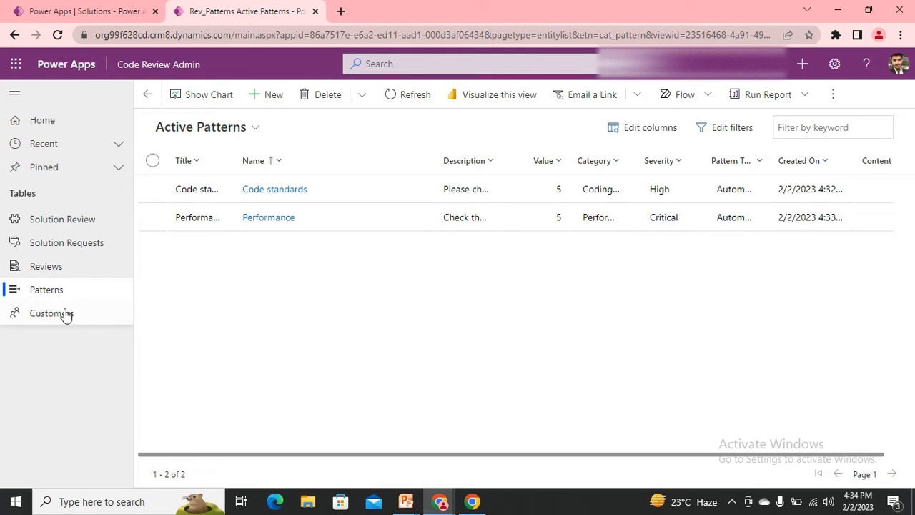
mouse_move(159, 334)
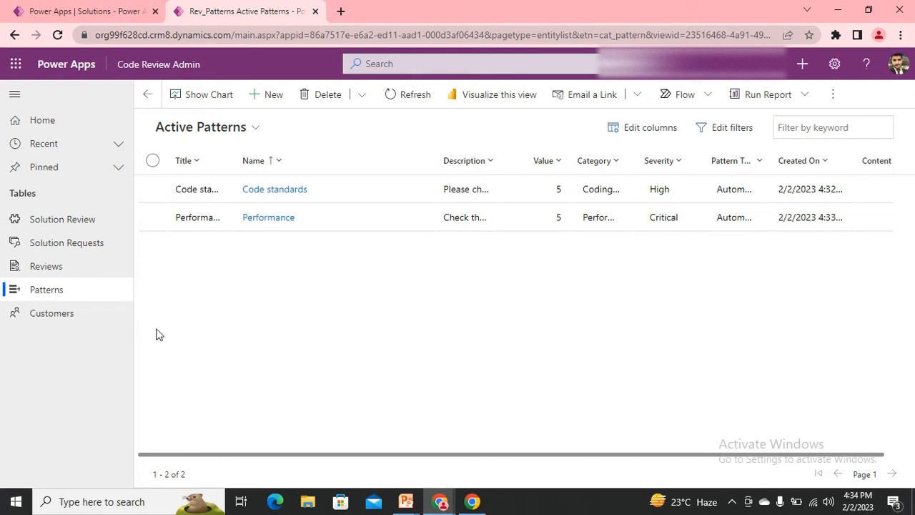
mouse_move(185, 350)
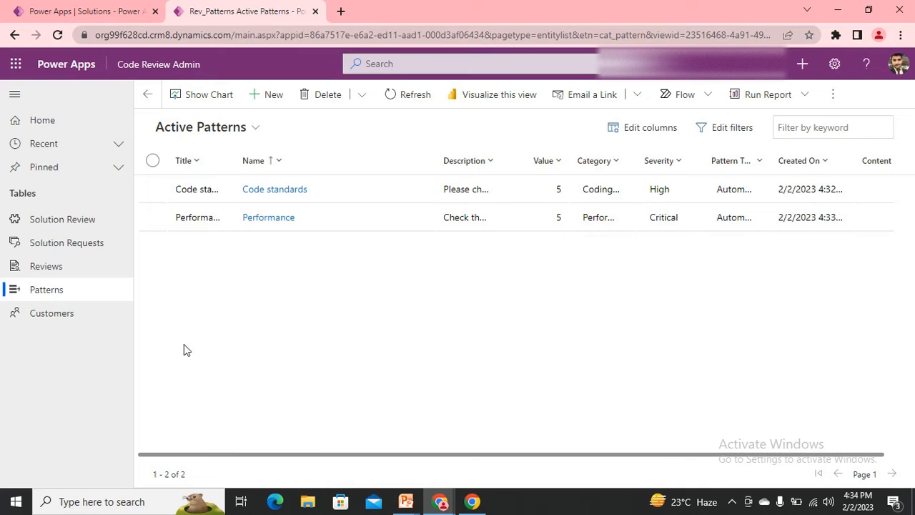
From the Solutions tab, launch Power Apps Review Tool with Play.
left_click(82, 10)
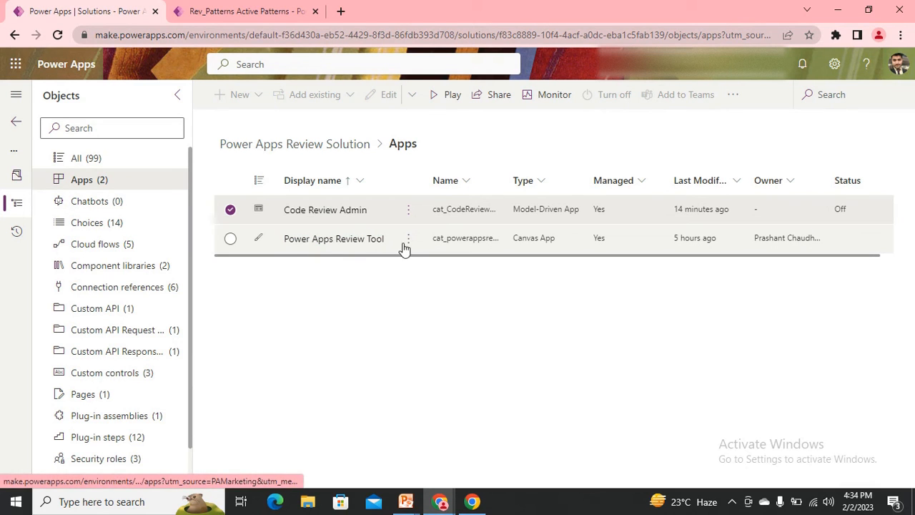
mouse_move(393, 254)
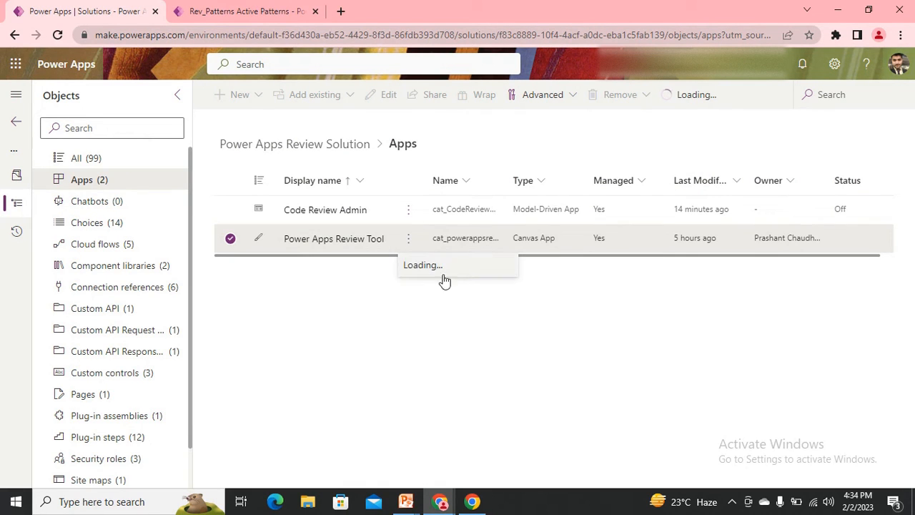
left_click(409, 238)
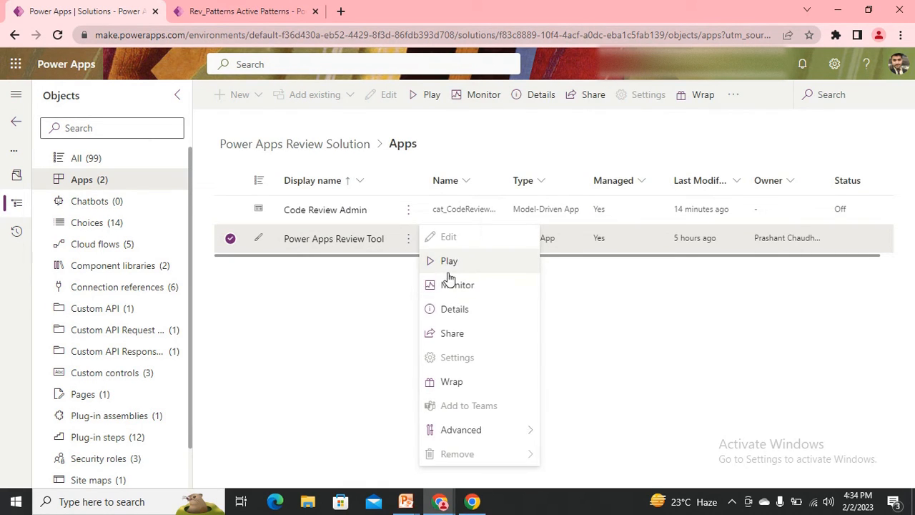
left_click(449, 260)
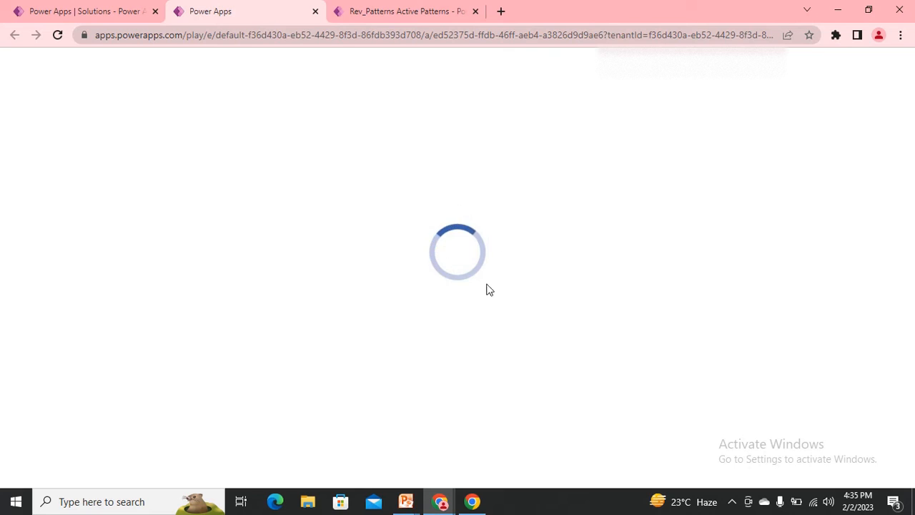
mouse_move(451, 281)
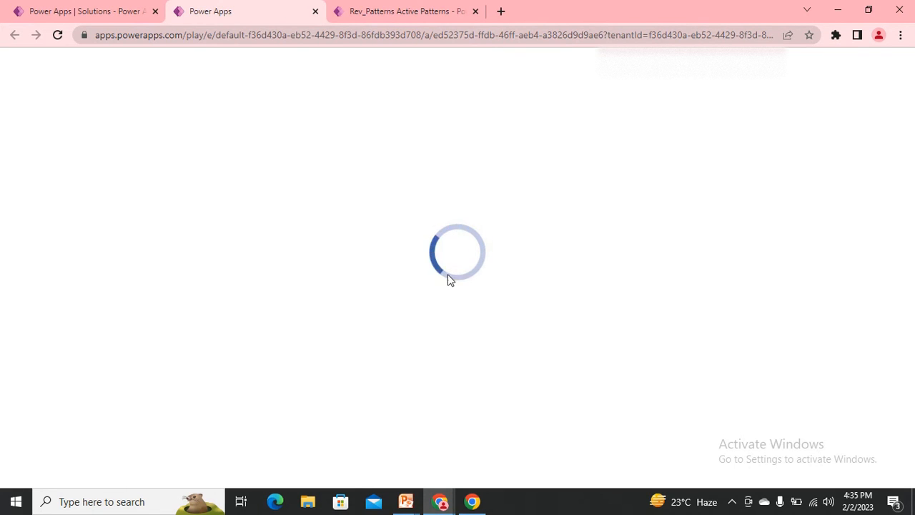
mouse_move(513, 300)
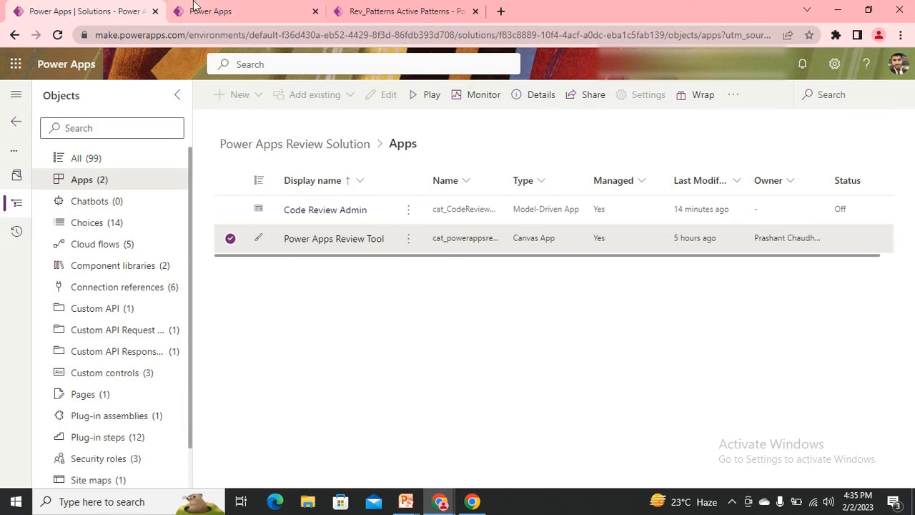
mouse_move(265, 8)
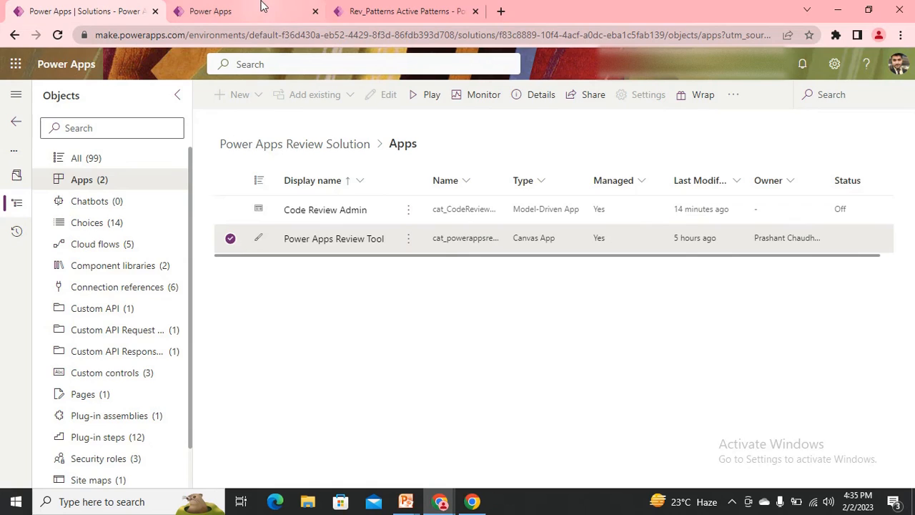
Open the Default Solution from the solutions list and search its objects for 'power apps'.
left_click(424, 94)
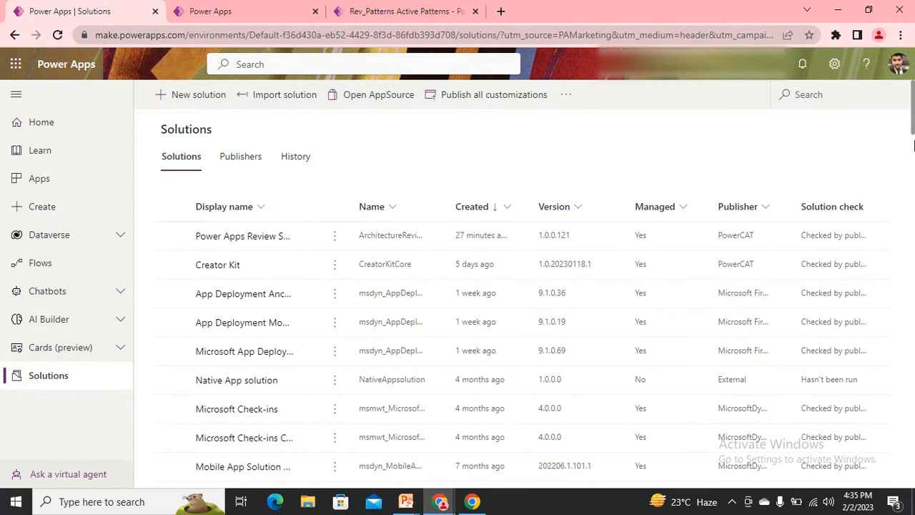
scroll("down", 3)
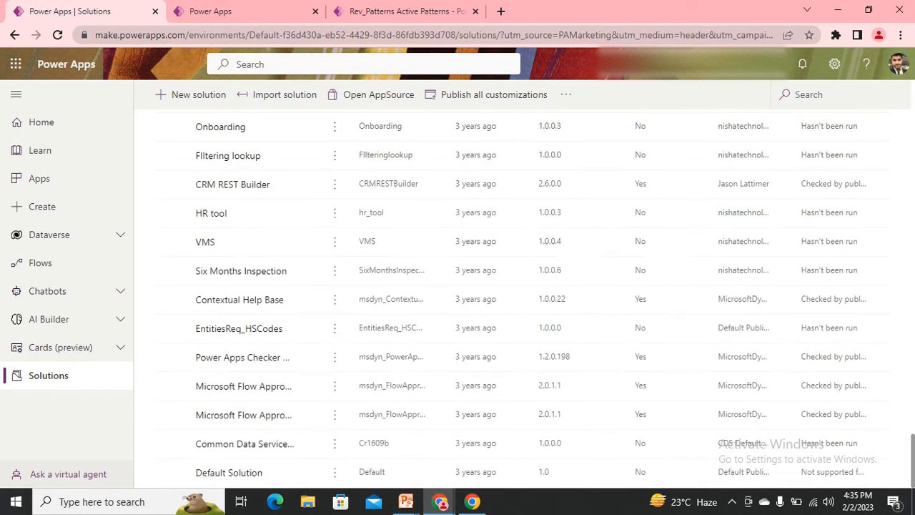
left_click(228, 472)
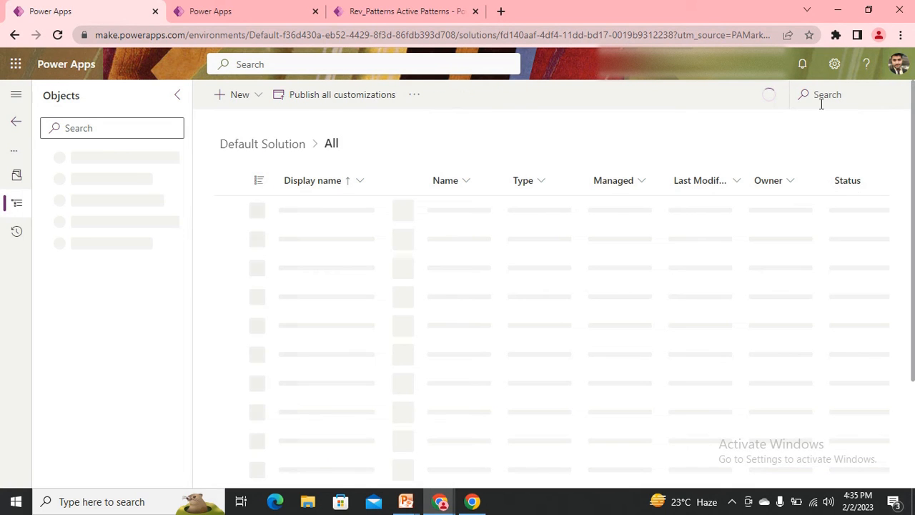
left_click(844, 94)
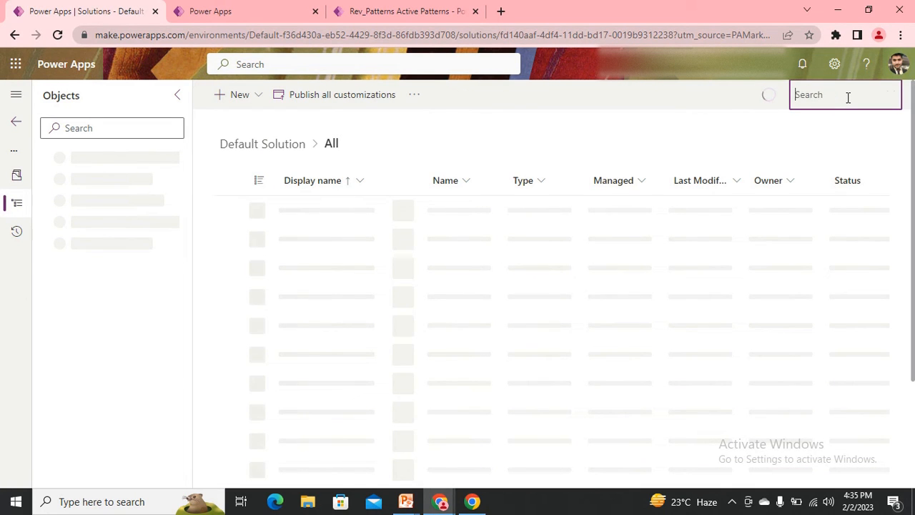
type("power app")
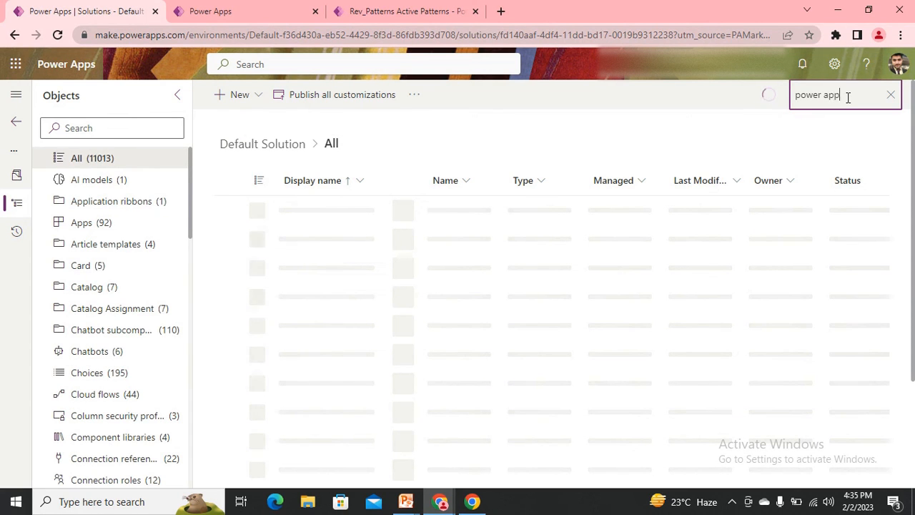
type("code")
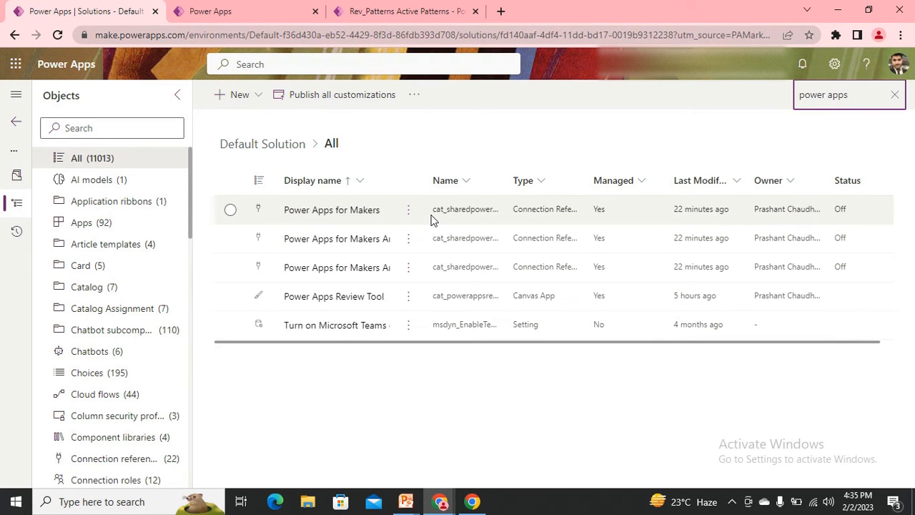
mouse_move(457, 302)
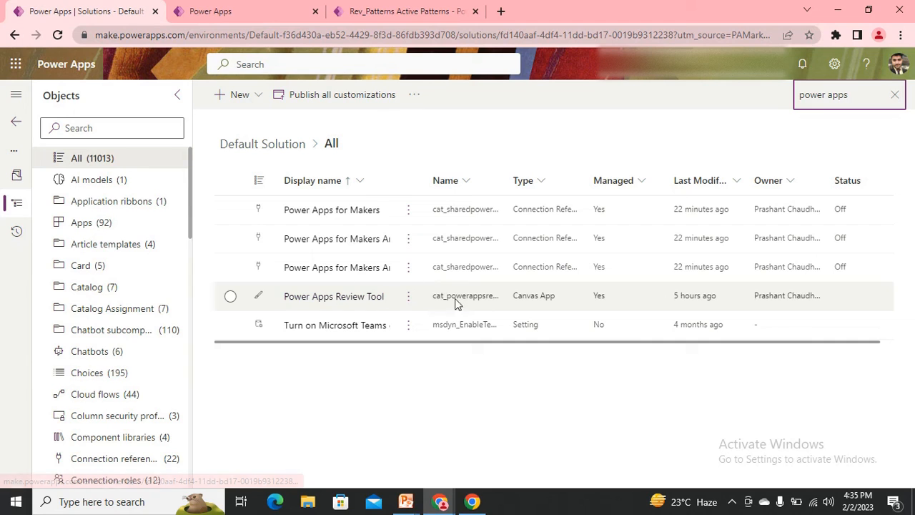
mouse_move(408, 296)
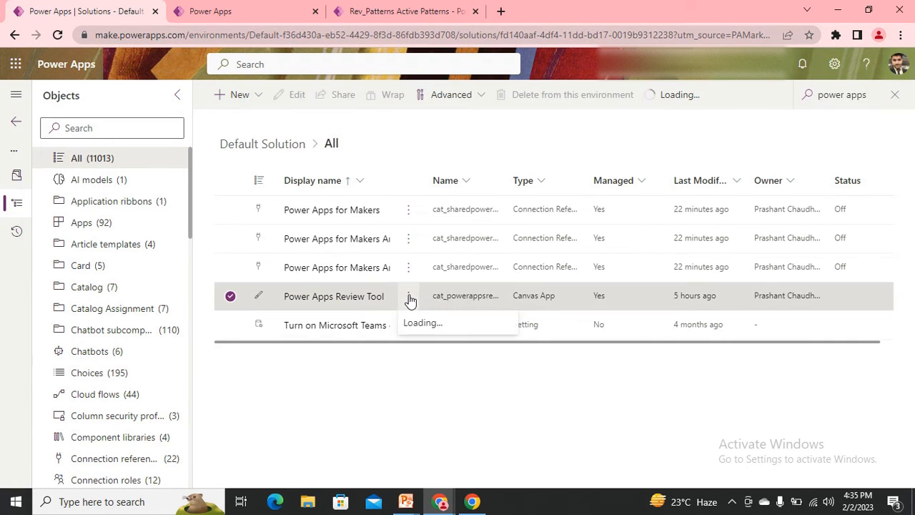
Edit Power Apps Review Tool, accepting the warning and permissions, closing the player tab, skipping welcome.
left_click(407, 296)
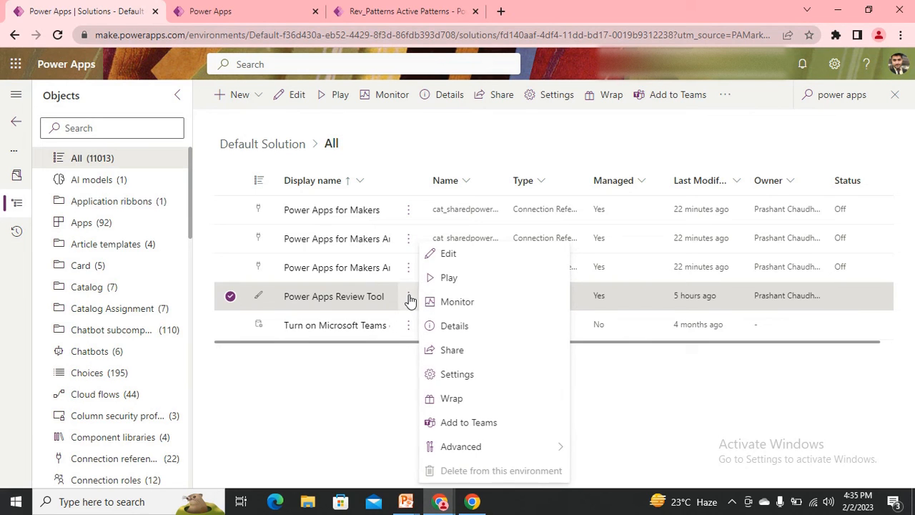
mouse_move(465, 263)
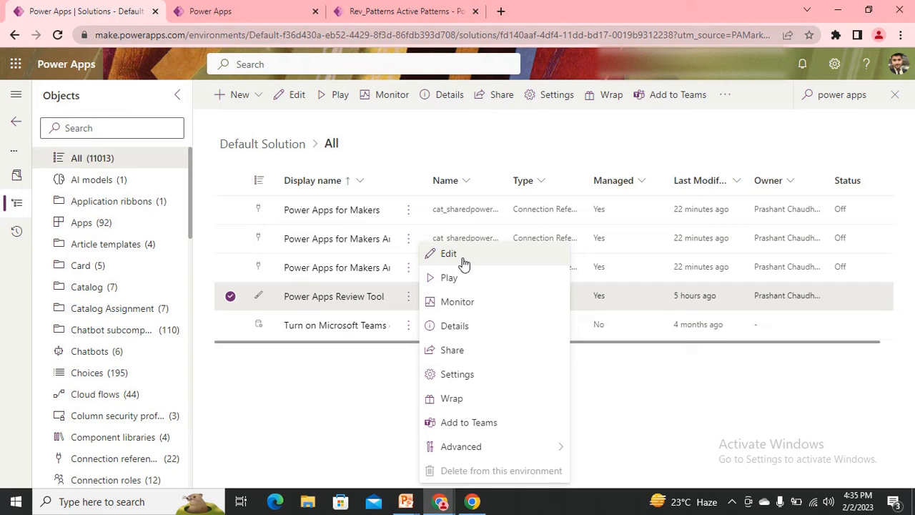
left_click(449, 254)
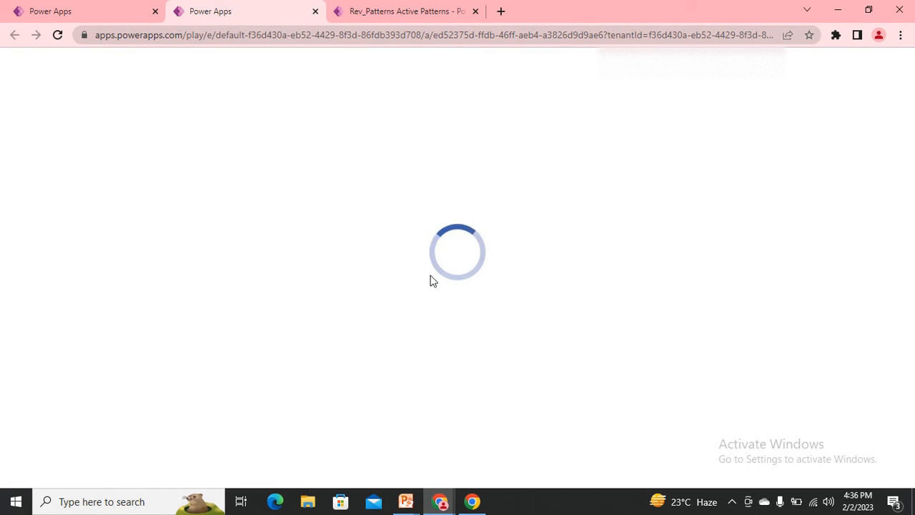
mouse_move(439, 265)
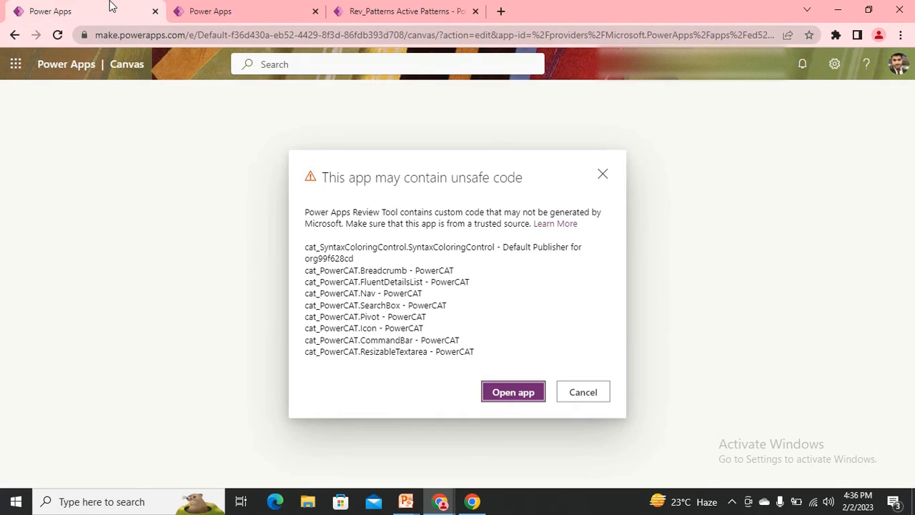
left_click(513, 391)
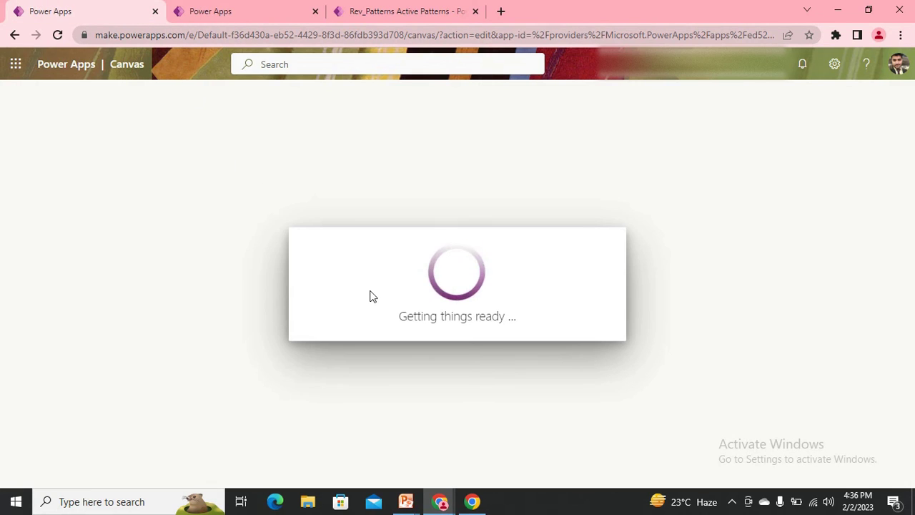
mouse_move(285, 119)
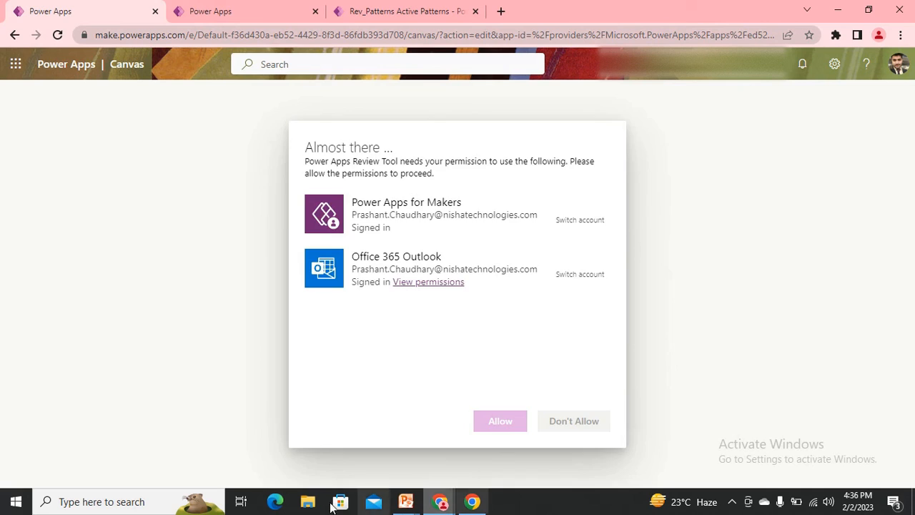
left_click(500, 420)
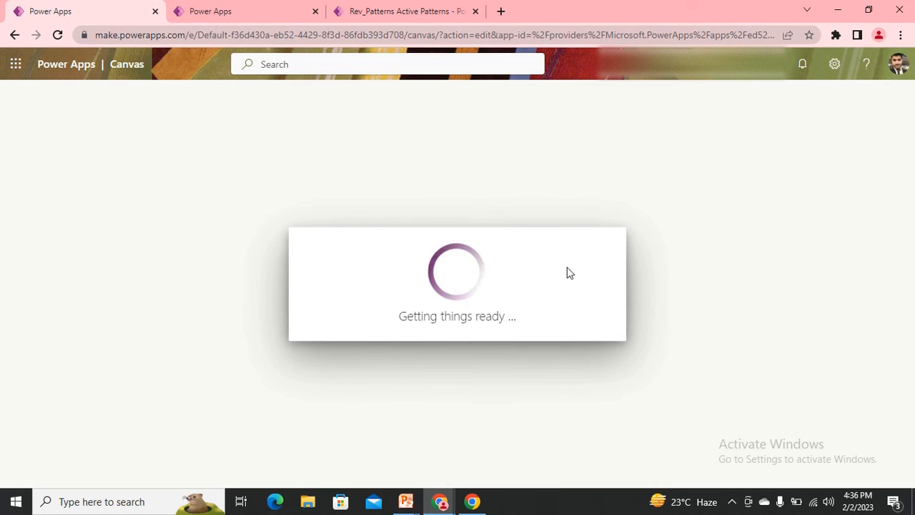
mouse_move(279, 196)
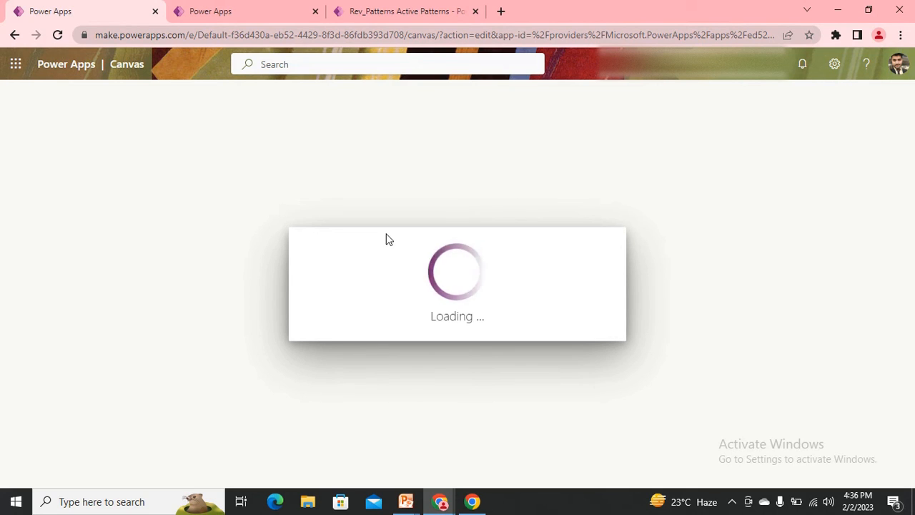
mouse_move(280, 6)
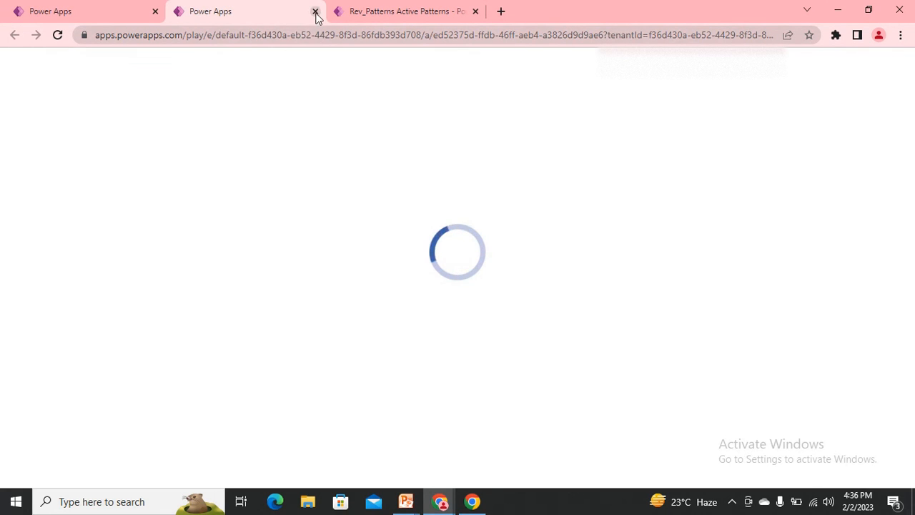
left_click(314, 12)
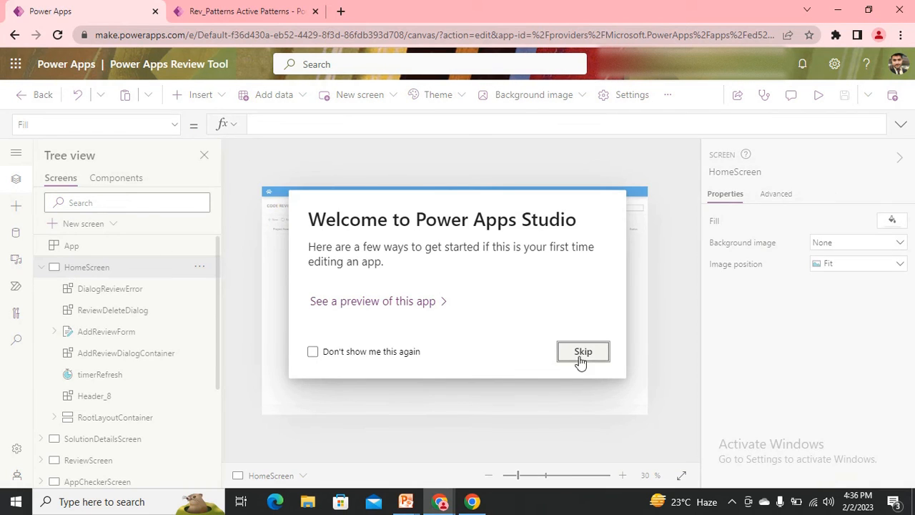
left_click(582, 351)
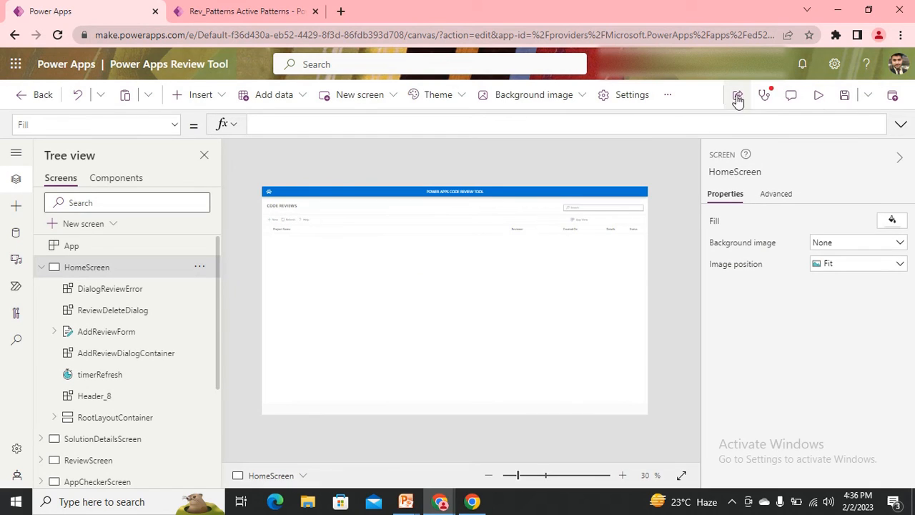
Save the Power Apps Review Tool app from the studio command bar.
left_click(868, 94)
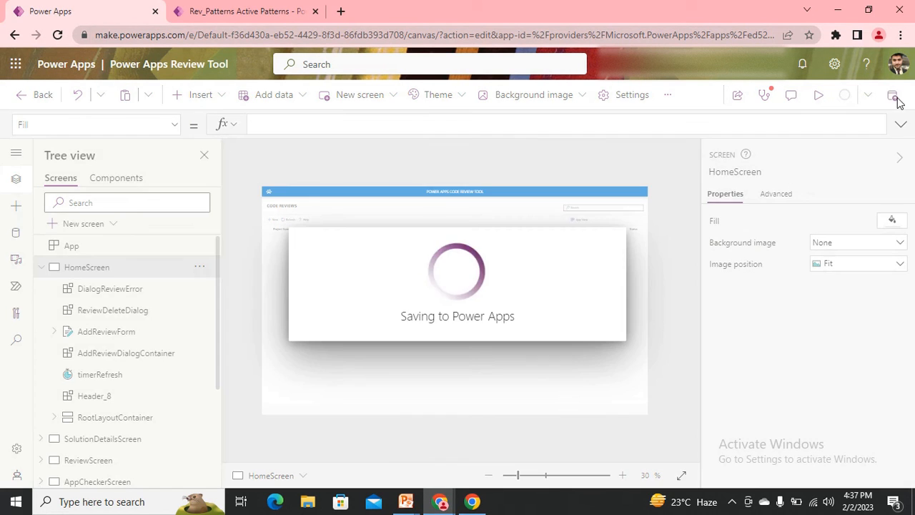
mouse_move(713, 185)
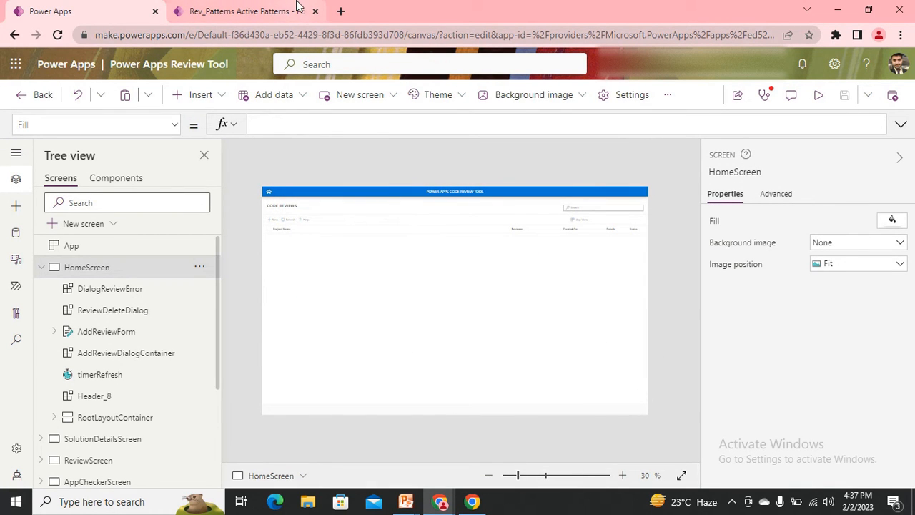
Duplicate the editor tab, then play Power Apps Review Tool from the Apps list.
left_click(250, 10)
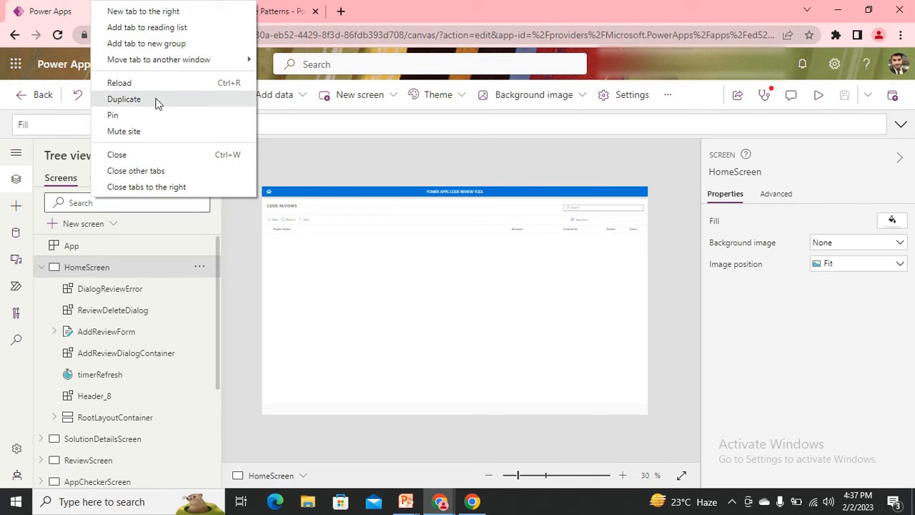
left_click(123, 99)
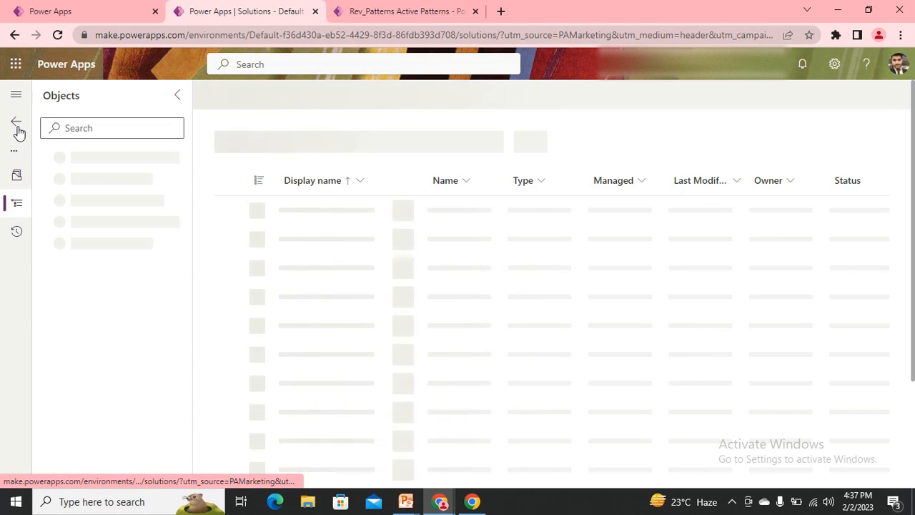
left_click(39, 178)
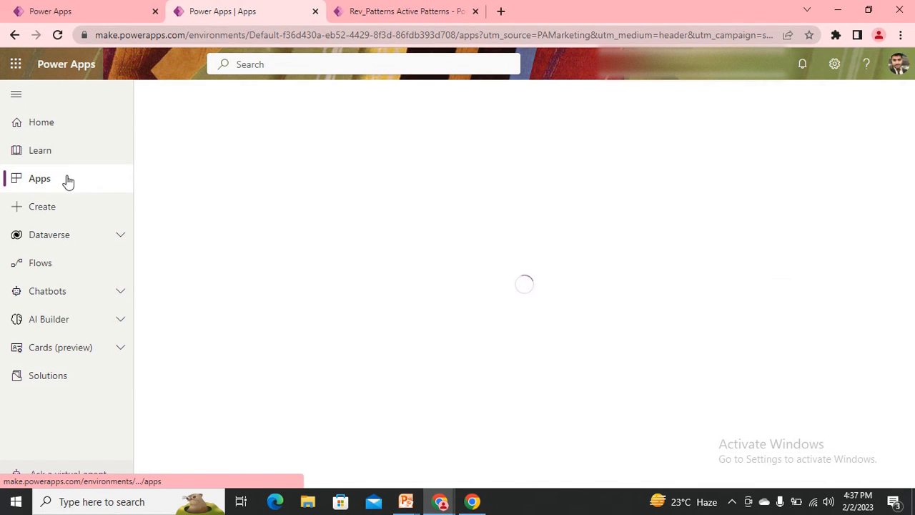
left_click(39, 178)
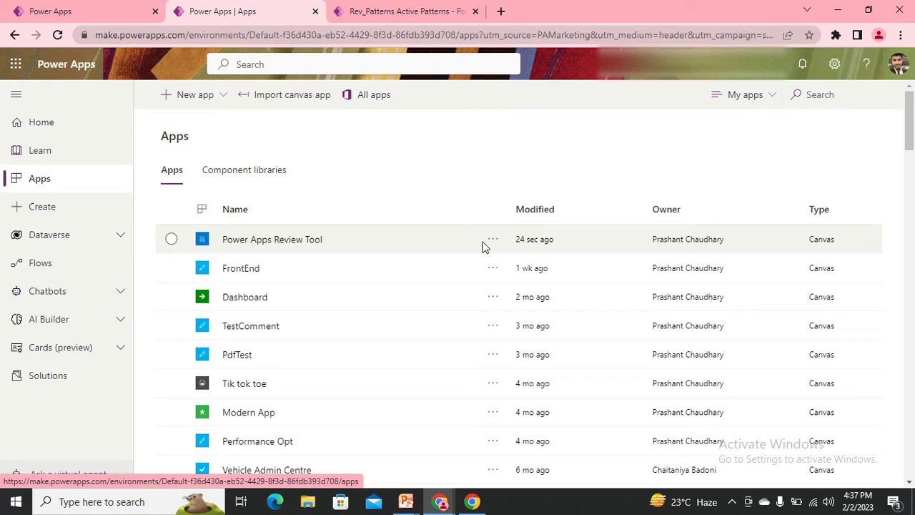
left_click(492, 239)
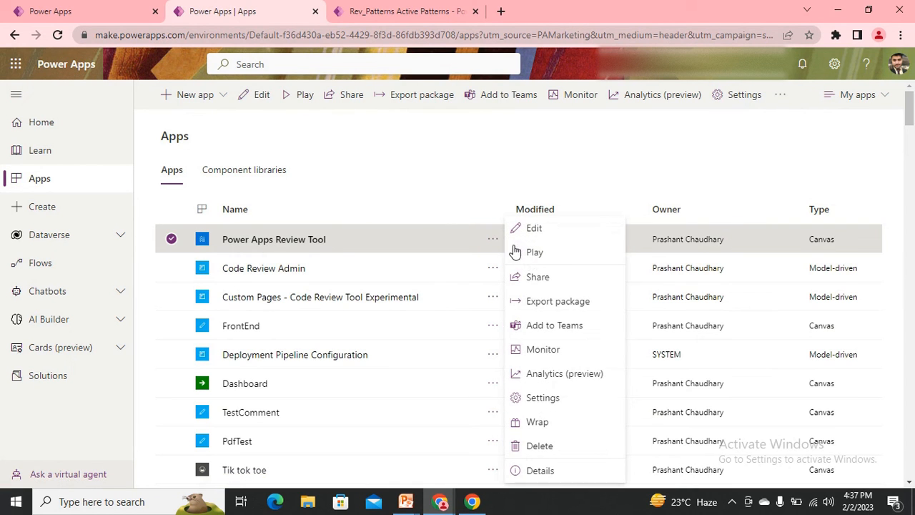
left_click(535, 251)
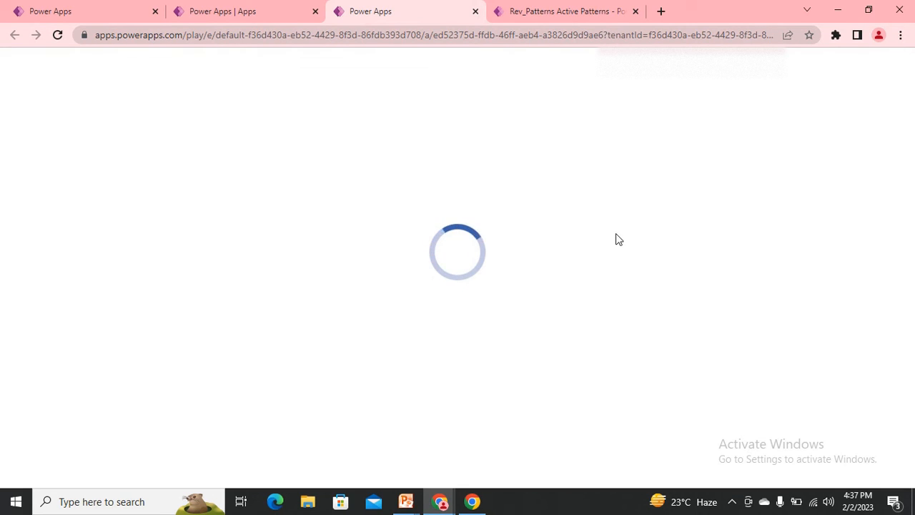
mouse_move(437, 244)
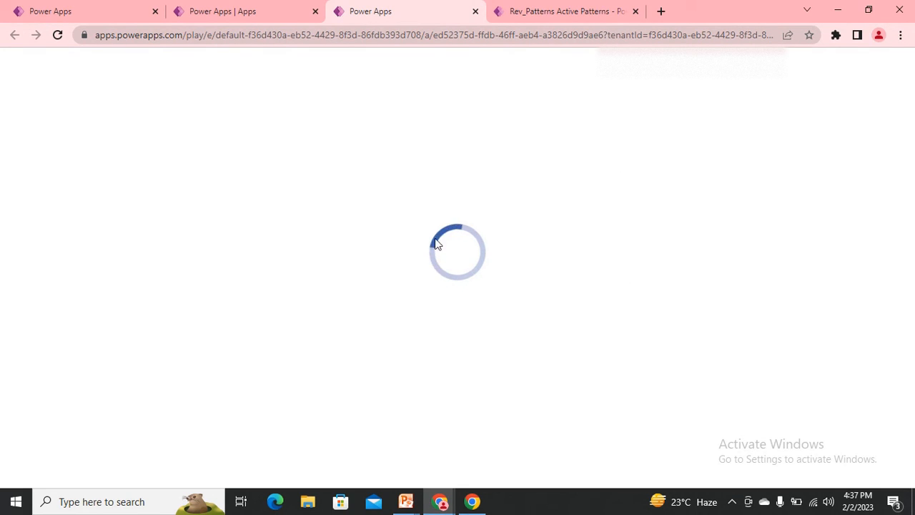
mouse_move(371, 78)
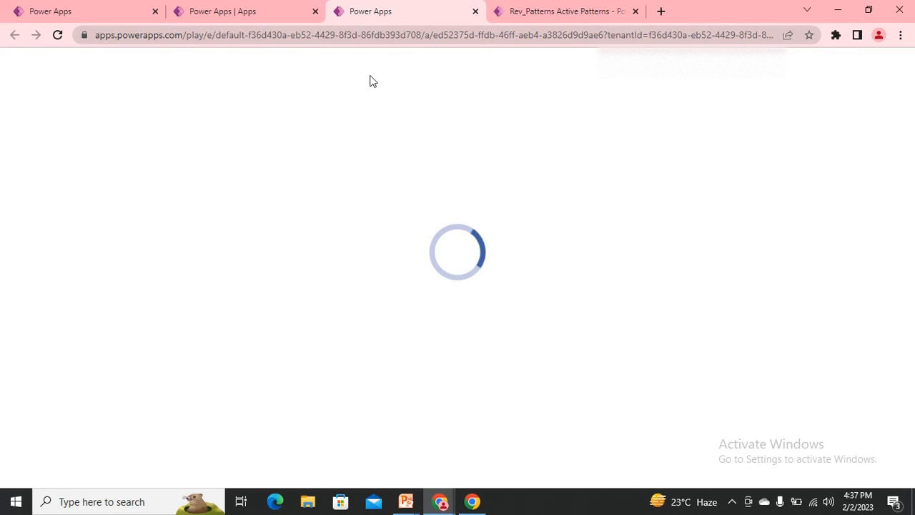
mouse_move(108, 5)
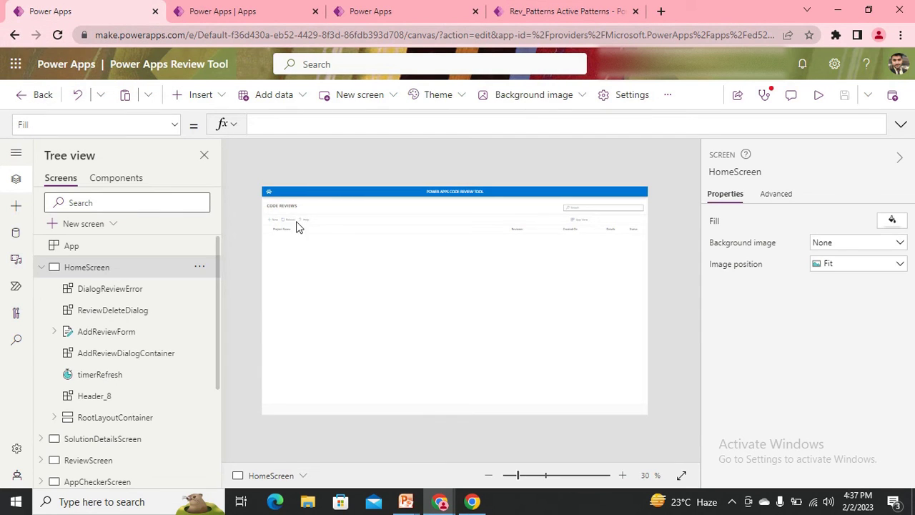
Select the CODE REVIEWS title, save the app with version notes, then check the Apps tab.
left_click(282, 222)
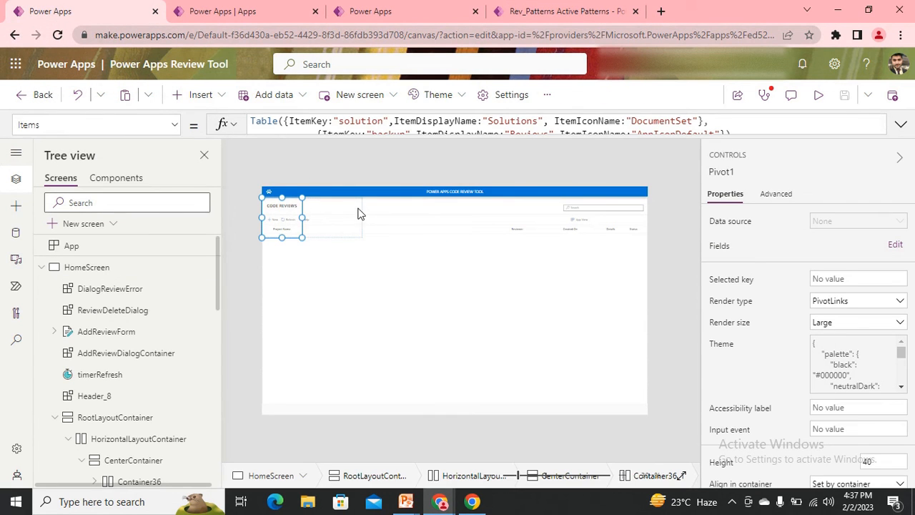
left_click(279, 205)
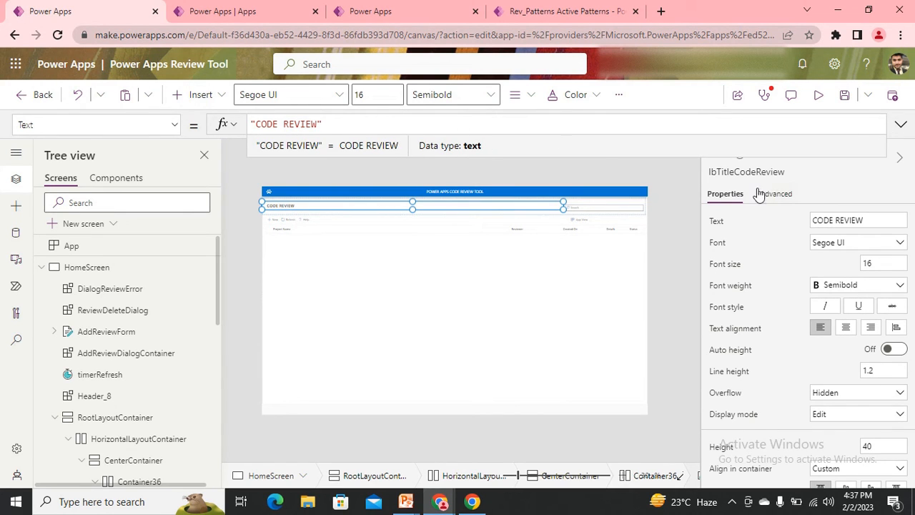
left_click(869, 94)
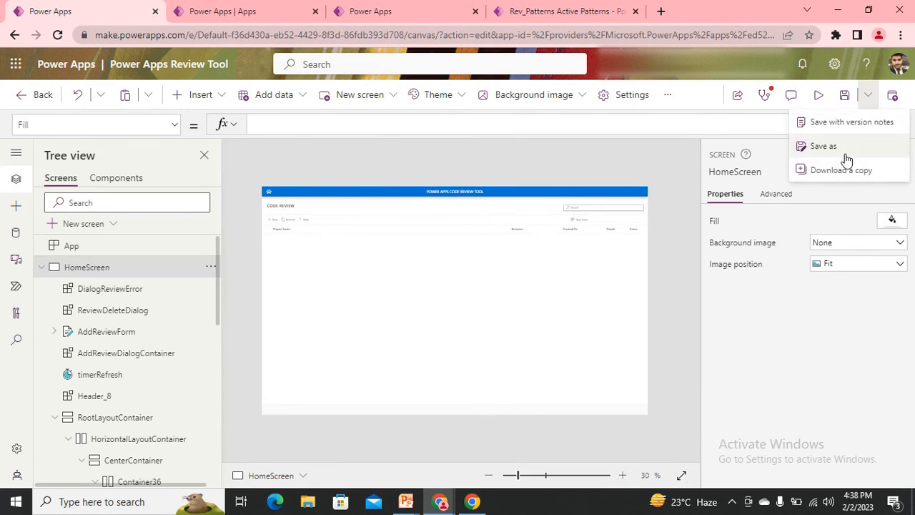
mouse_move(831, 136)
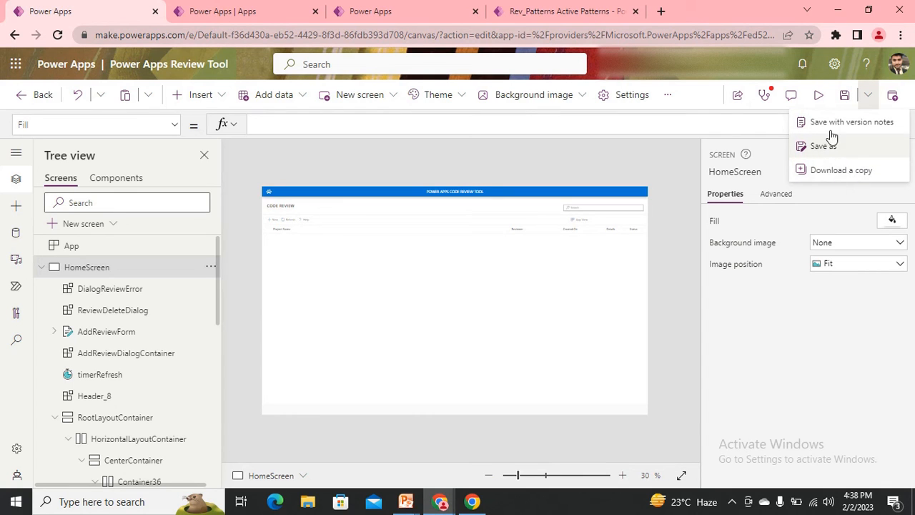
mouse_move(826, 151)
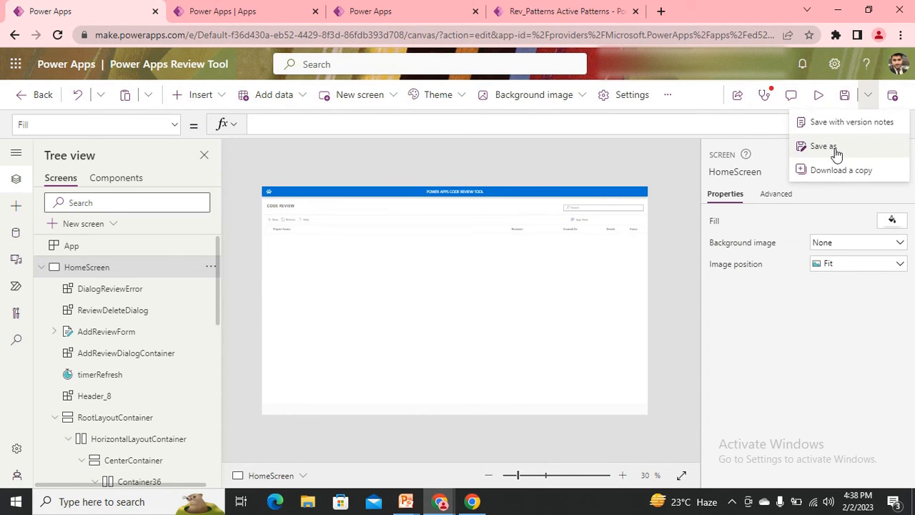
left_click(850, 122)
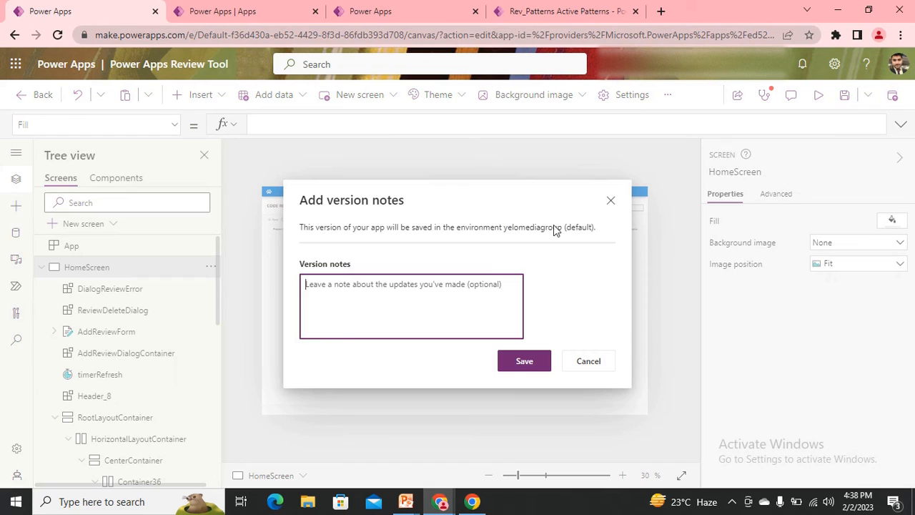
left_click(524, 361)
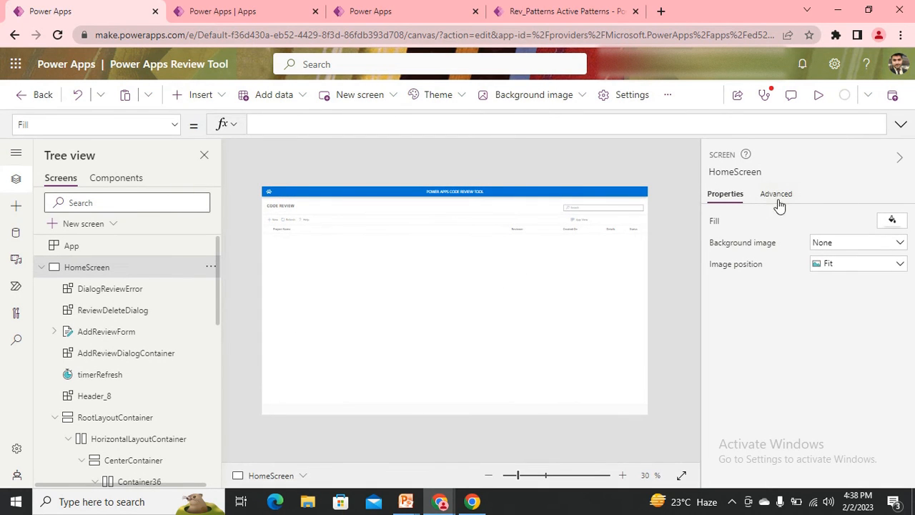
left_click(243, 10)
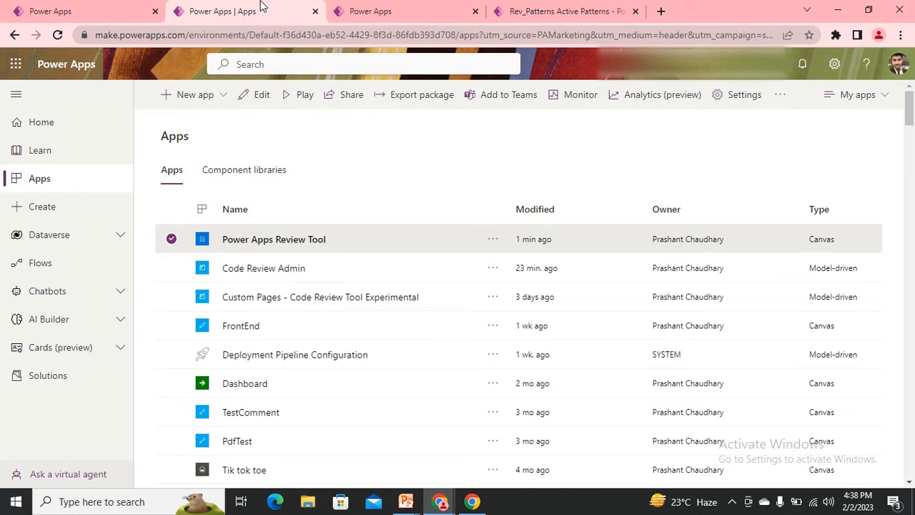
double_click(273, 239)
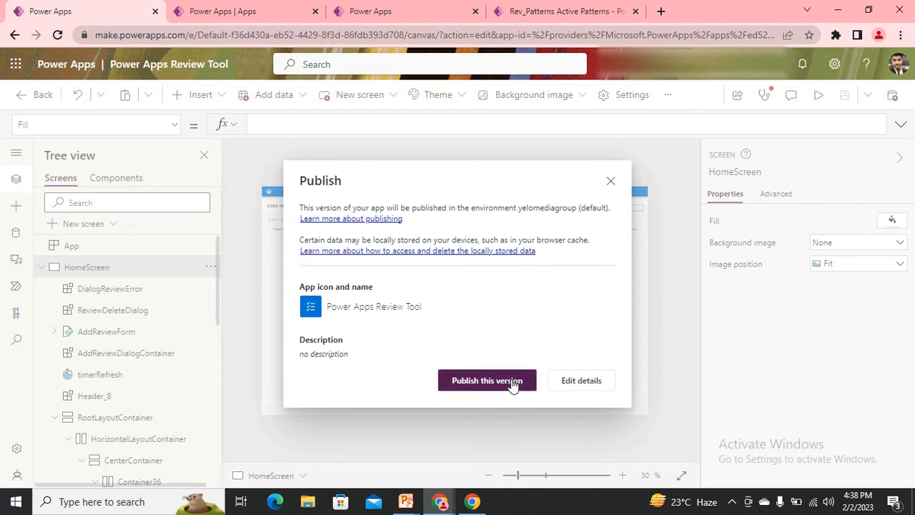
Publish this version twice and reselect the CODE REVIEW title on the canvas.
left_click(487, 379)
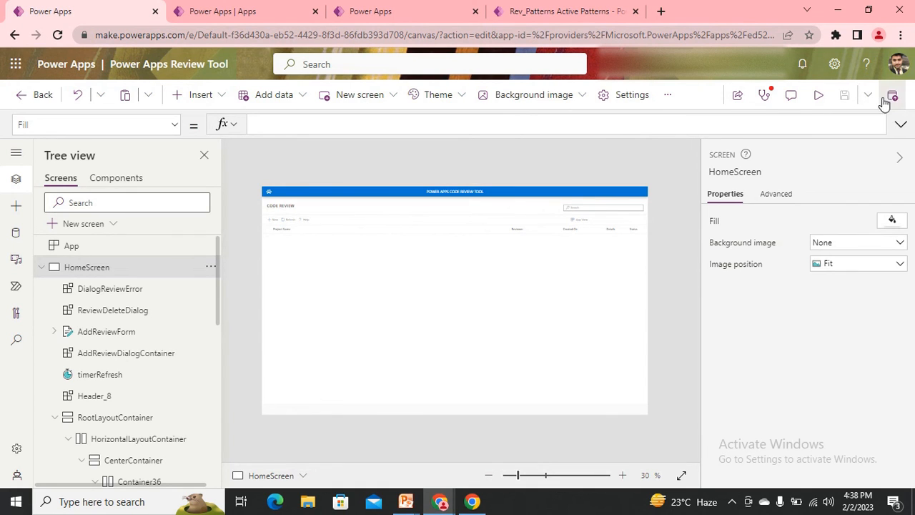
left_click(868, 94)
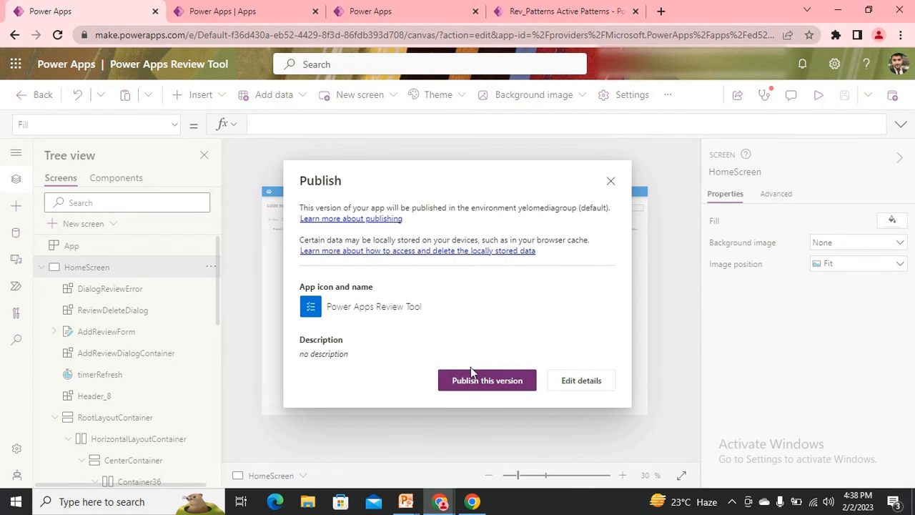
left_click(487, 379)
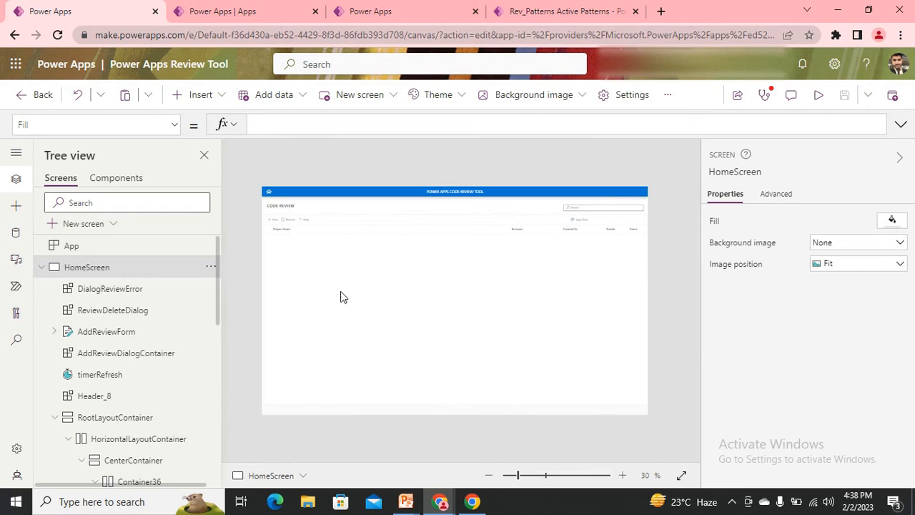
left_click(282, 215)
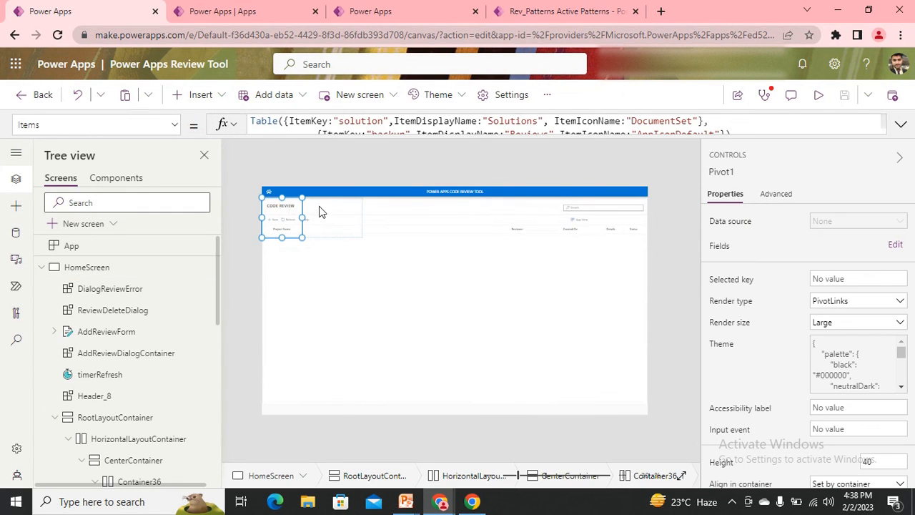
left_click(279, 205)
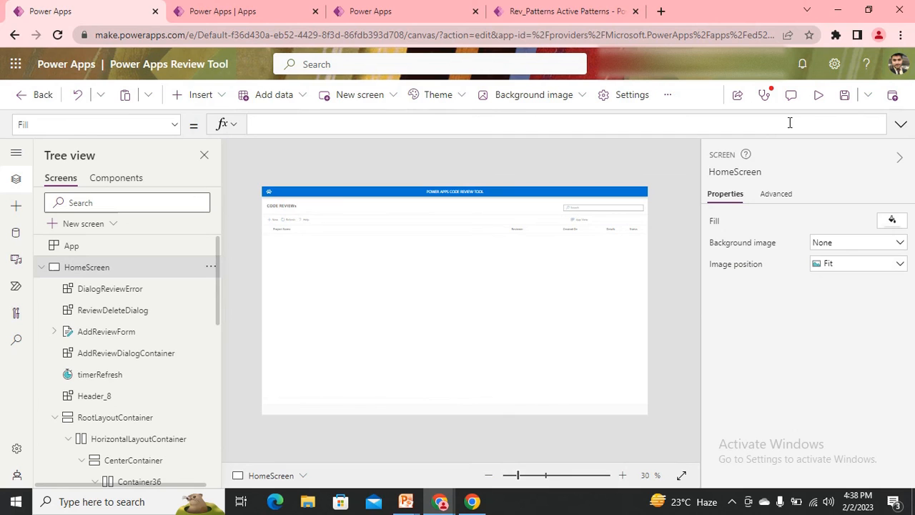
Reload the Apps list and publish the latest version of the app.
left_click(867, 94)
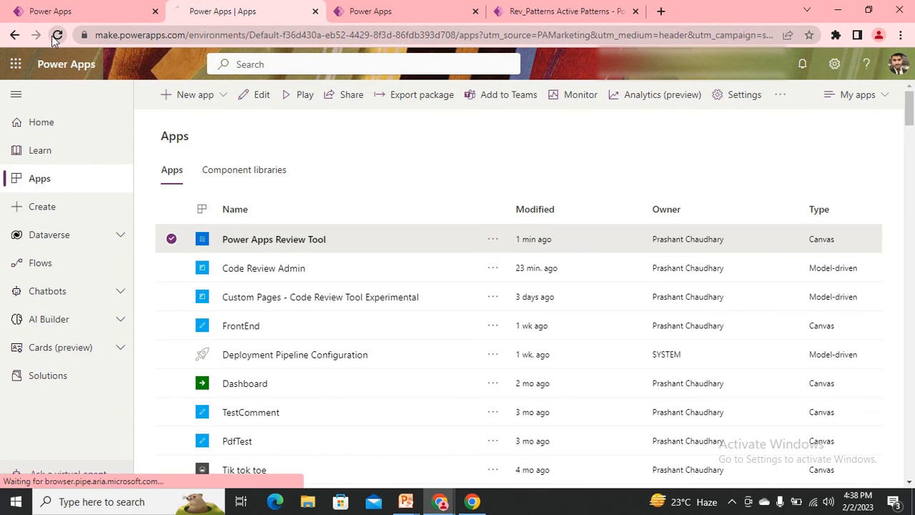
left_click(58, 35)
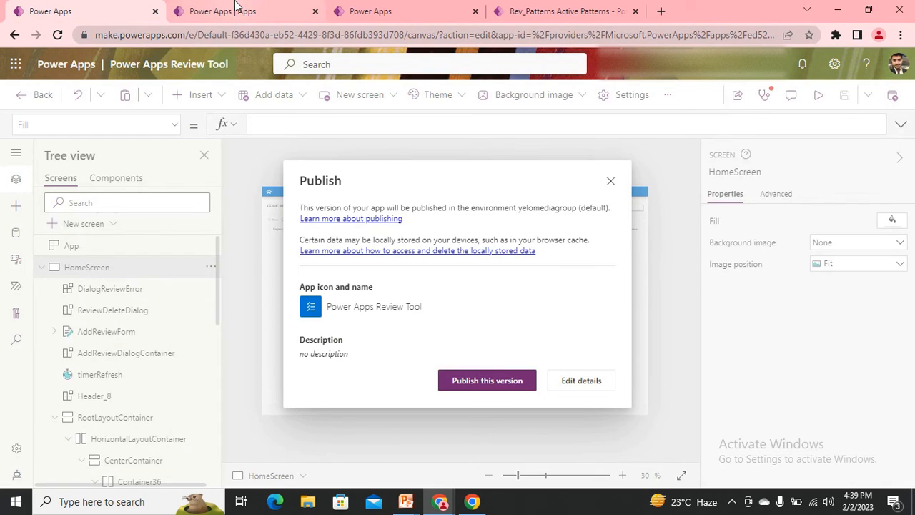
left_click(611, 180)
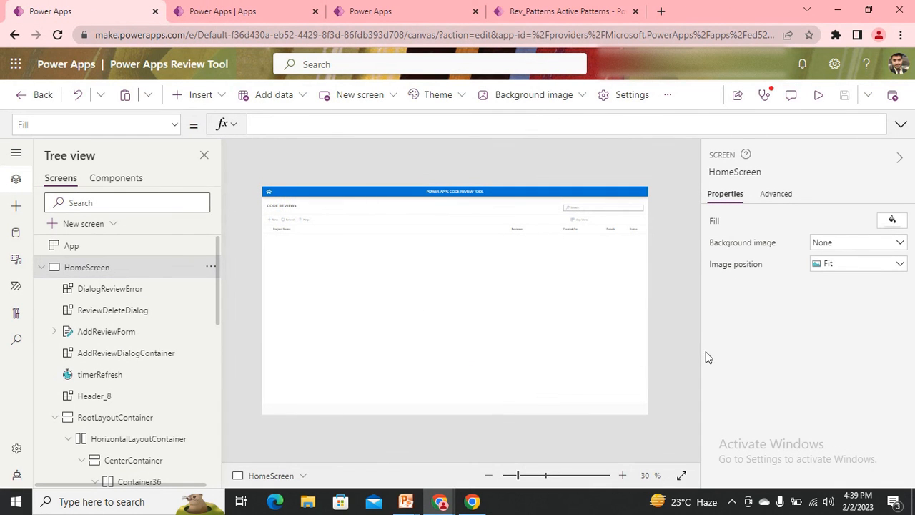
Reload the apps list page, then return to the still-loading app player tab.
left_click(236, 10)
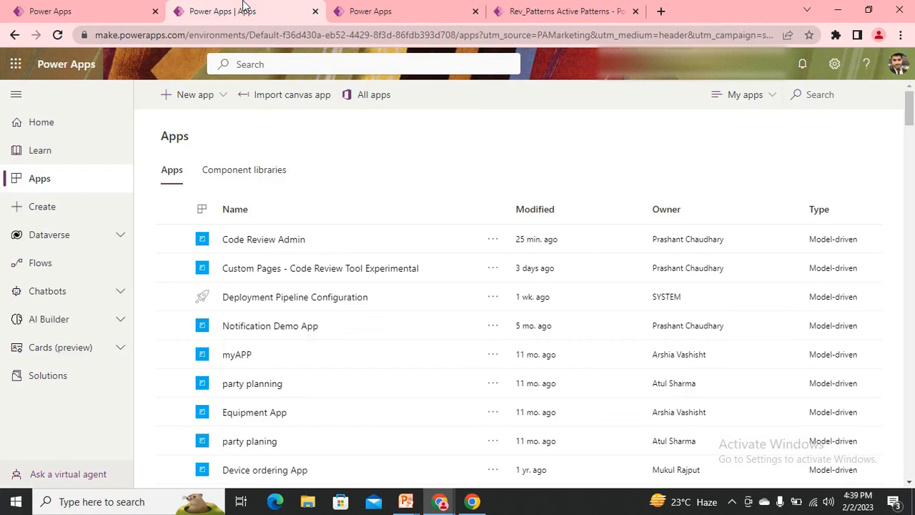
mouse_move(286, 250)
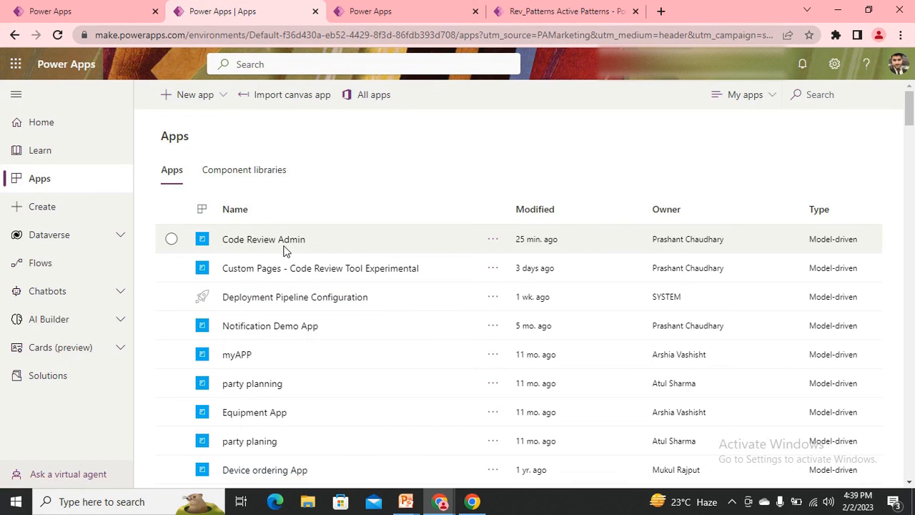
mouse_move(283, 239)
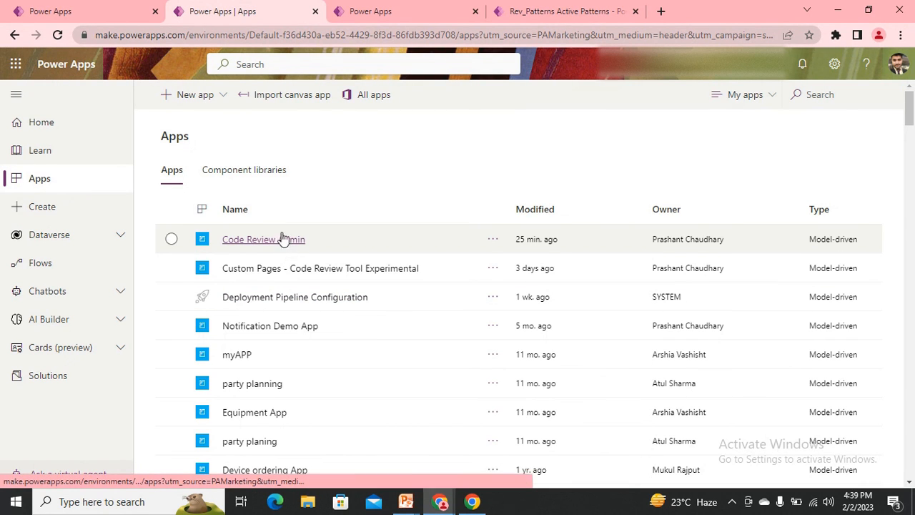
left_click(56, 34)
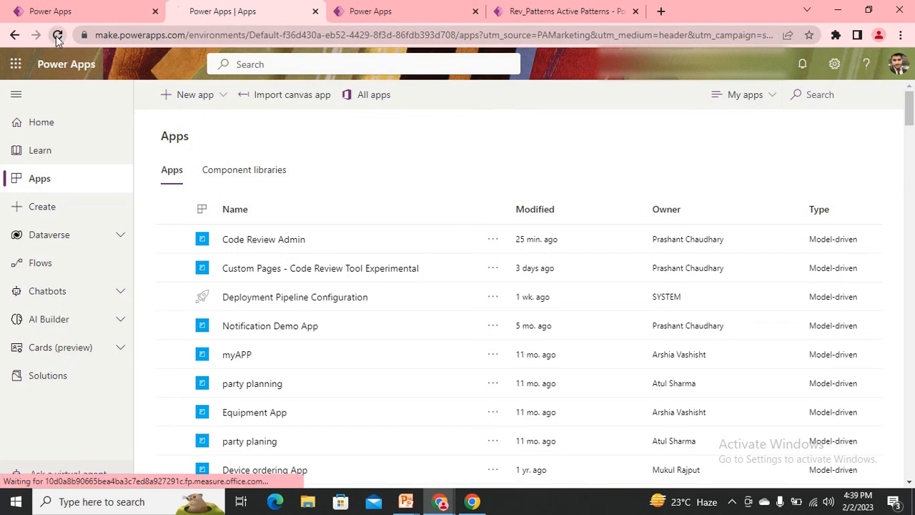
left_click(57, 34)
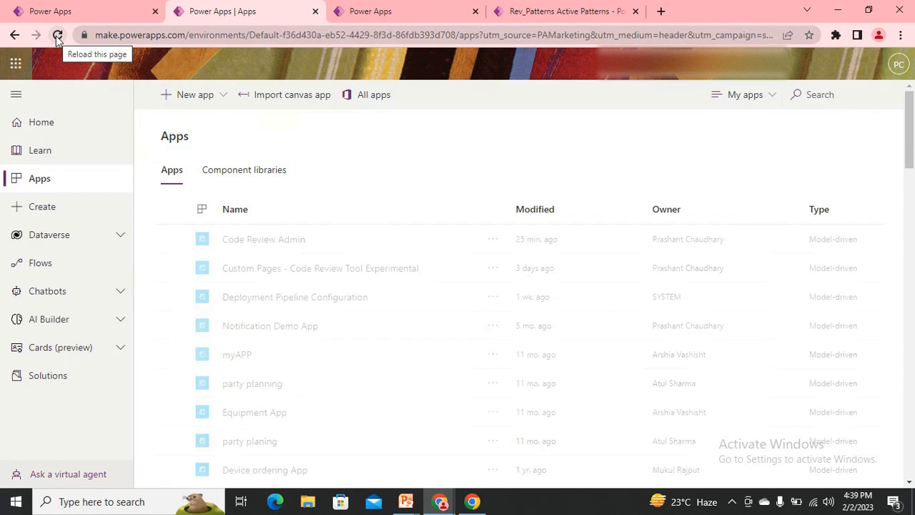
left_click(58, 33)
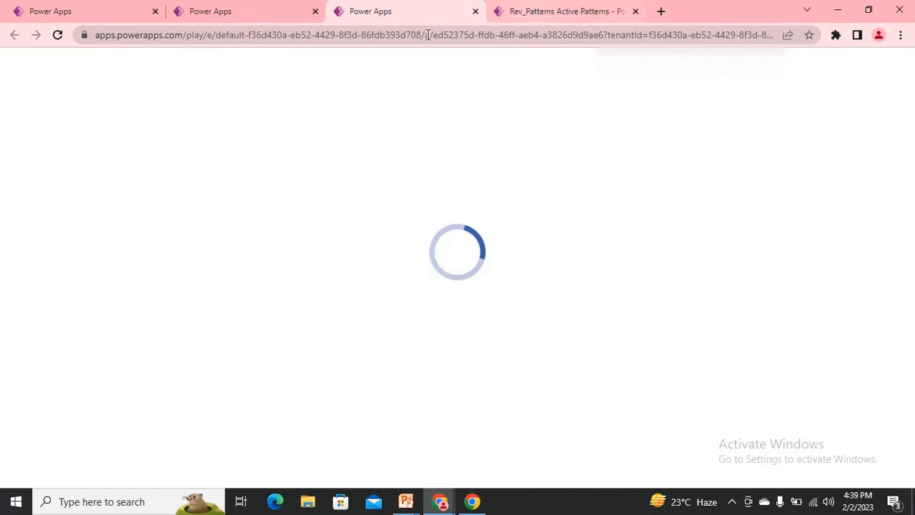
left_click(229, 11)
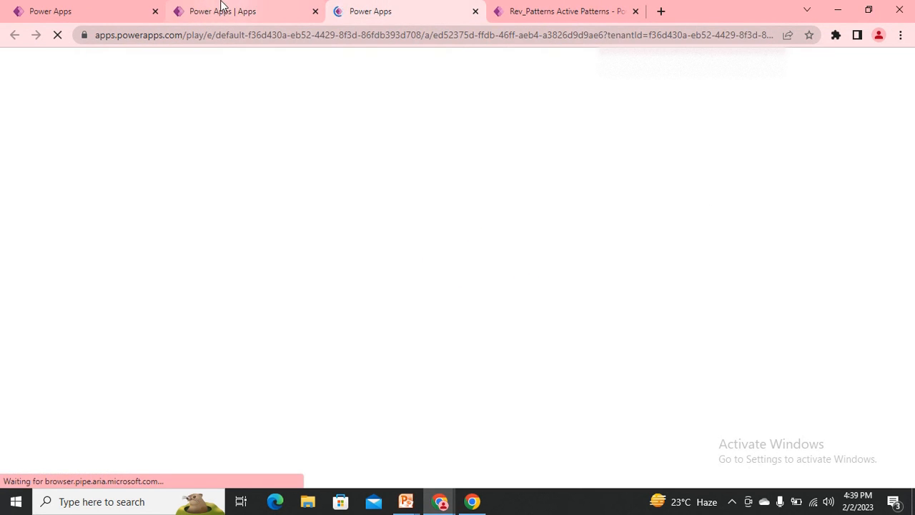
Play Power Apps Review Tool from its actions menu, then return to the apps list.
left_click(215, 11)
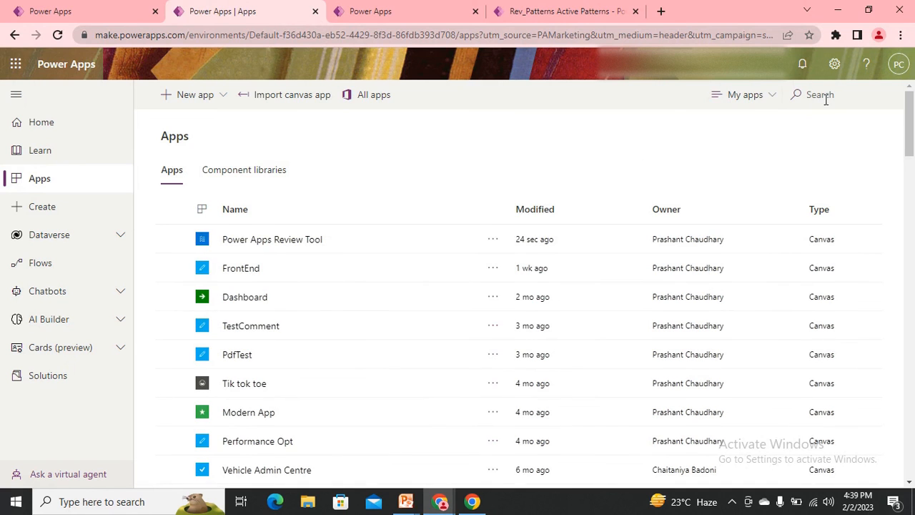
left_click(492, 239)
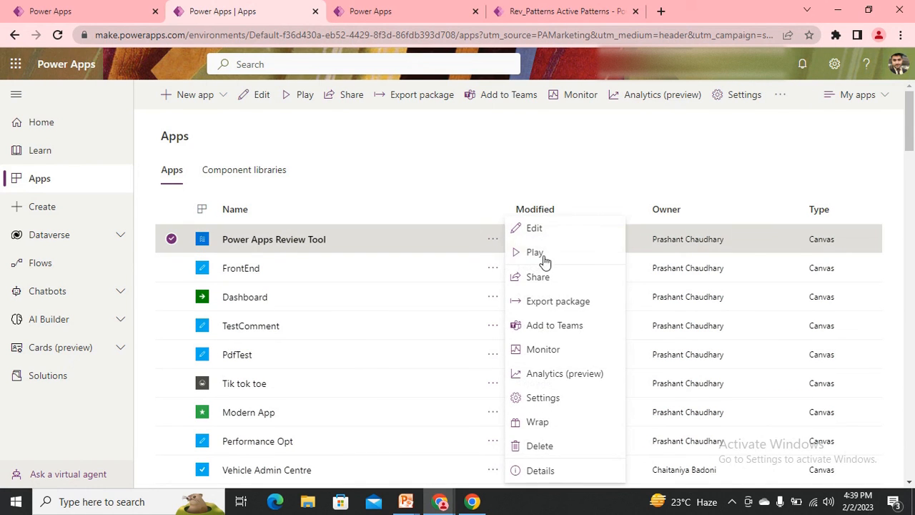
left_click(535, 252)
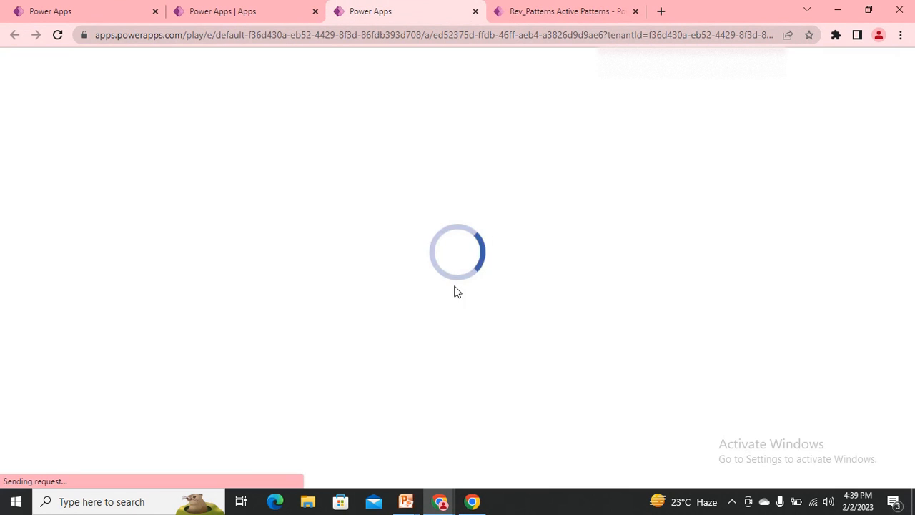
left_click(458, 34)
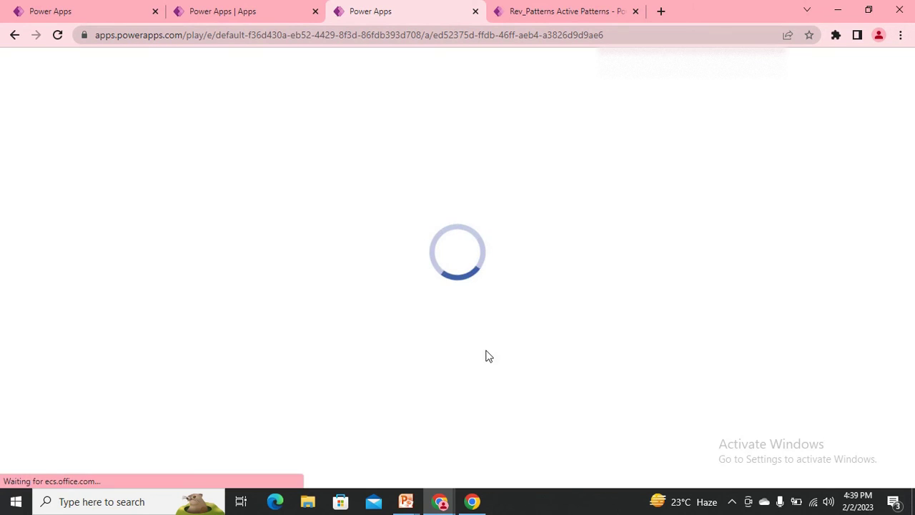
mouse_move(137, 329)
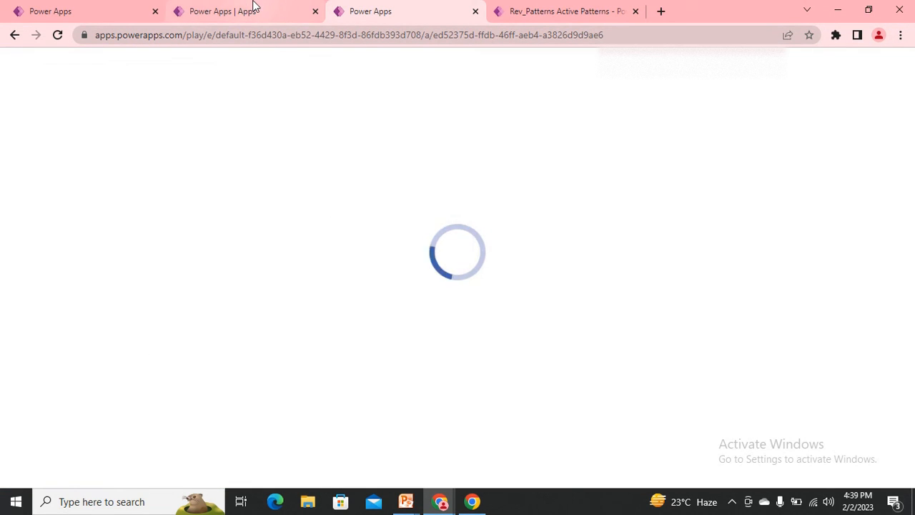
mouse_move(254, 11)
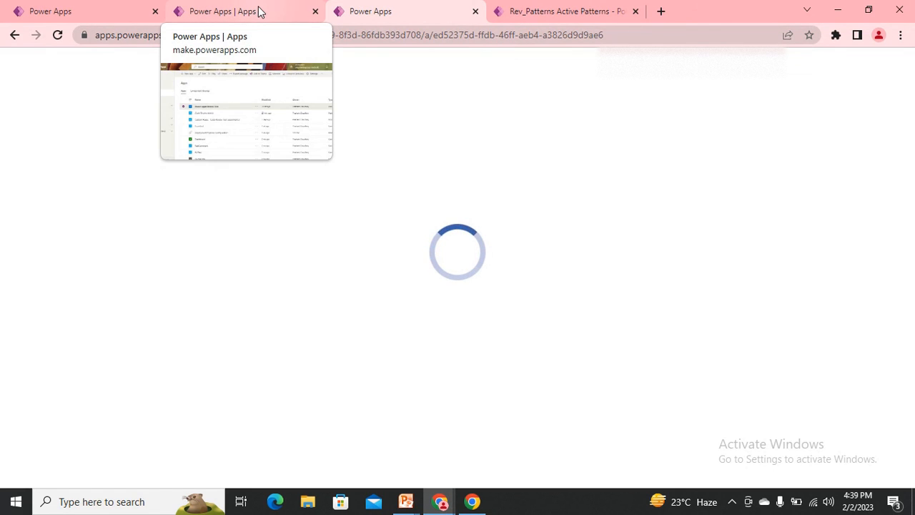
left_click(384, 10)
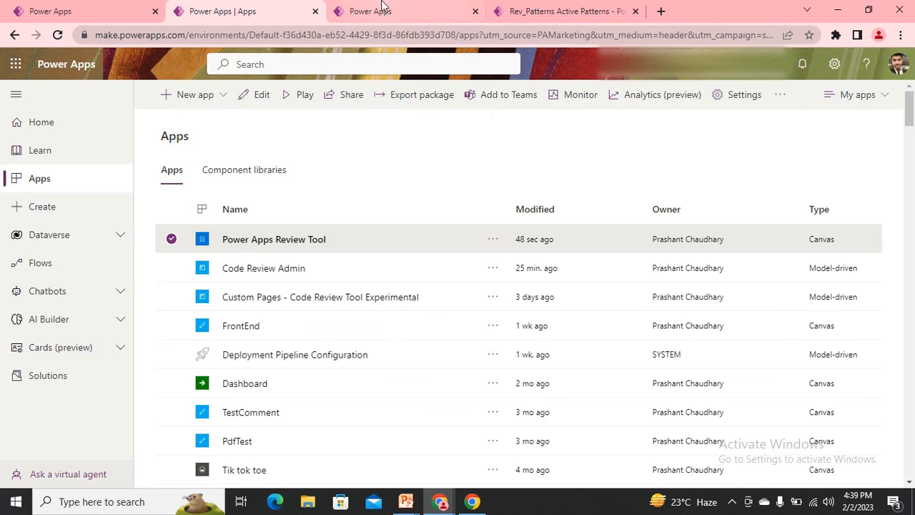